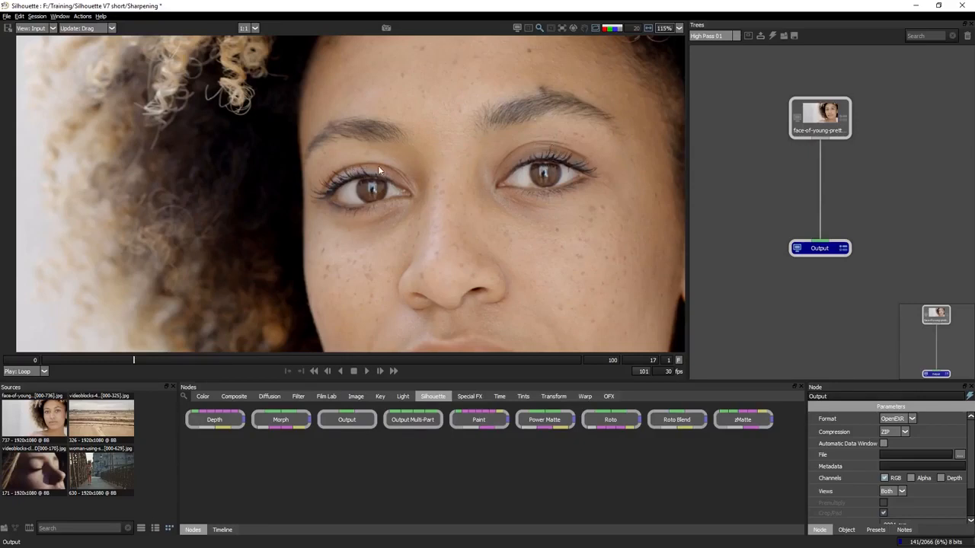
{"action": "mouse_move", "coordinate": [678, 277]}
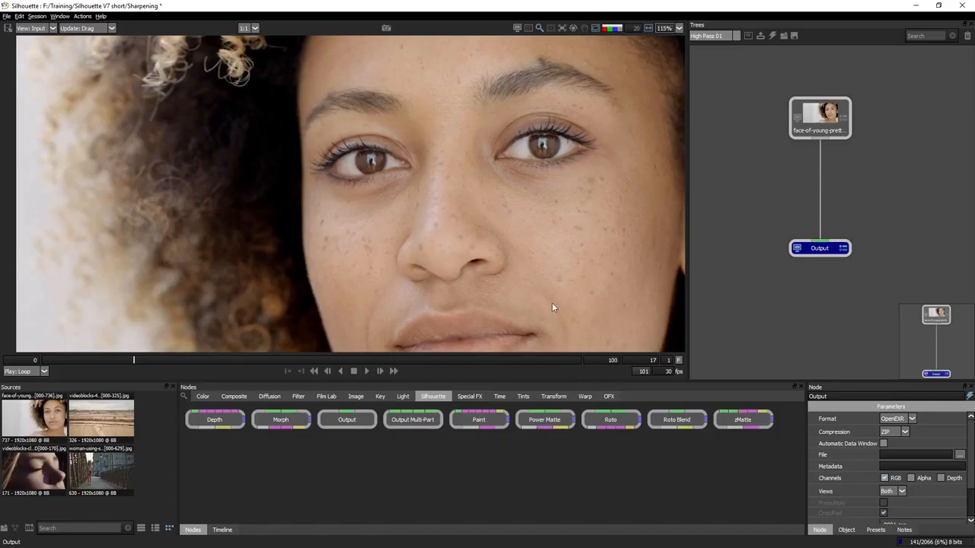
{"action": "mouse_move", "coordinate": [479, 503]}
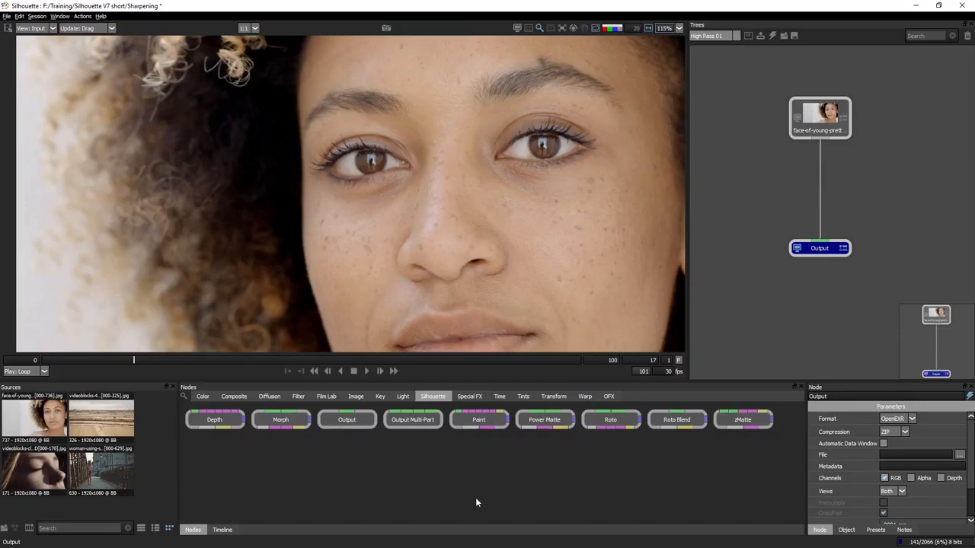
Add a Blur node at about 5.9 to the face image, then an Invert node after it
{"action": "left_click", "coordinate": [298, 396]}
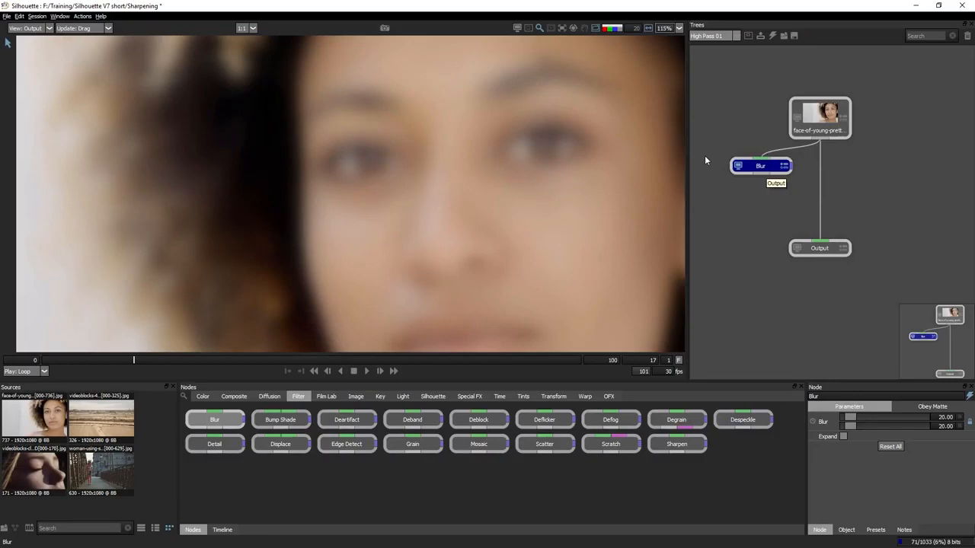
{"action": "left_click_drag", "start_coordinate": [760, 164], "coordinate": [752, 160]}
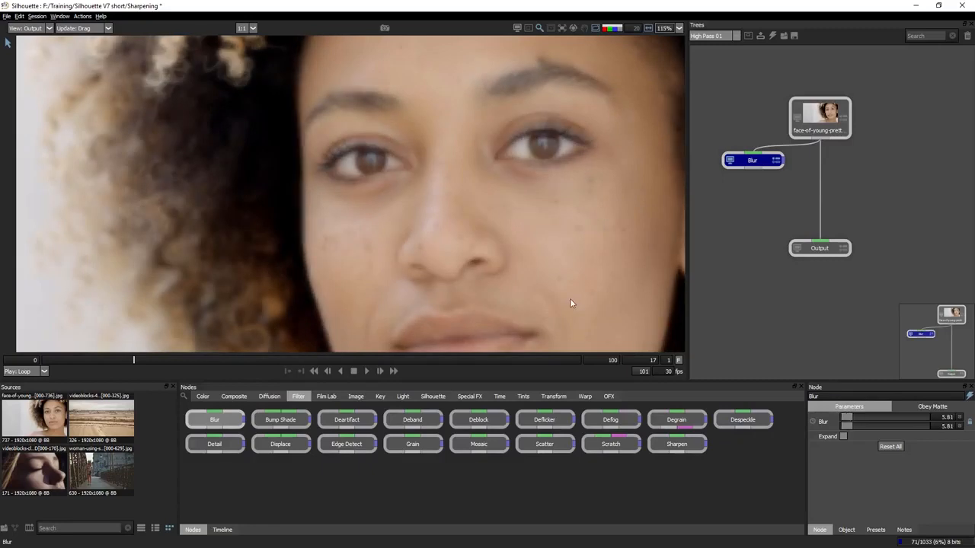
{"action": "mouse_move", "coordinate": [525, 341]}
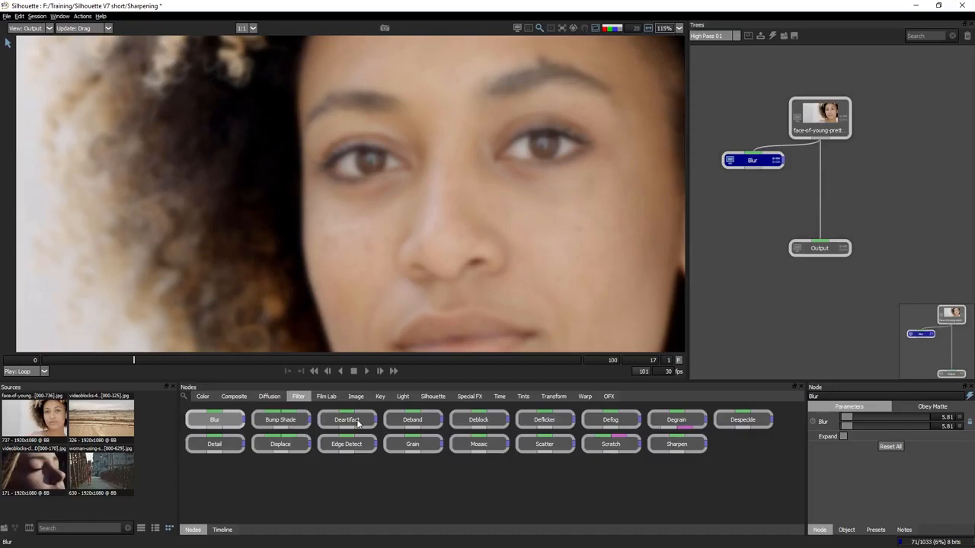
{"action": "left_click", "coordinate": [202, 396]}
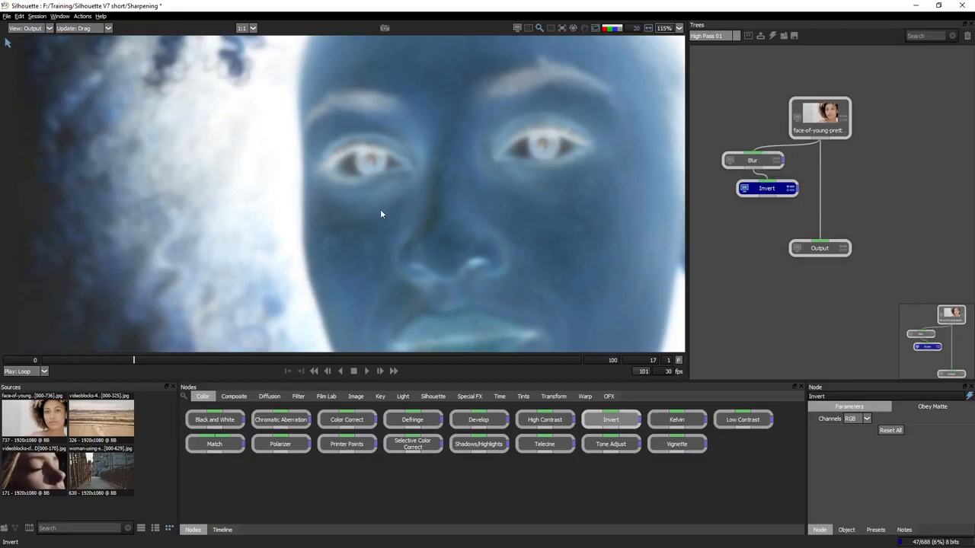
{"action": "mouse_move", "coordinate": [469, 177]}
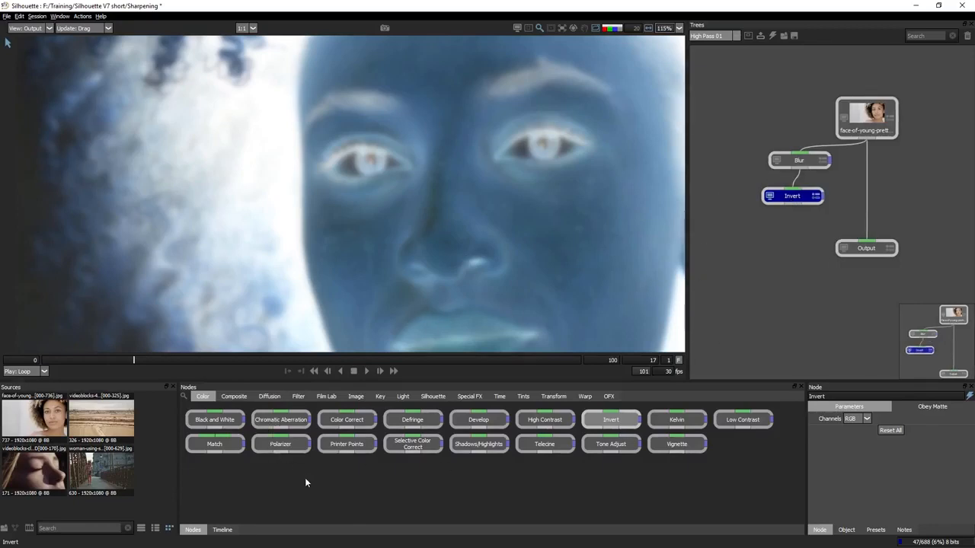
{"action": "mouse_move", "coordinate": [460, 198]}
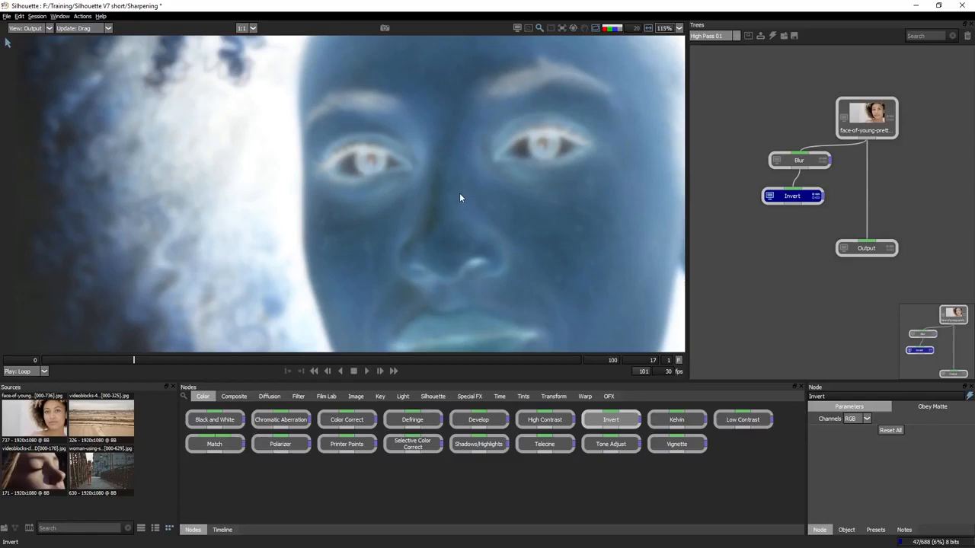
{"action": "mouse_move", "coordinate": [737, 113]}
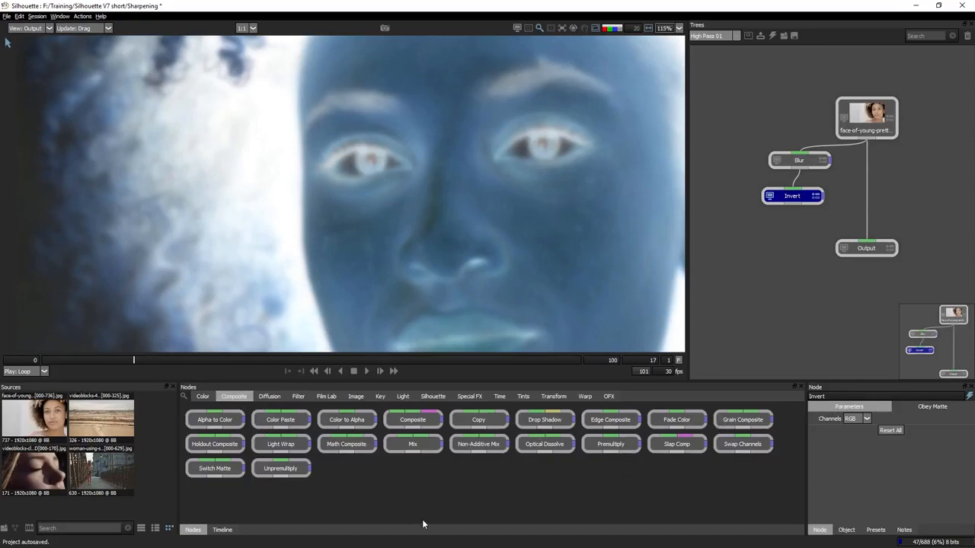
{"action": "mouse_move", "coordinate": [413, 449]}
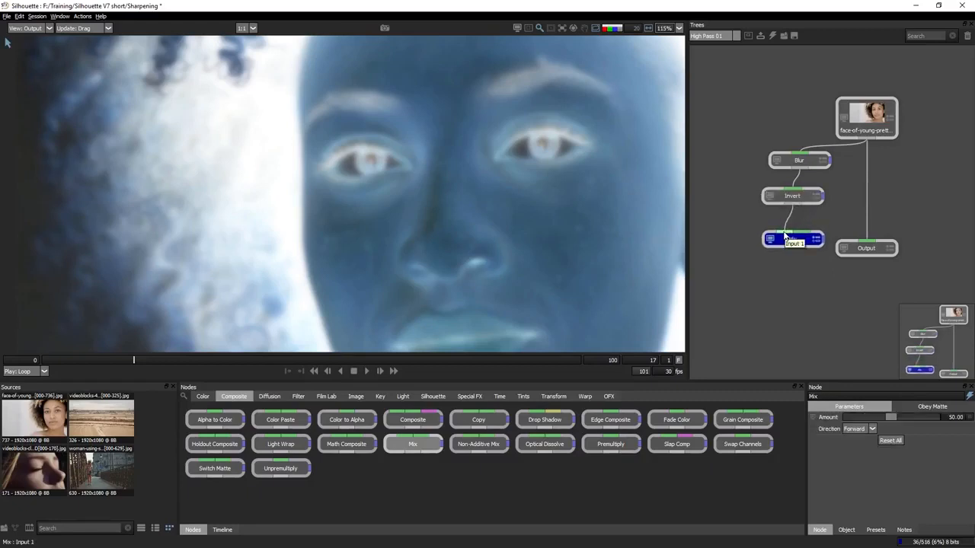
Place a Mix node below Invert and feed the original face into it for a grey high-pass image
{"action": "left_click", "coordinate": [792, 239]}
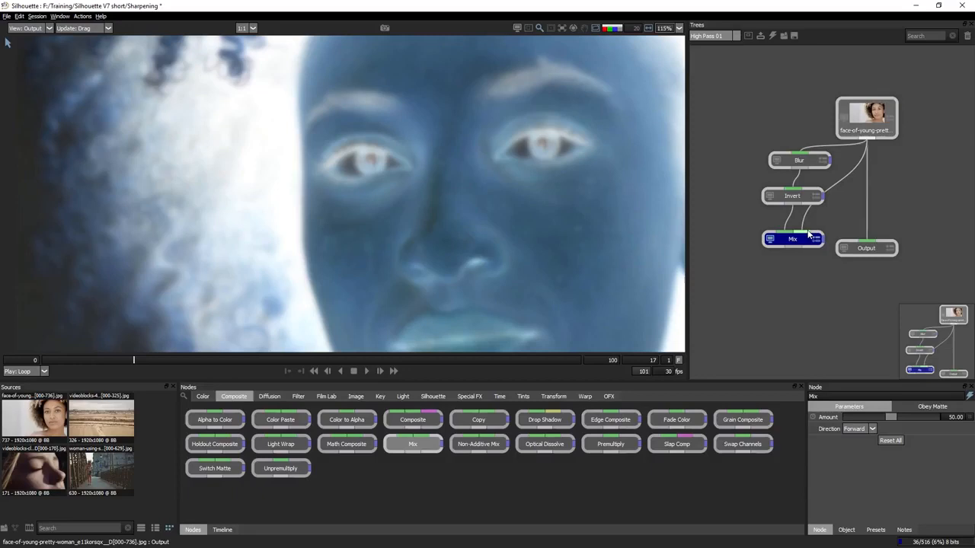
{"action": "left_click", "coordinate": [792, 239]}
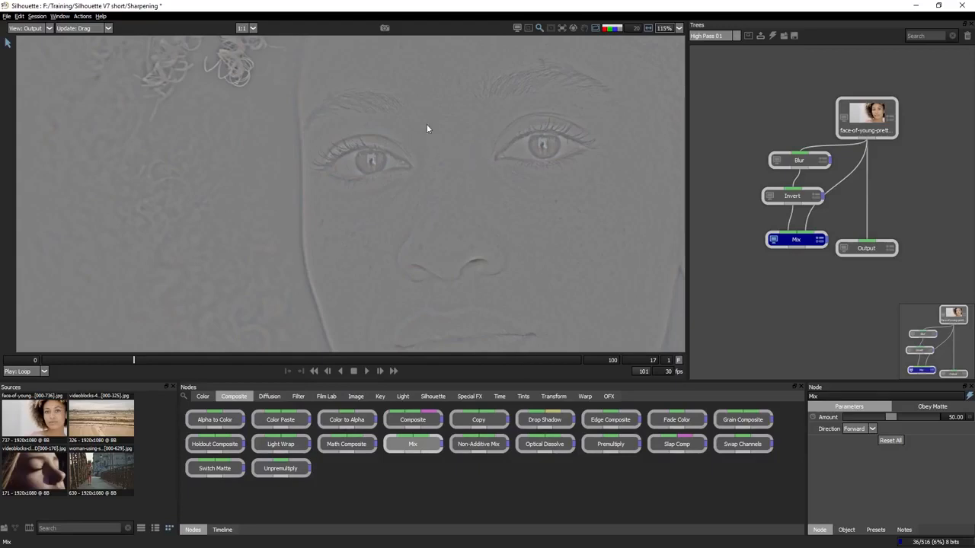
Scrub the Blur node's strength through 4, 40 and 13.6, settling it at 5
{"action": "left_click", "coordinate": [791, 159]}
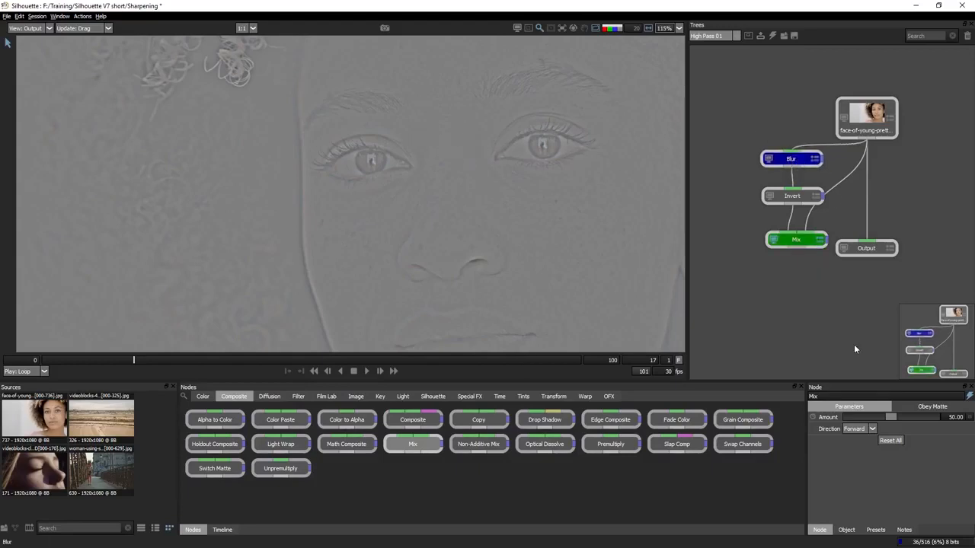
{"action": "left_click", "coordinate": [791, 159]}
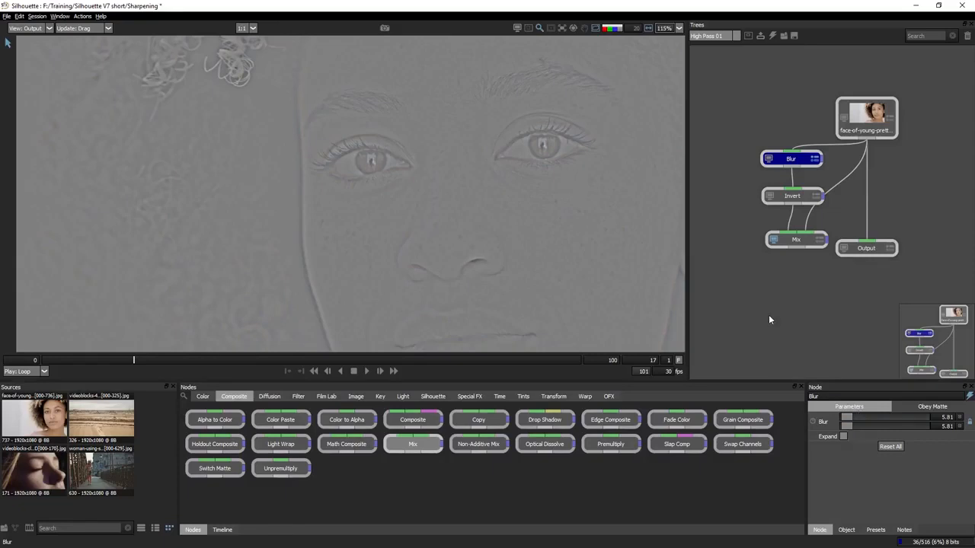
{"action": "left_click_drag", "start_coordinate": [876, 421], "coordinate": [845, 421]}
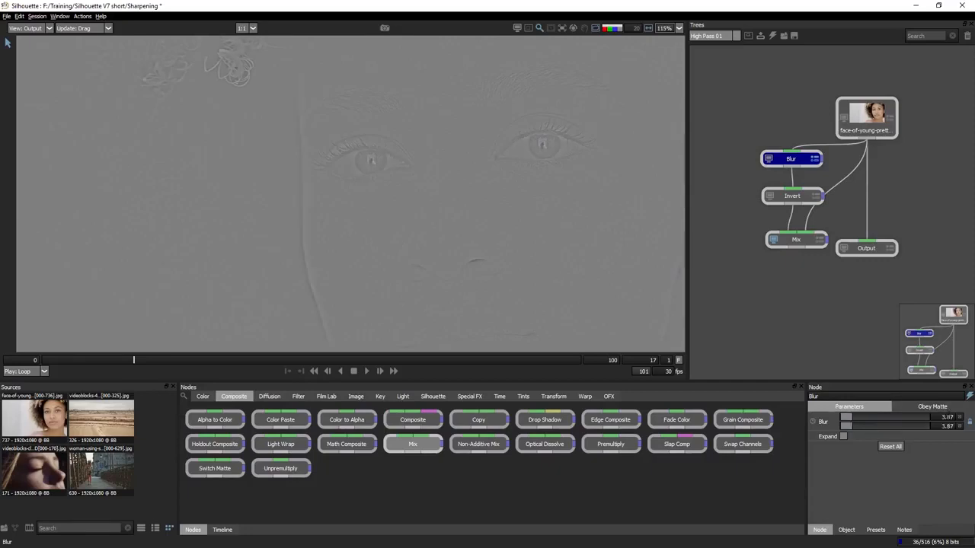
{"action": "mouse_move", "coordinate": [363, 134]}
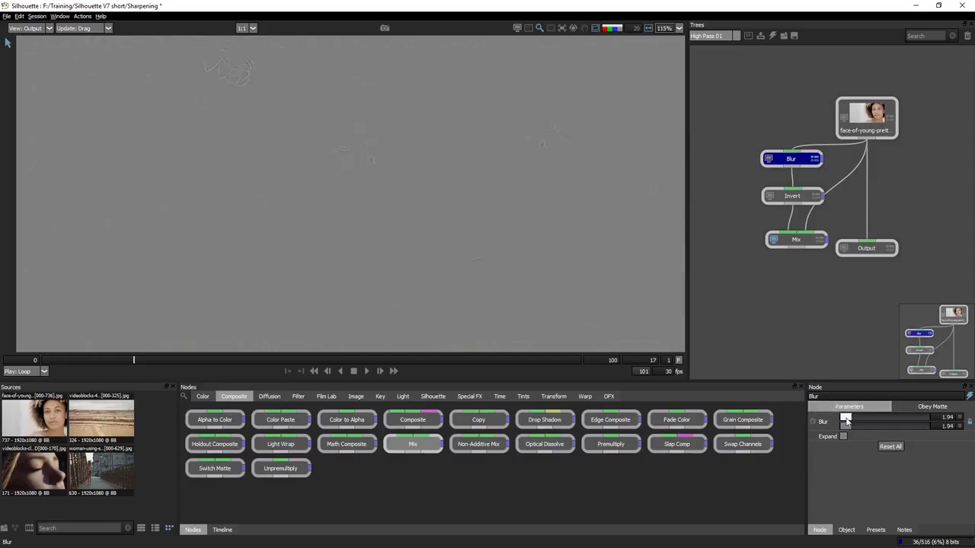
{"action": "left_click_drag", "start_coordinate": [845, 417], "coordinate": [853, 418]}
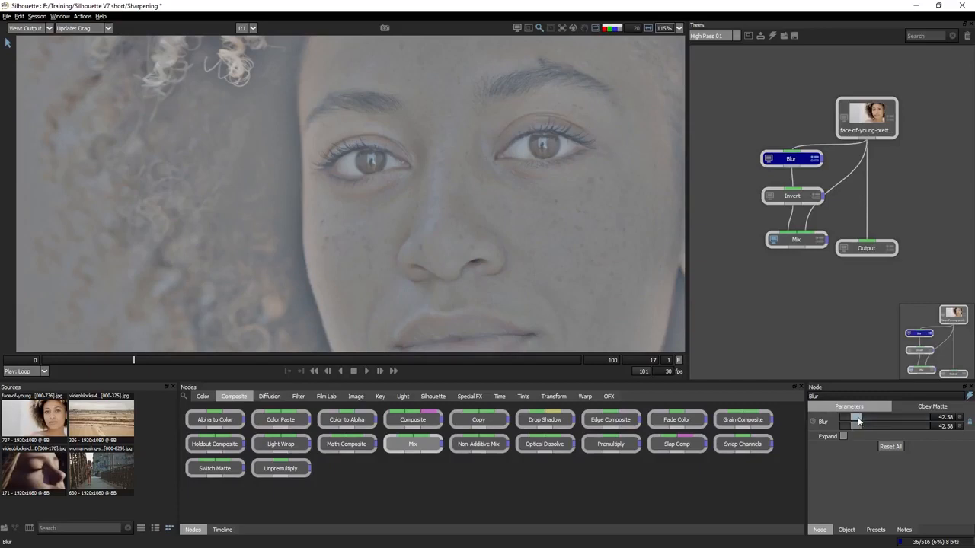
{"action": "left_click_drag", "start_coordinate": [859, 421], "coordinate": [847, 421]}
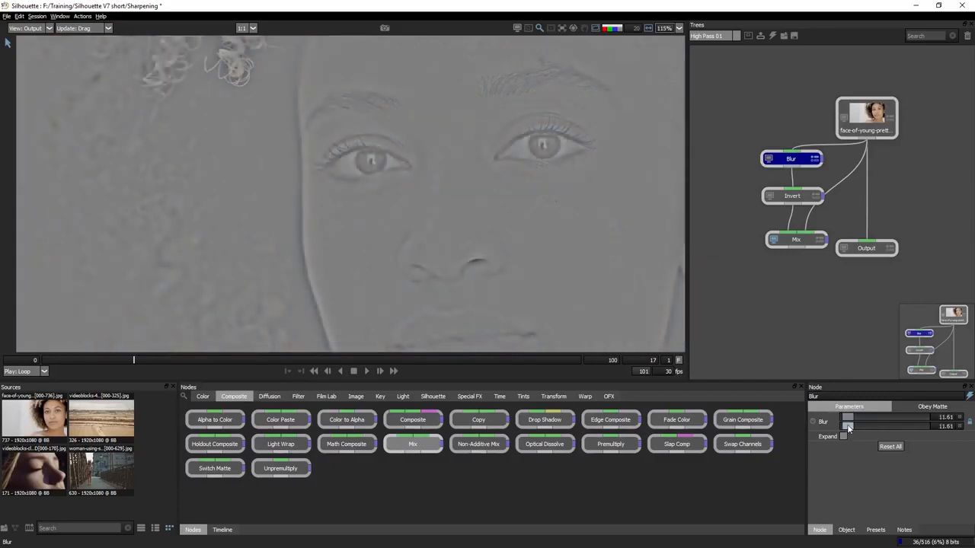
{"action": "left_click_drag", "start_coordinate": [898, 420], "coordinate": [845, 421]}
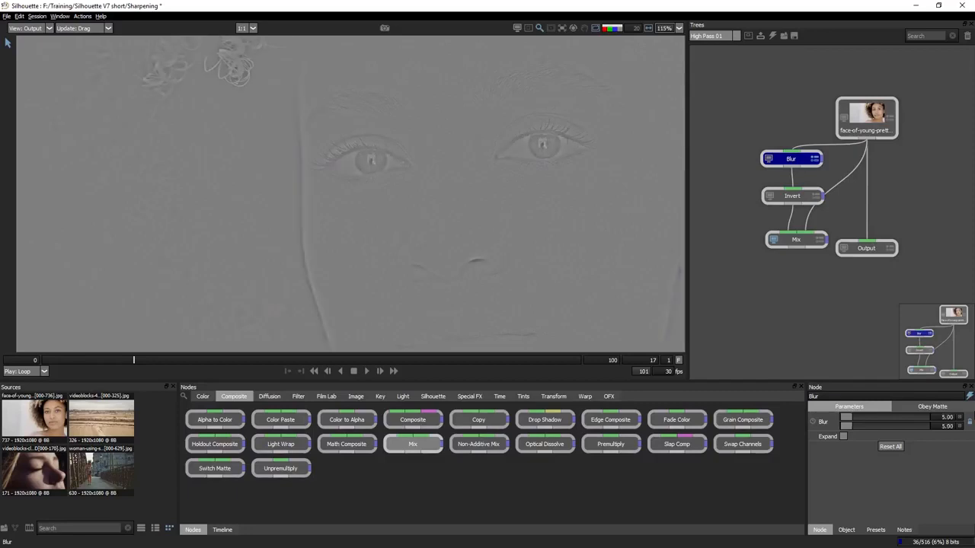
{"action": "mouse_move", "coordinate": [640, 234]}
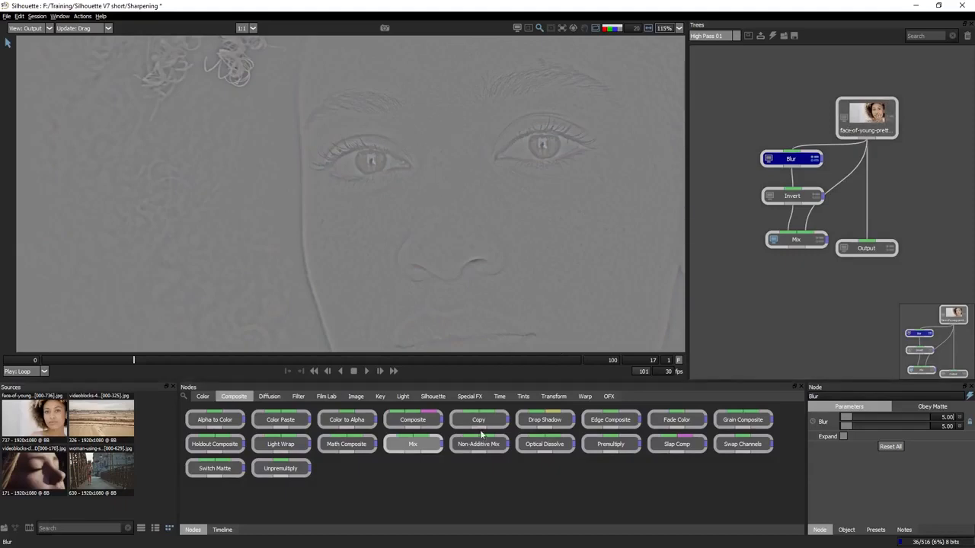
{"action": "mouse_move", "coordinate": [455, 288]}
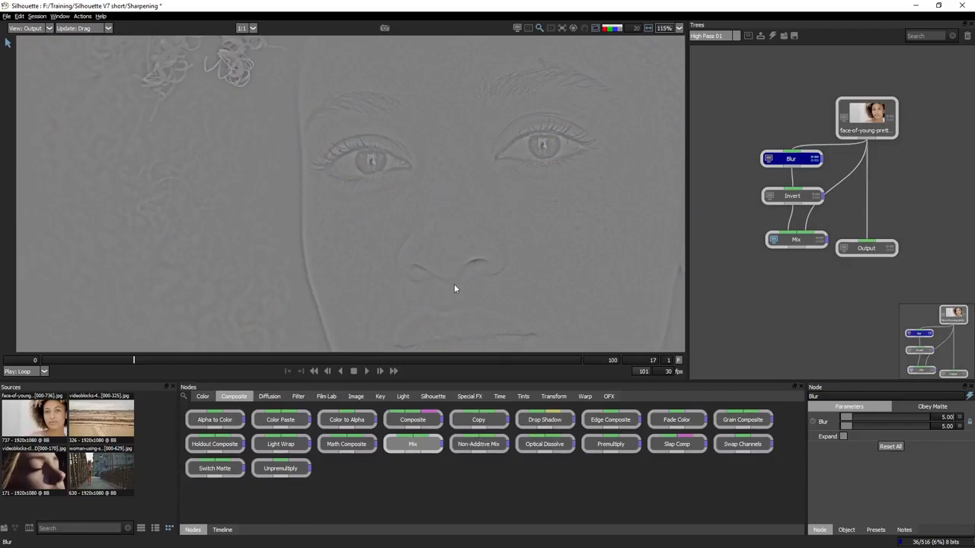
{"action": "mouse_move", "coordinate": [448, 306]}
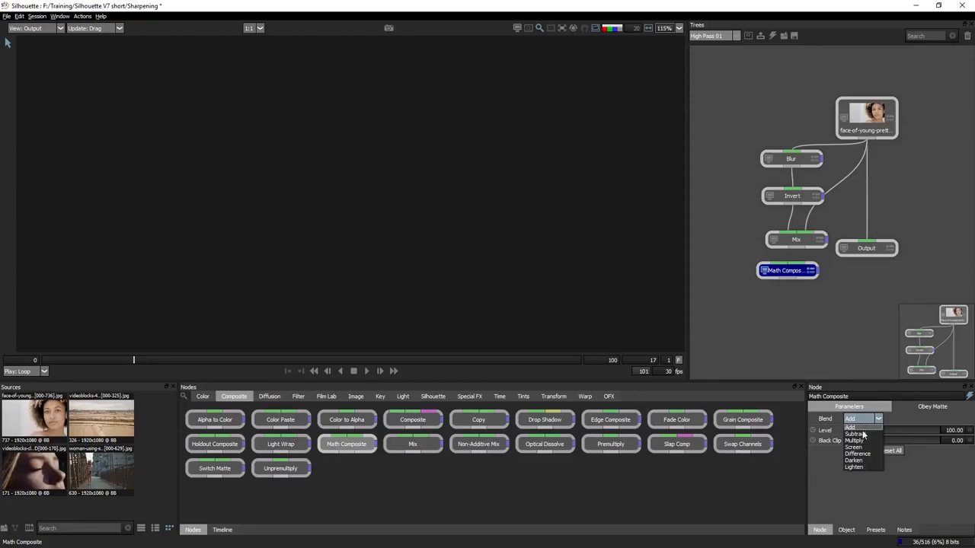
{"action": "left_click", "coordinate": [860, 426]}
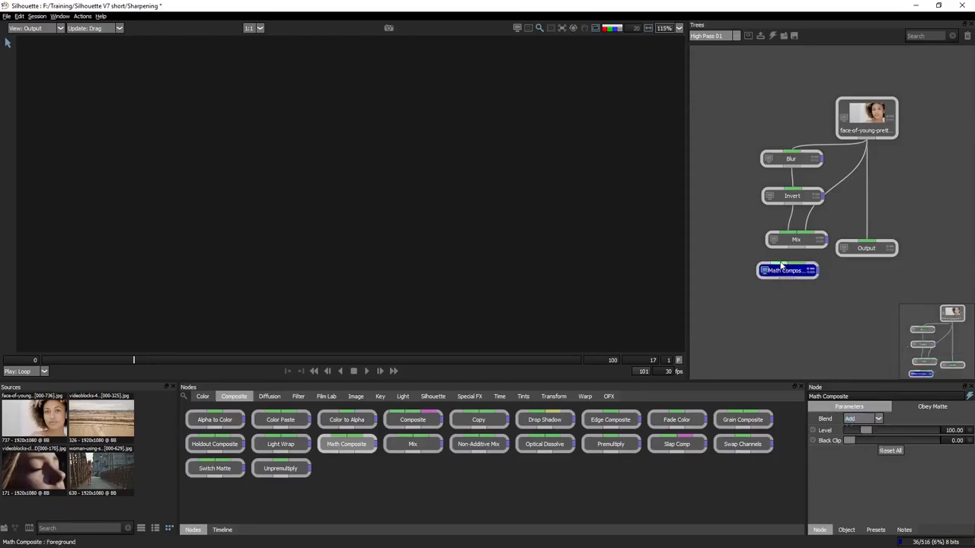
{"action": "mouse_move", "coordinate": [784, 274]}
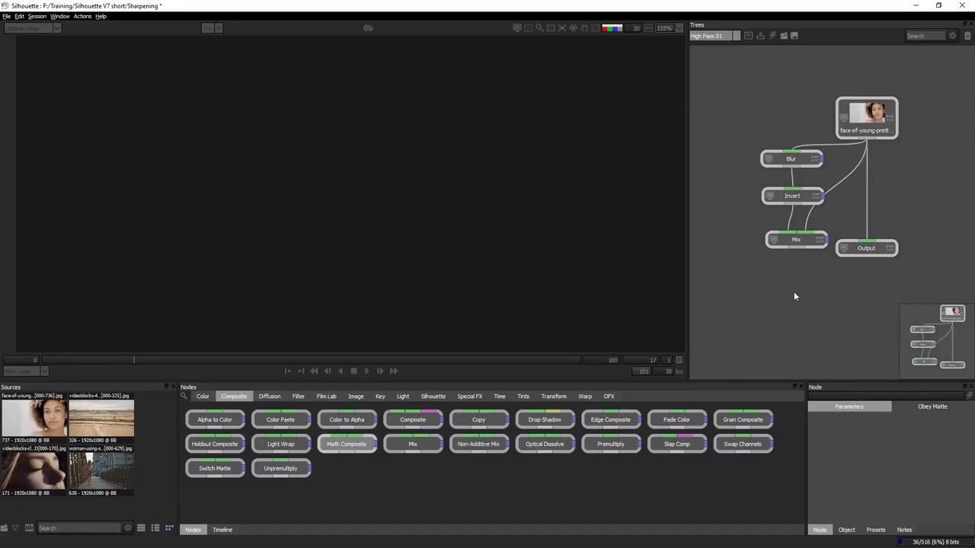
{"action": "mouse_move", "coordinate": [774, 290]}
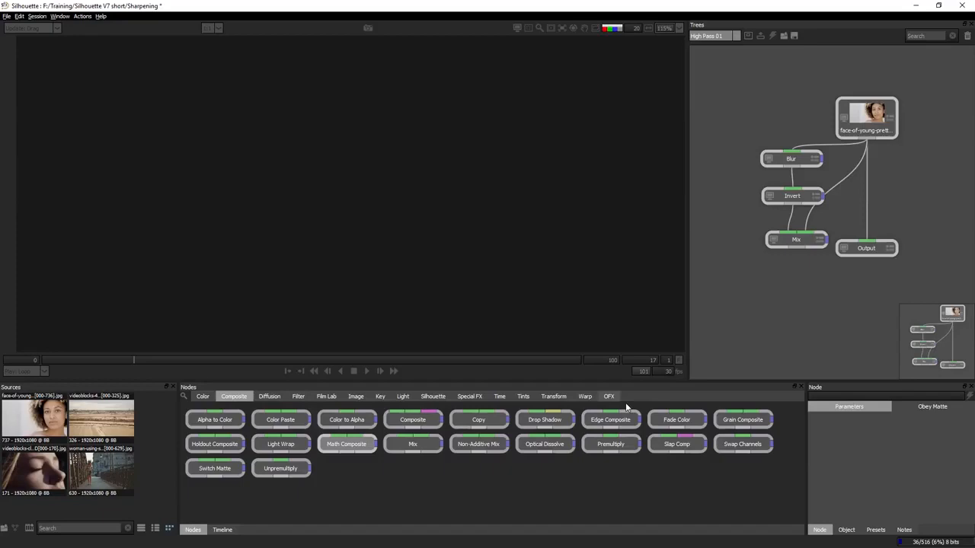
{"action": "mouse_move", "coordinate": [756, 425]}
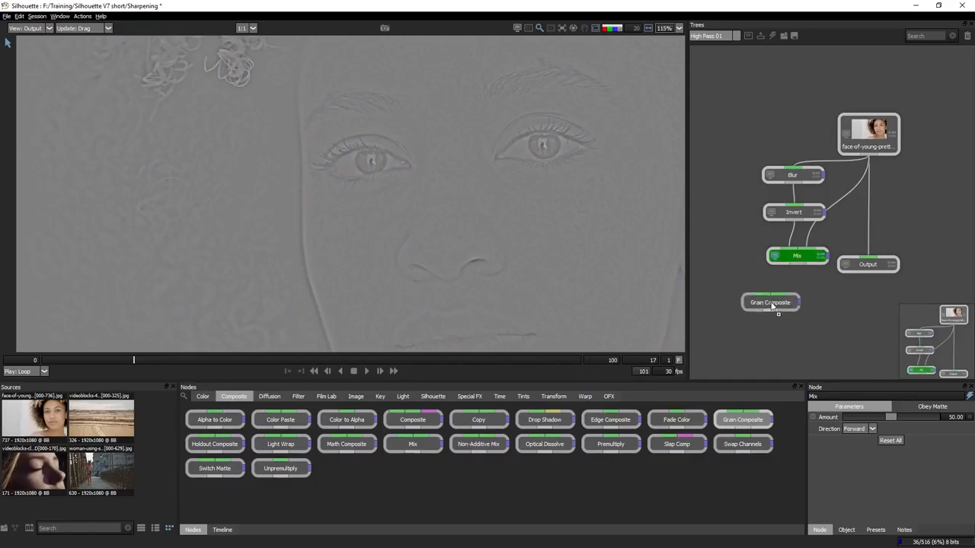
Place a Grain Composite node under Mix and show its recombined face in the viewer
{"action": "left_click", "coordinate": [771, 302]}
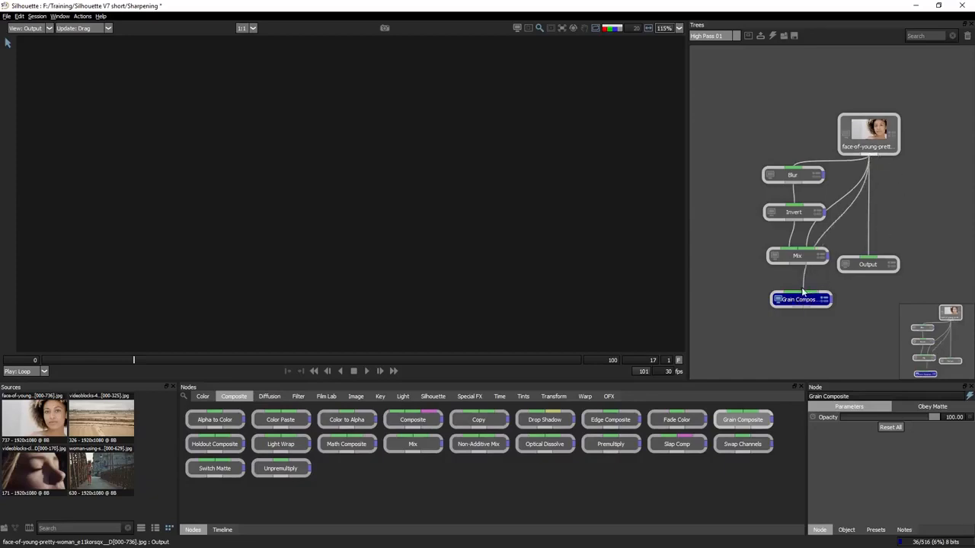
{"action": "left_click", "coordinate": [799, 299]}
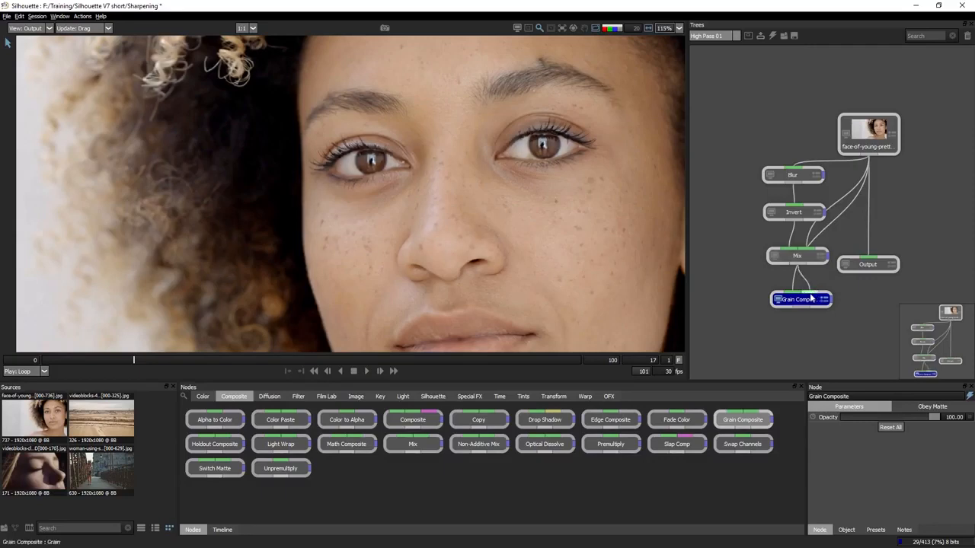
{"action": "mouse_move", "coordinate": [807, 287]}
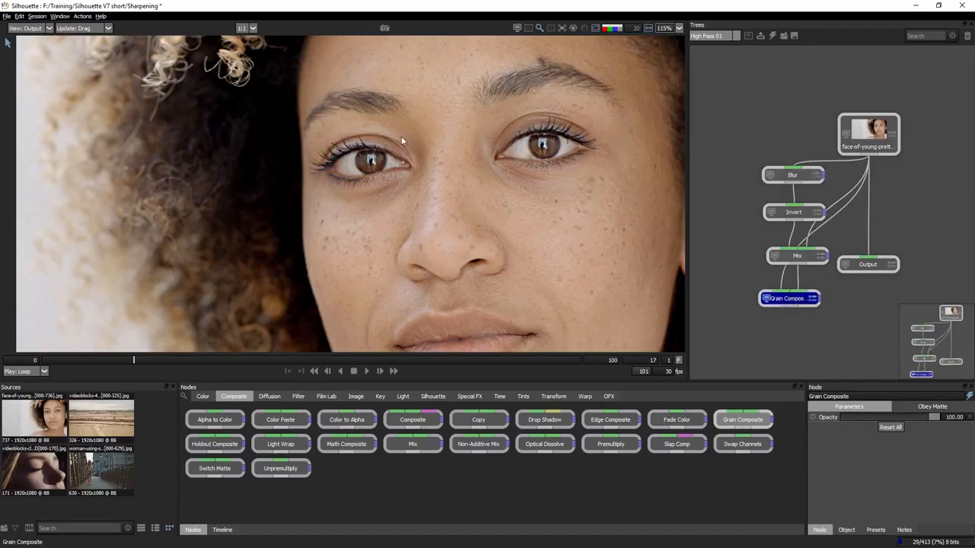
Scrub the Blur node's amount back and forth while watching the separated detail
{"action": "left_click", "coordinate": [792, 174]}
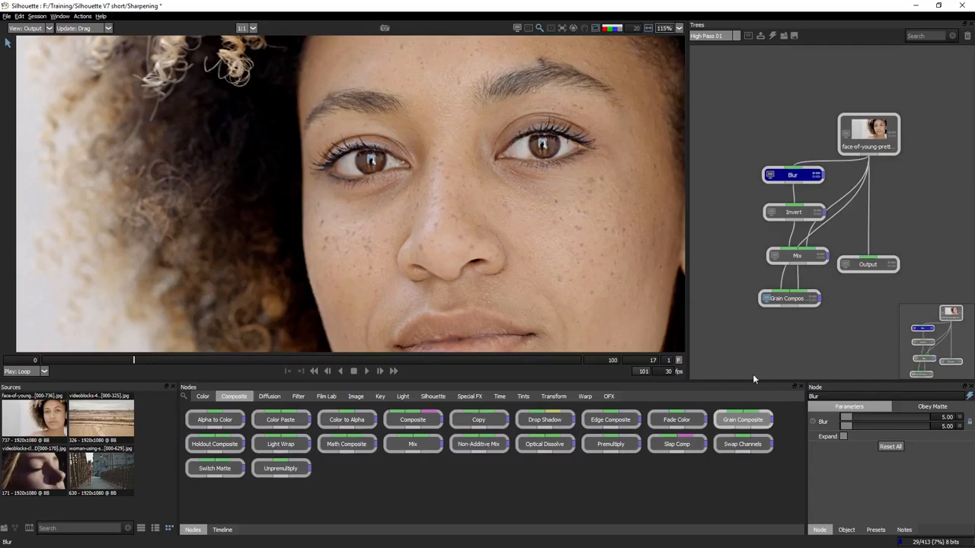
{"action": "left_click_drag", "start_coordinate": [861, 425], "coordinate": [898, 425]}
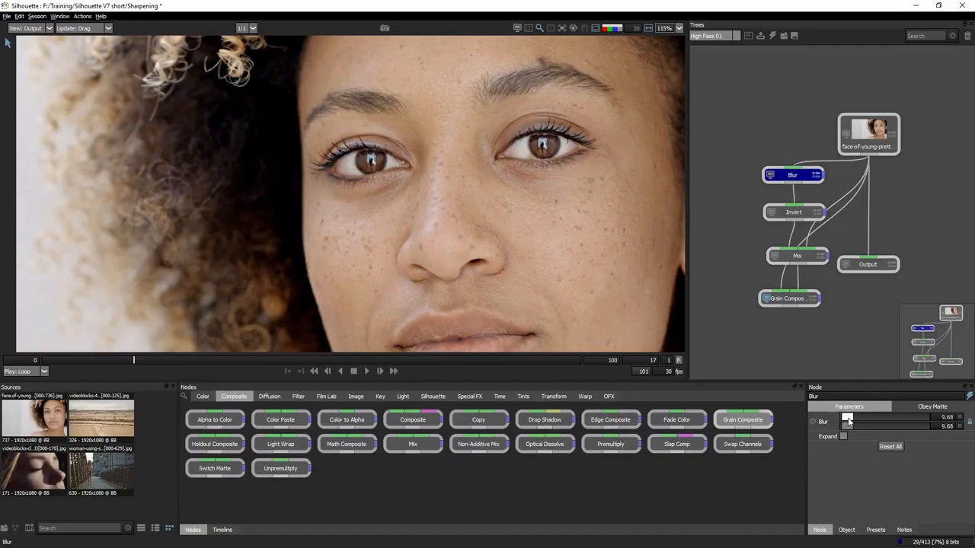
{"action": "left_click_drag", "start_coordinate": [883, 422], "coordinate": [850, 422]}
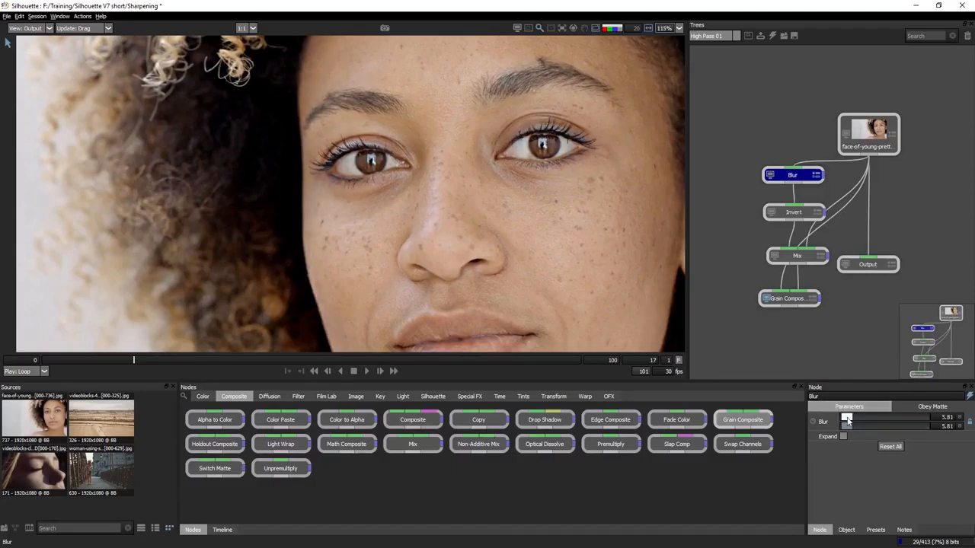
{"action": "left_click_drag", "start_coordinate": [861, 418], "coordinate": [899, 417]}
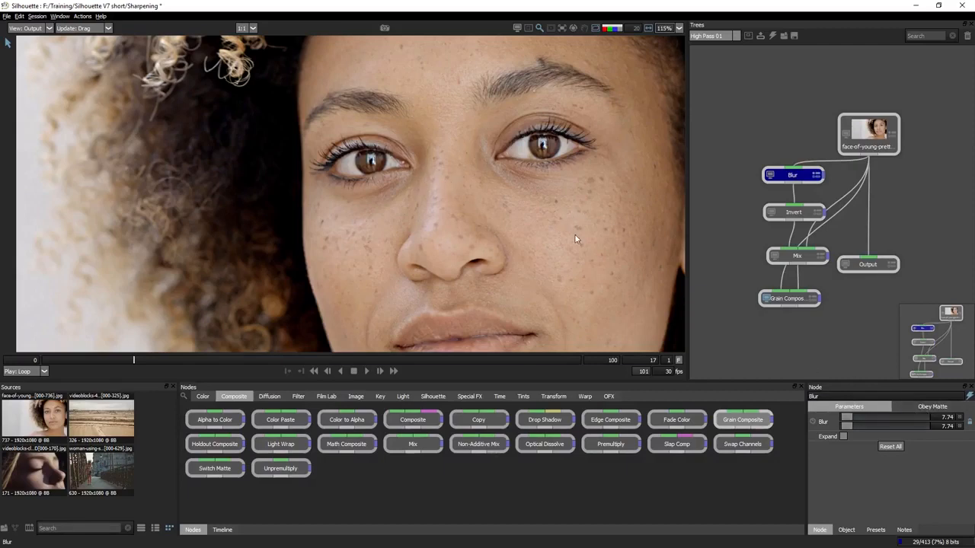
{"action": "mouse_move", "coordinate": [582, 286]}
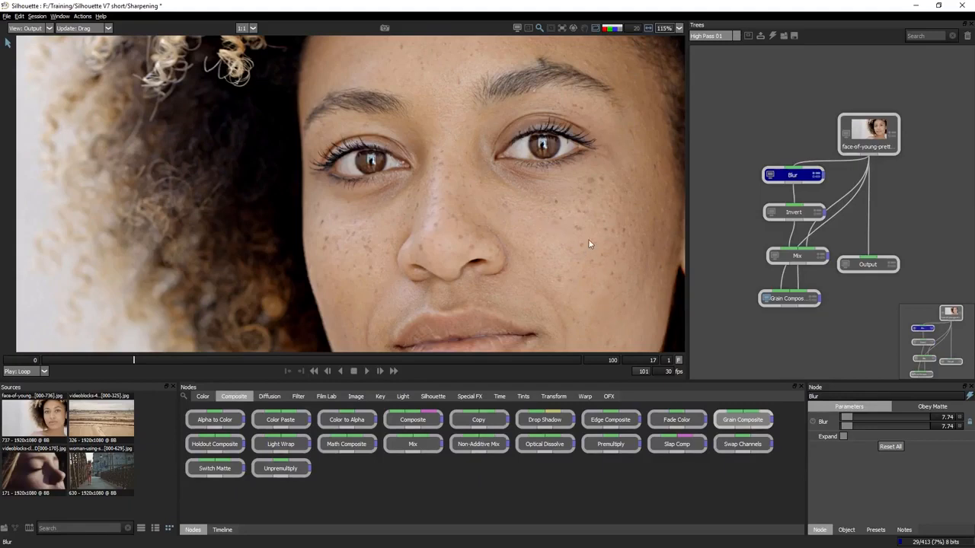
{"action": "mouse_move", "coordinate": [321, 150]}
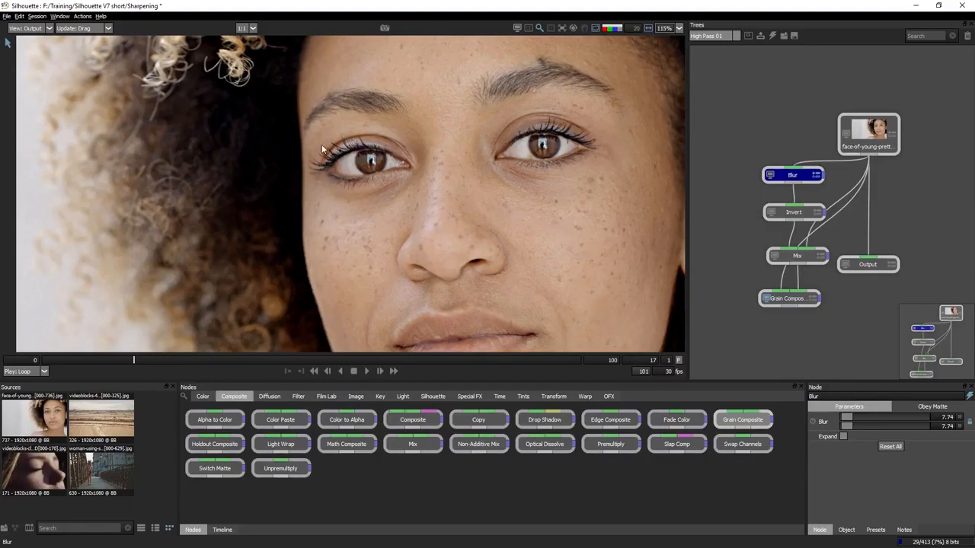
Check the result on a later frame, comparing the Blur and Grain Composite outputs
{"action": "left_click", "coordinate": [84, 360]}
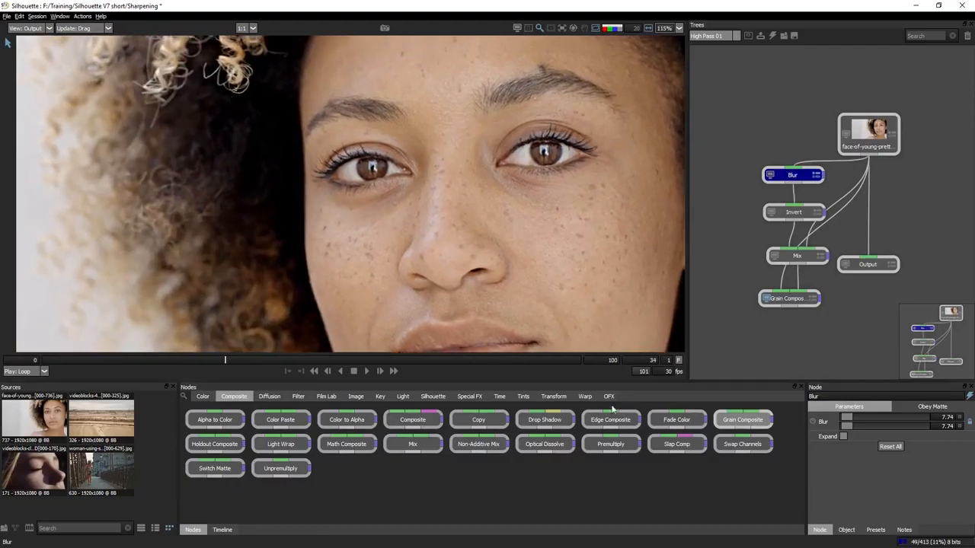
{"action": "left_click", "coordinate": [789, 297]}
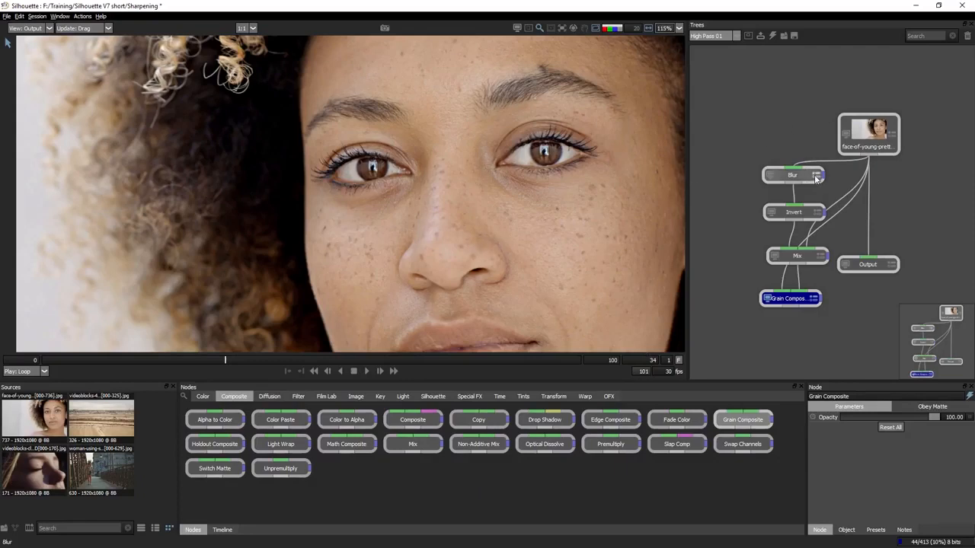
{"action": "left_click", "coordinate": [793, 175]}
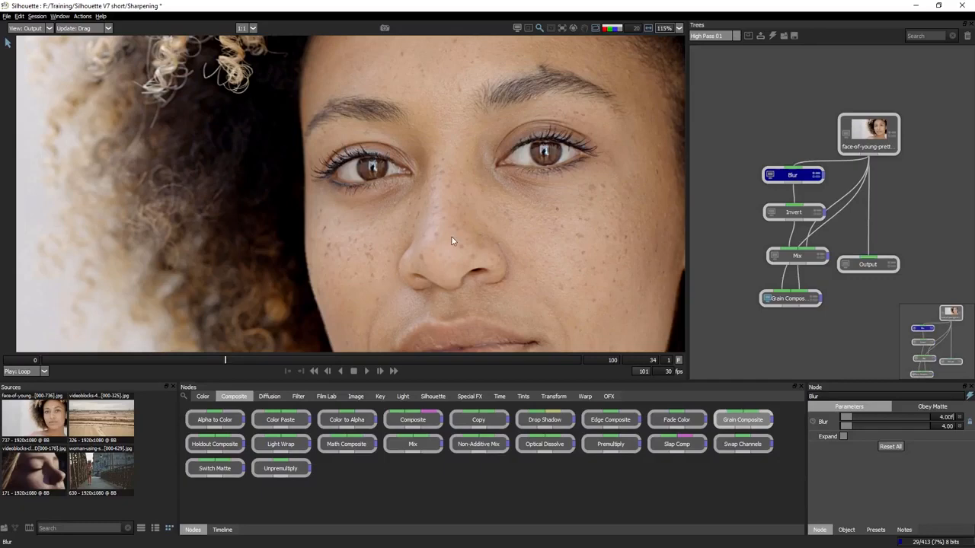
{"action": "left_click", "coordinate": [793, 297]}
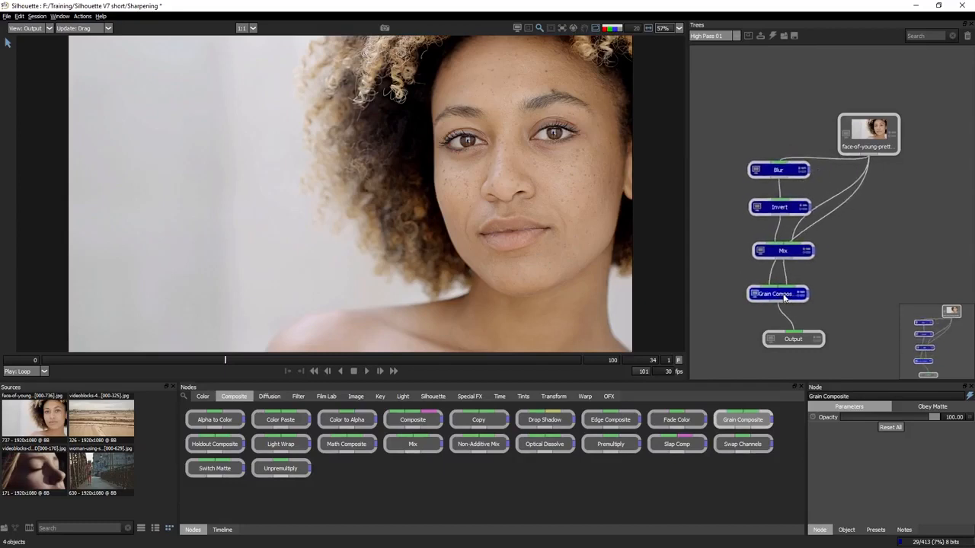
{"action": "mouse_move", "coordinate": [715, 186]}
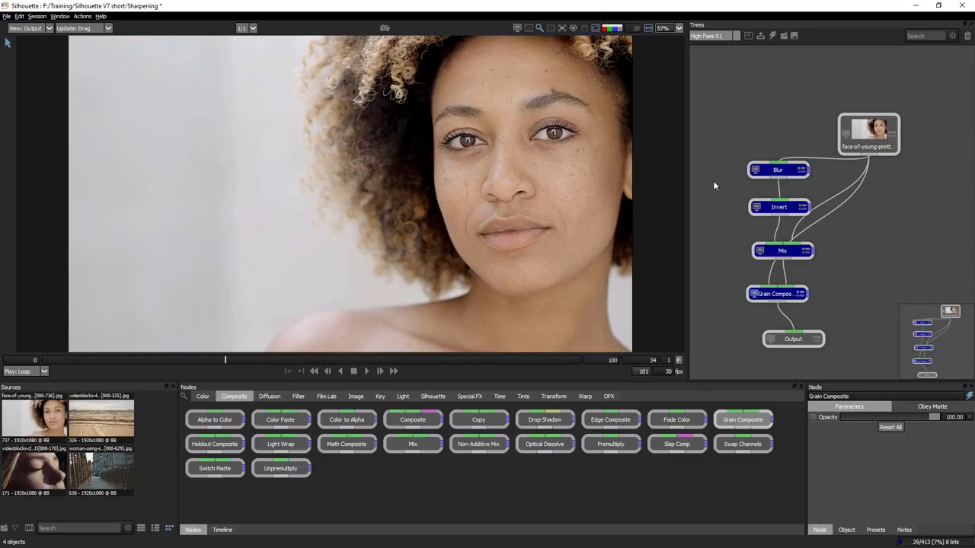
Reposition the Mix and Grain Composite nodes into a cleaner layout right of the chain
{"action": "left_click", "coordinate": [777, 169]}
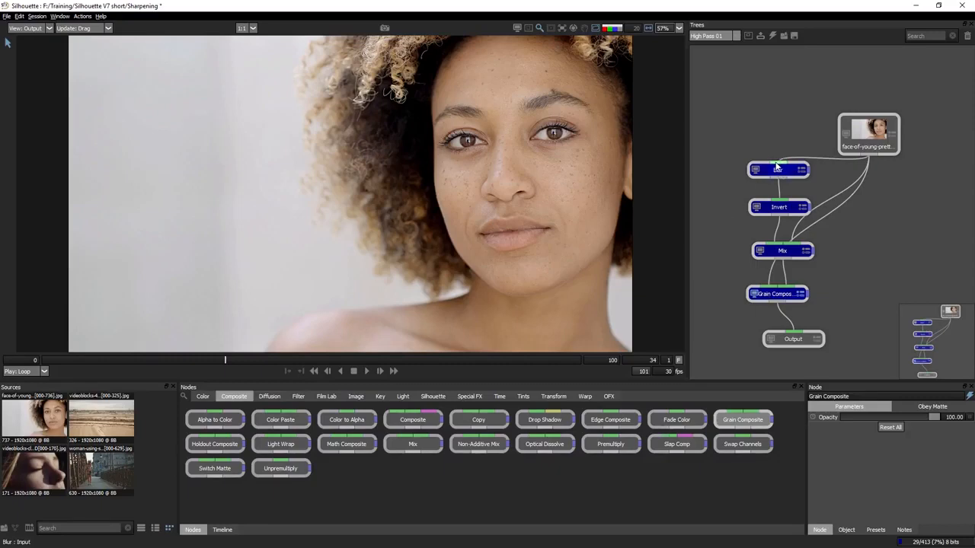
{"action": "mouse_move", "coordinate": [759, 265]}
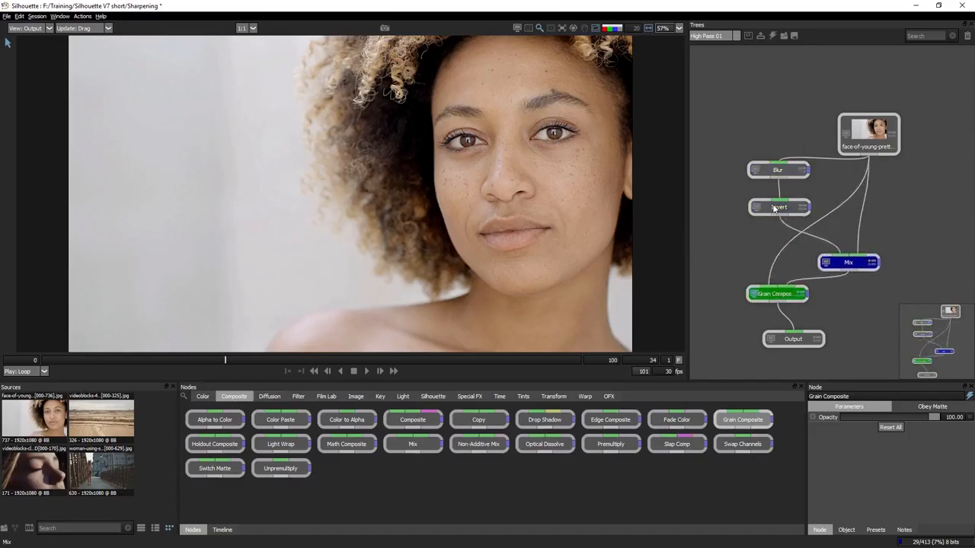
Wire a Swap Channels node named High Pass Input into the chain and rename Blur to Radius
{"action": "left_click", "coordinate": [778, 207]}
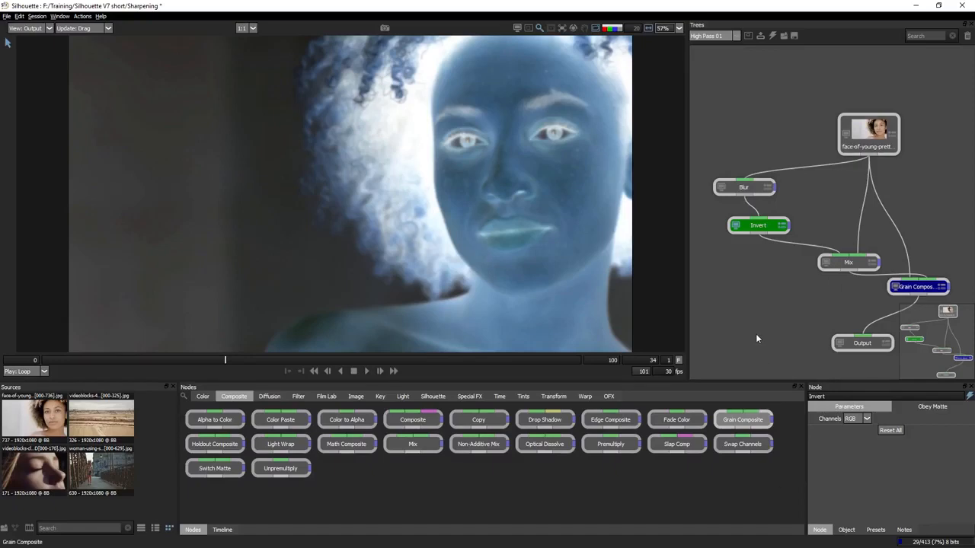
{"action": "mouse_move", "coordinate": [861, 169]}
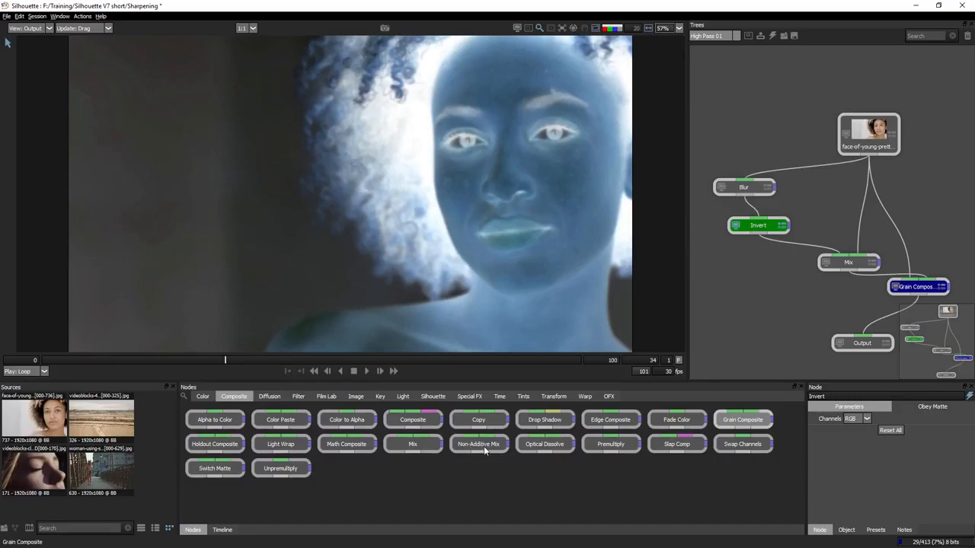
{"action": "mouse_move", "coordinate": [743, 444]}
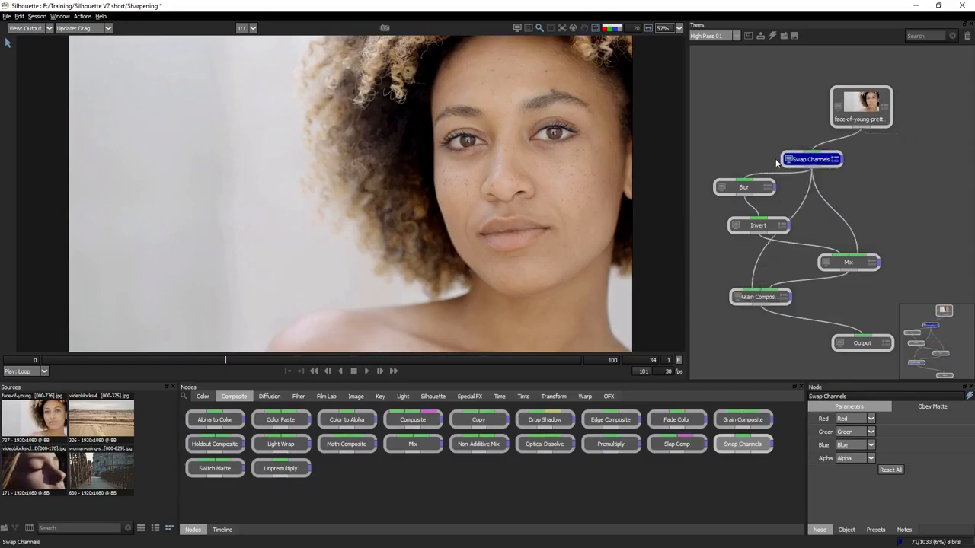
{"action": "left_click_drag", "start_coordinate": [810, 160], "coordinate": [817, 168]}
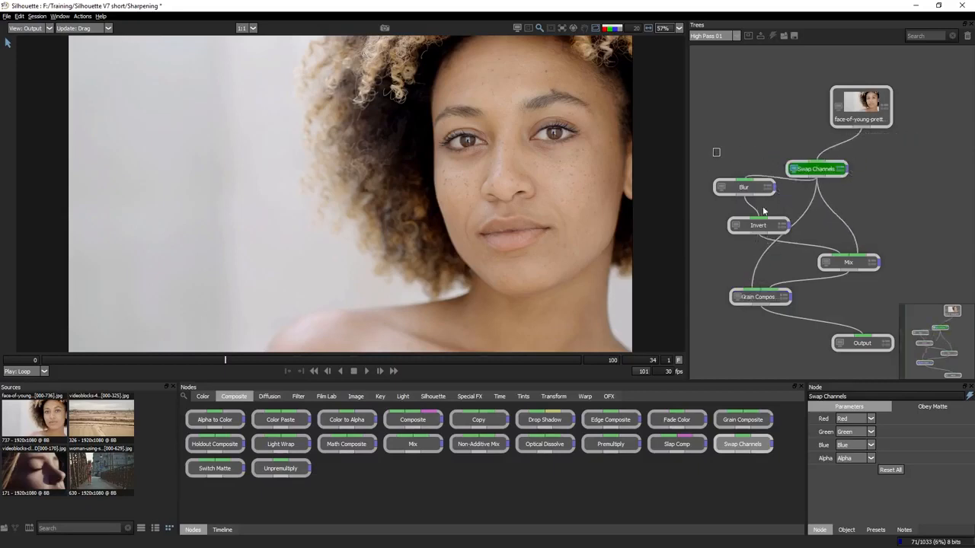
{"action": "left_click", "coordinate": [817, 168]}
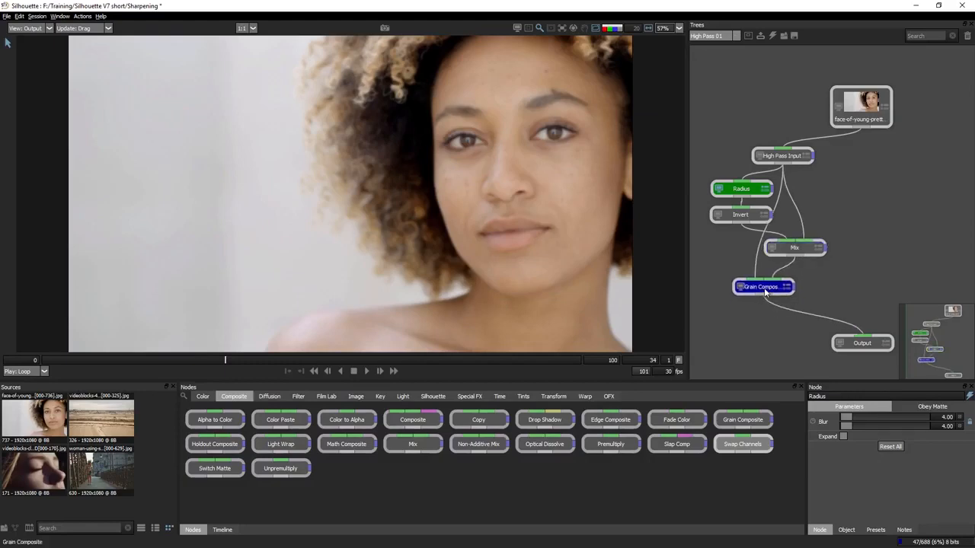
{"action": "left_click", "coordinate": [764, 286]}
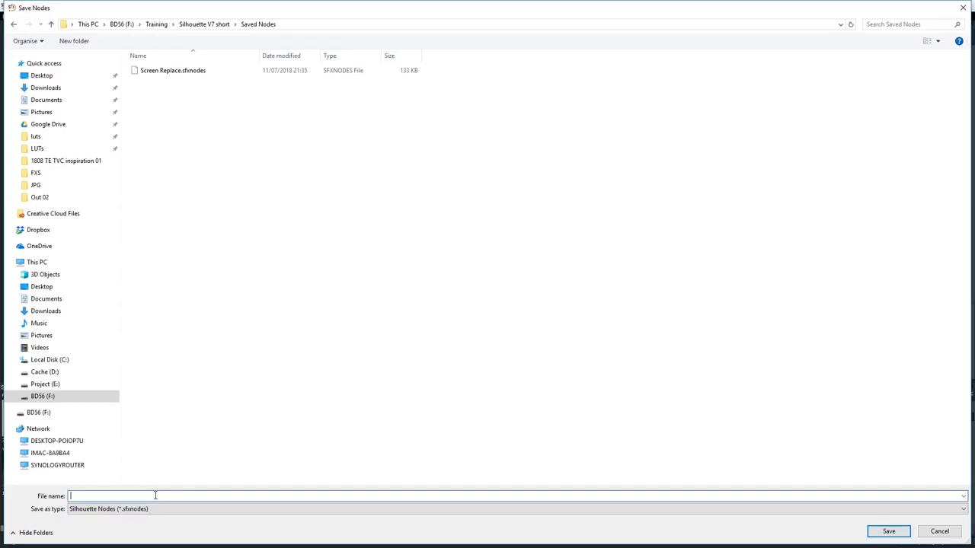
Save the high-pass node setup under a file name starting 'high'
{"action": "type", "text": "high"}
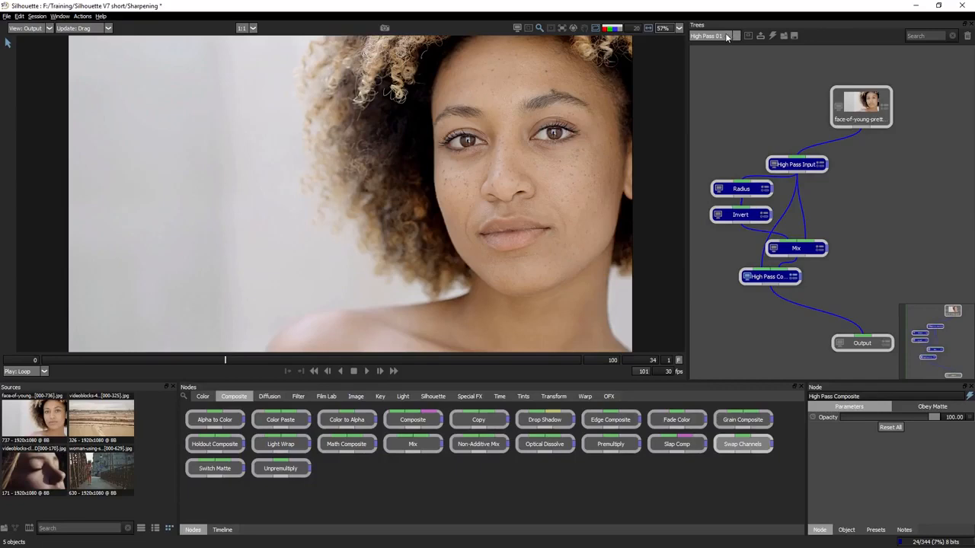
Switch to the other High Pass tree holding the close-up profile shot
{"action": "left_click", "coordinate": [713, 36]}
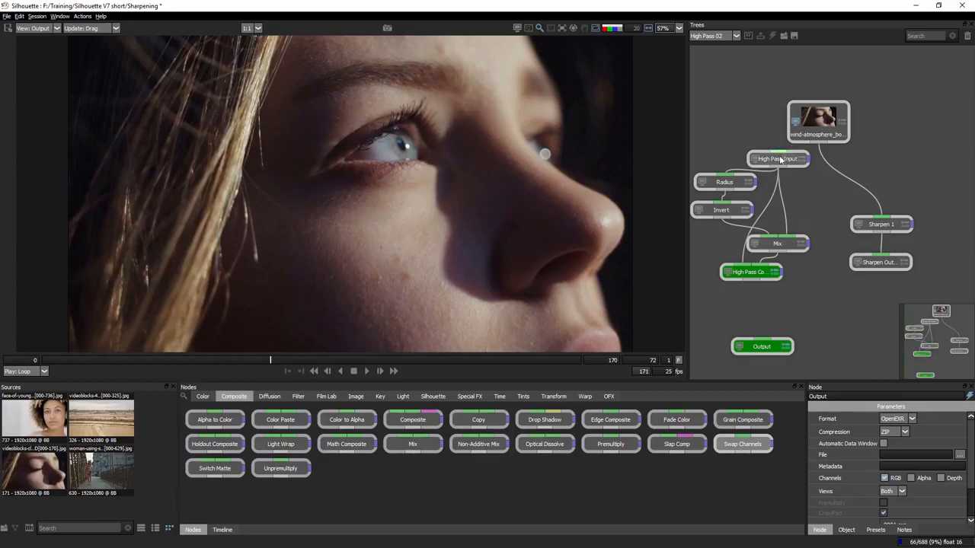
{"action": "left_click", "coordinate": [820, 116]}
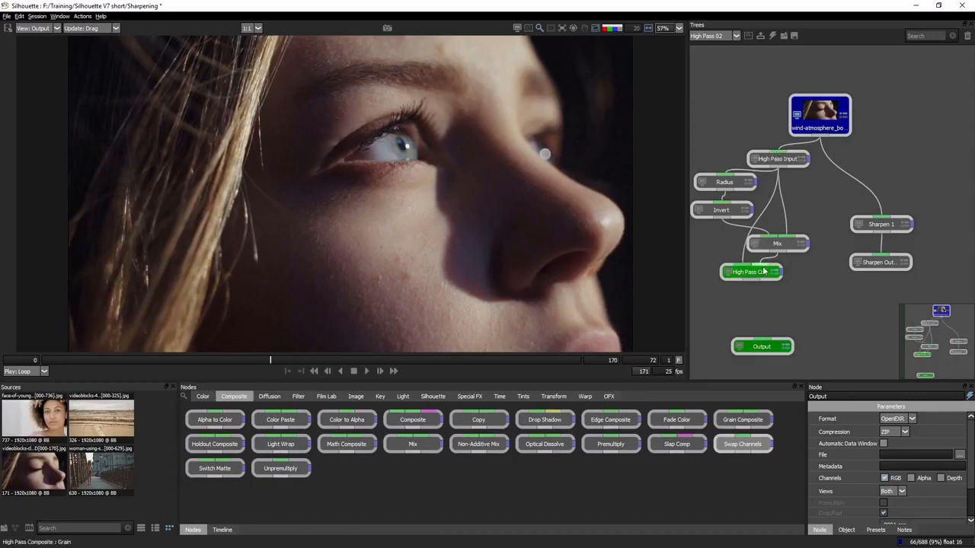
{"action": "left_click", "coordinate": [750, 271]}
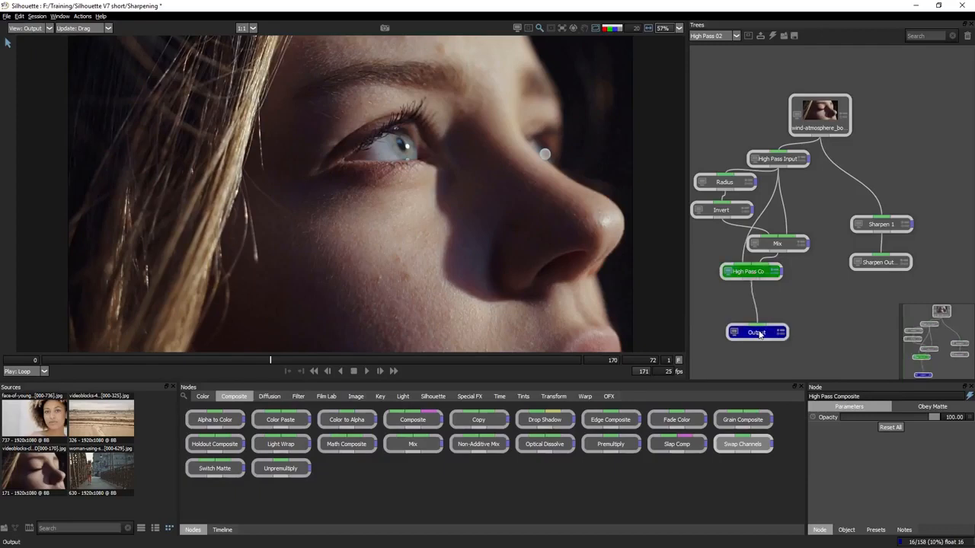
{"action": "left_click", "coordinate": [820, 114]}
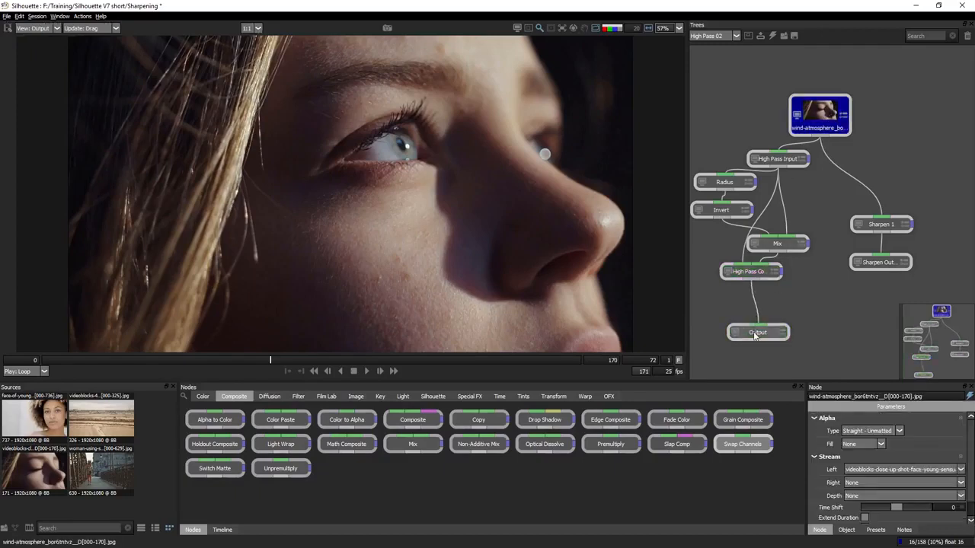
{"action": "left_click", "coordinate": [757, 332]}
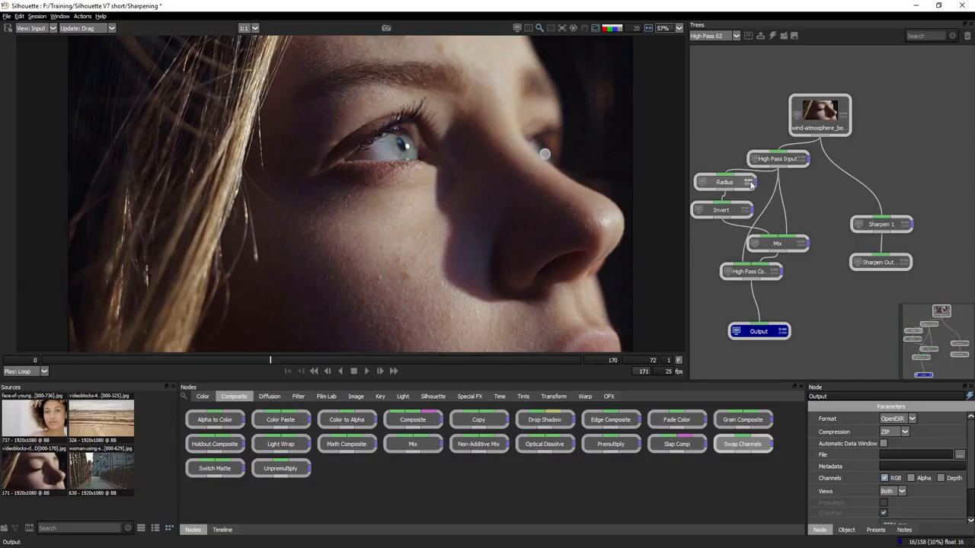
{"action": "left_click", "coordinate": [724, 182]}
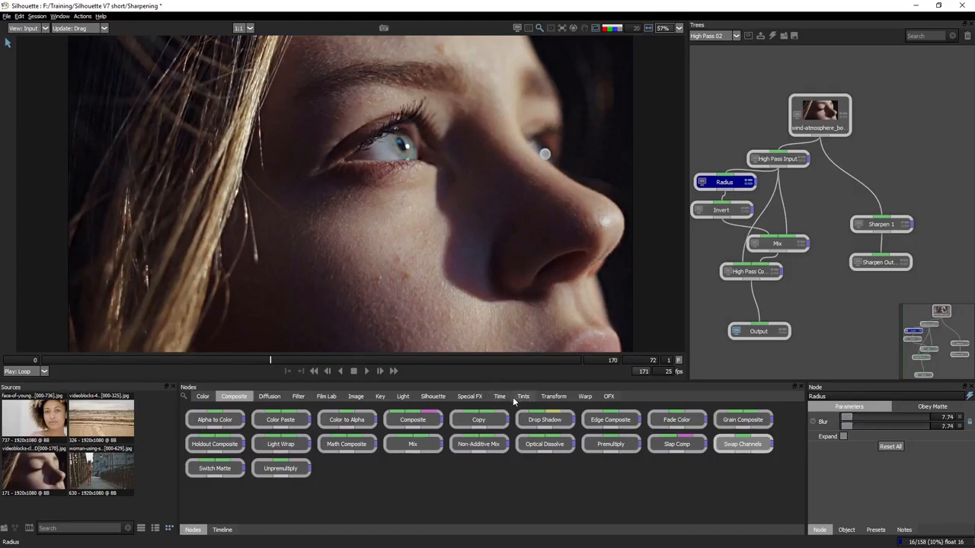
{"action": "left_click", "coordinate": [749, 272]}
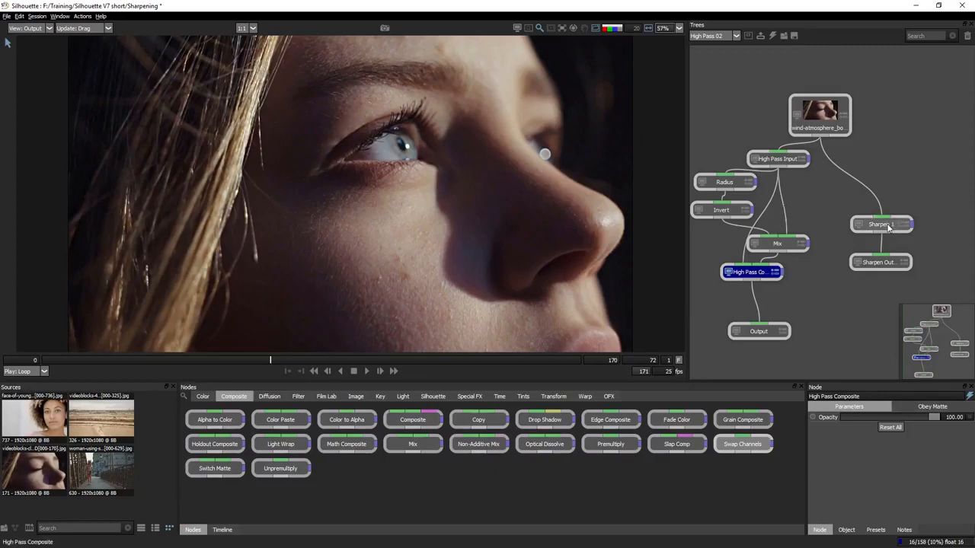
Adjust the Sharpen 1 node's amount and strength sliders
{"action": "left_click", "coordinate": [881, 226]}
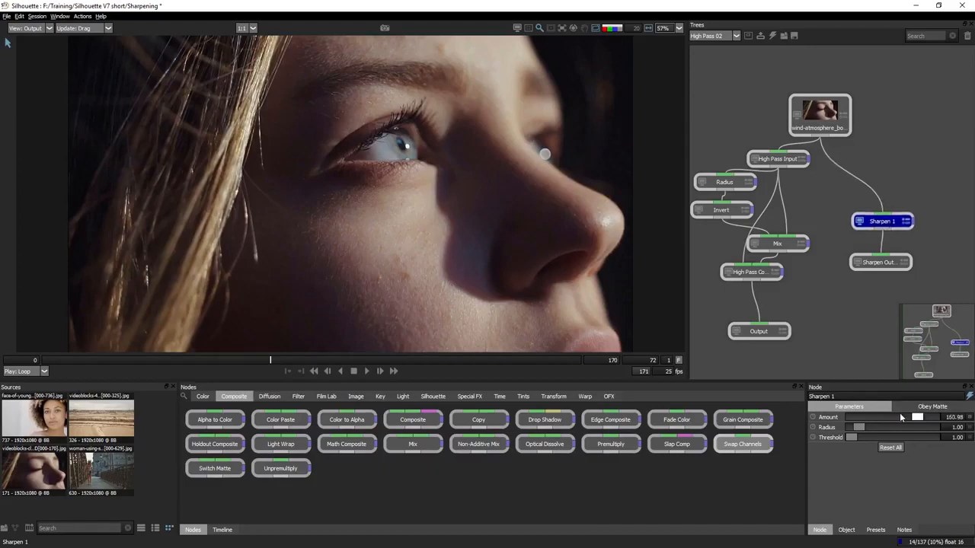
{"action": "left_click_drag", "start_coordinate": [917, 417], "coordinate": [911, 417]}
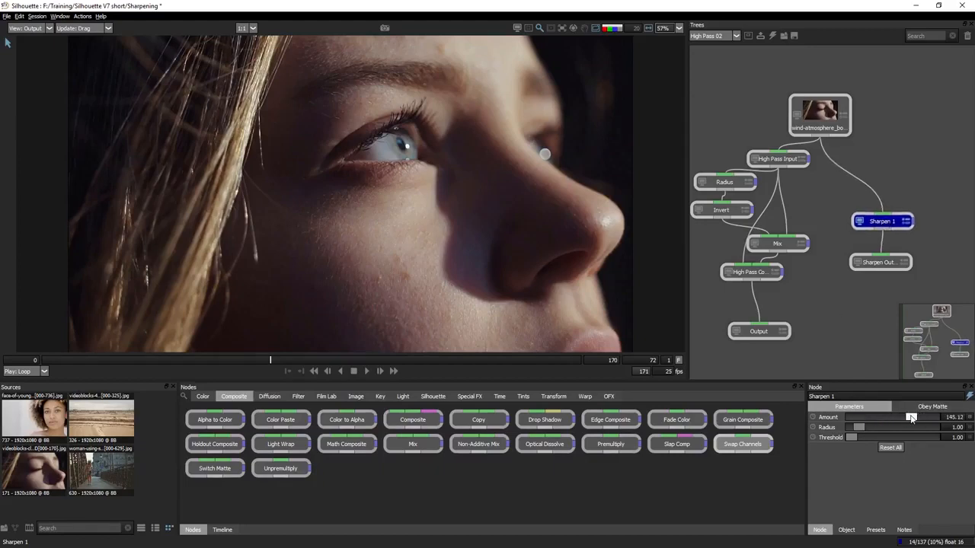
{"action": "left_click_drag", "start_coordinate": [911, 418], "coordinate": [869, 418]}
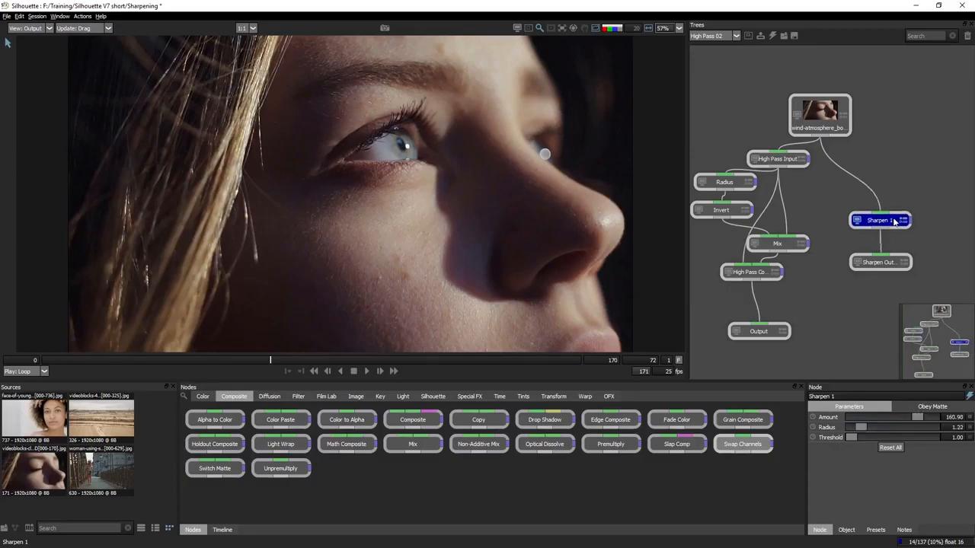
{"action": "mouse_move", "coordinate": [880, 220]}
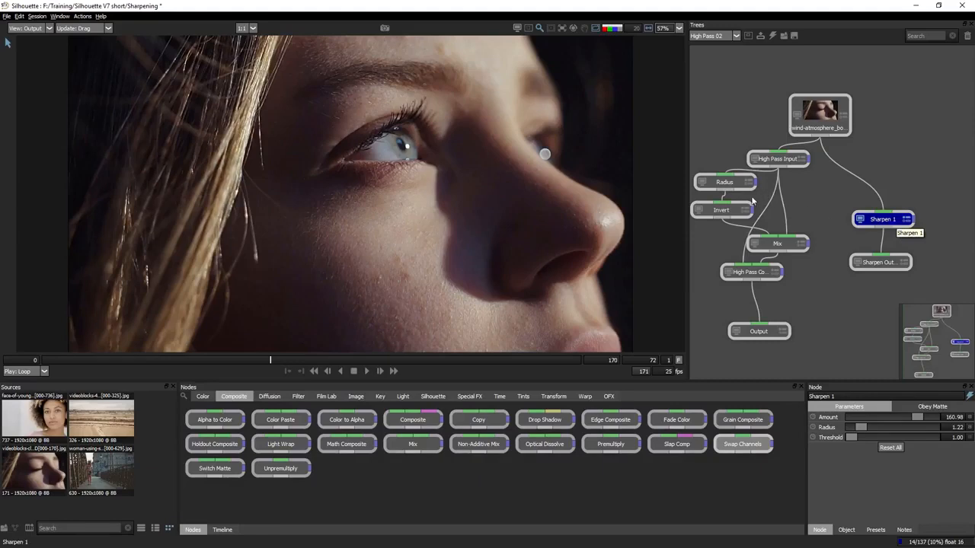
Move the High Pass Composite node lower in the tree
{"action": "left_click", "coordinate": [750, 271]}
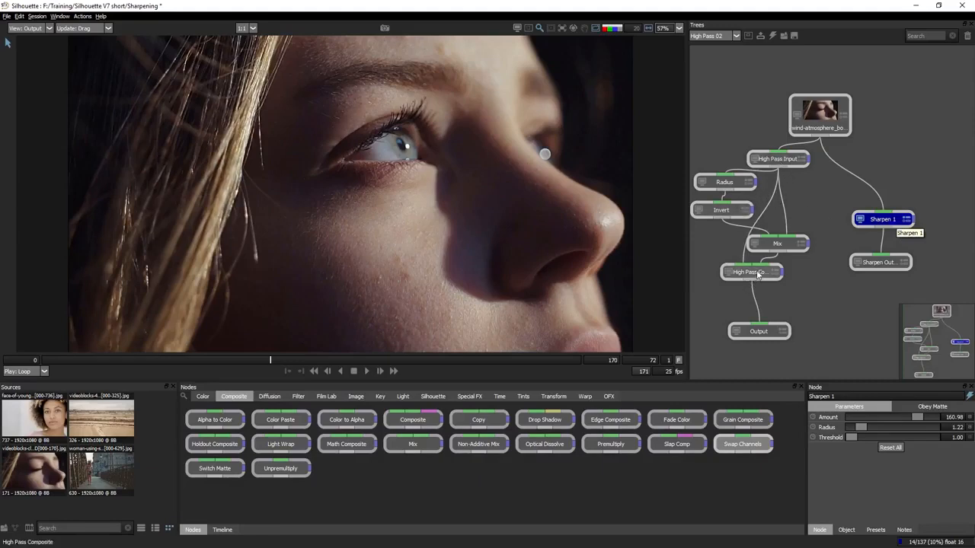
{"action": "left_click", "coordinate": [753, 271]}
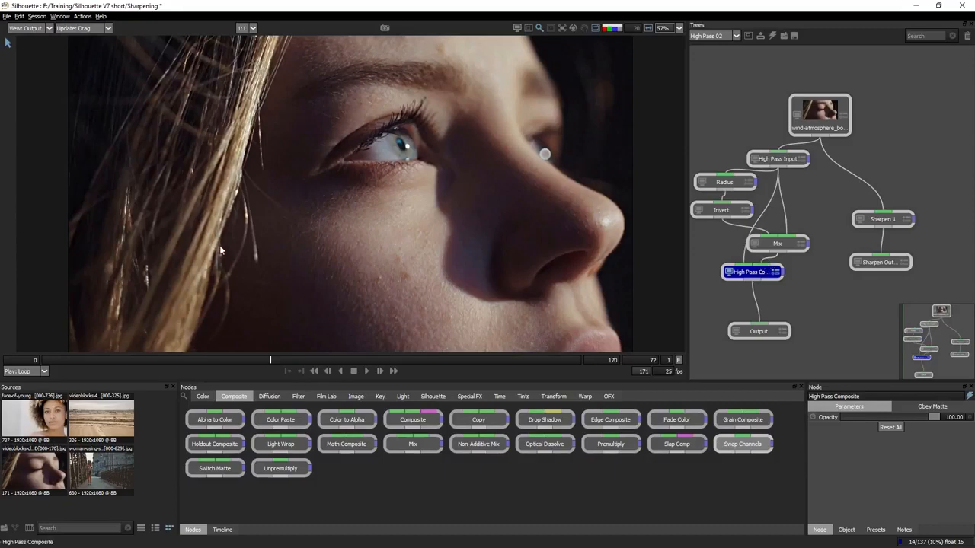
{"action": "left_click", "coordinate": [777, 242]}
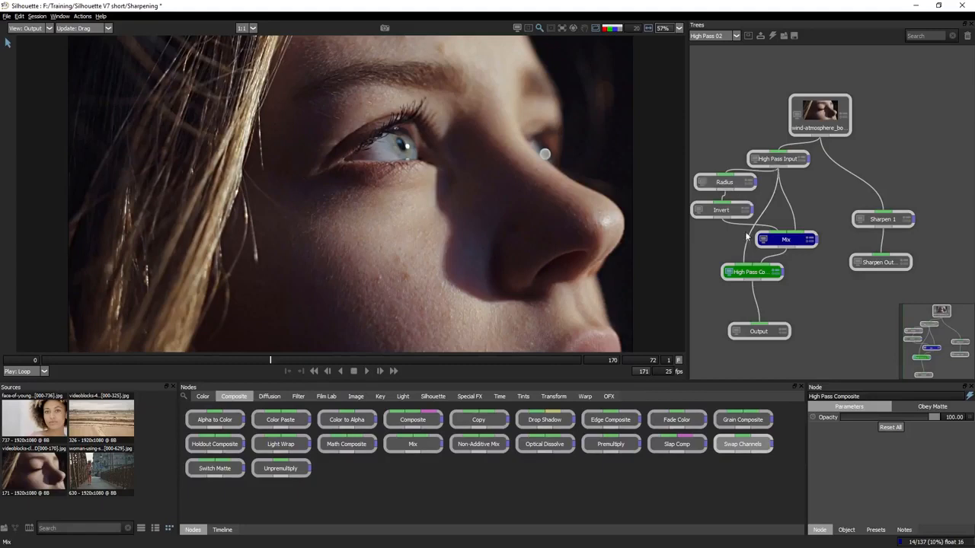
{"action": "mouse_move", "coordinate": [289, 37]}
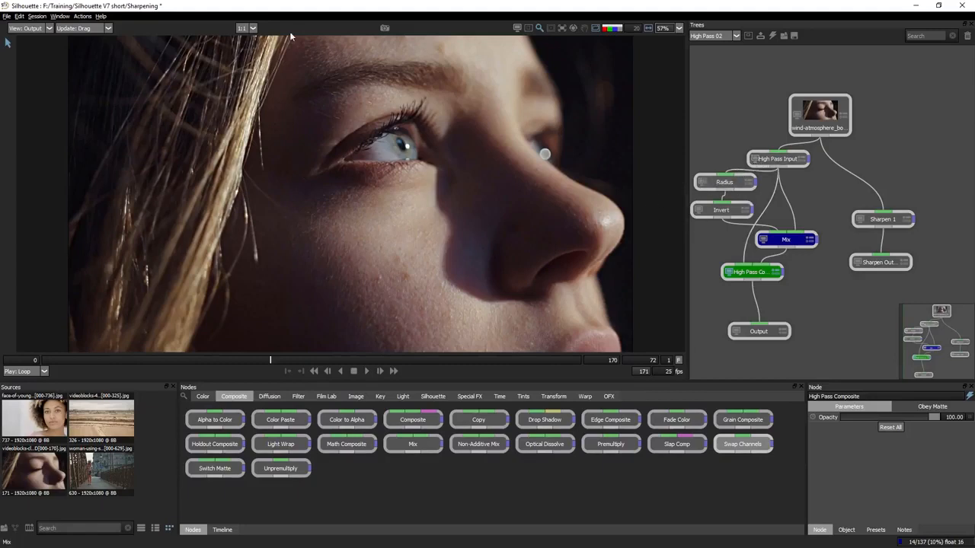
{"action": "mouse_move", "coordinate": [428, 194]}
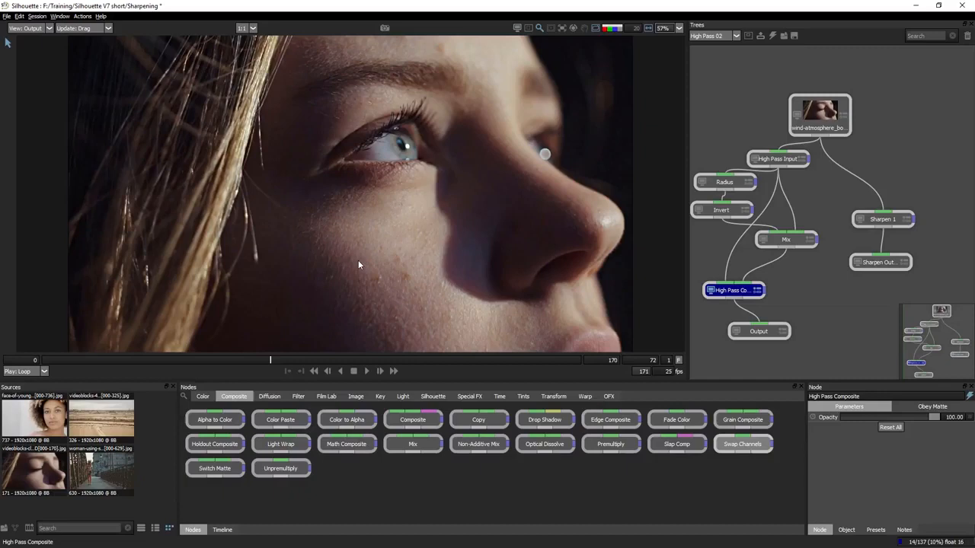
{"action": "mouse_move", "coordinate": [387, 317]}
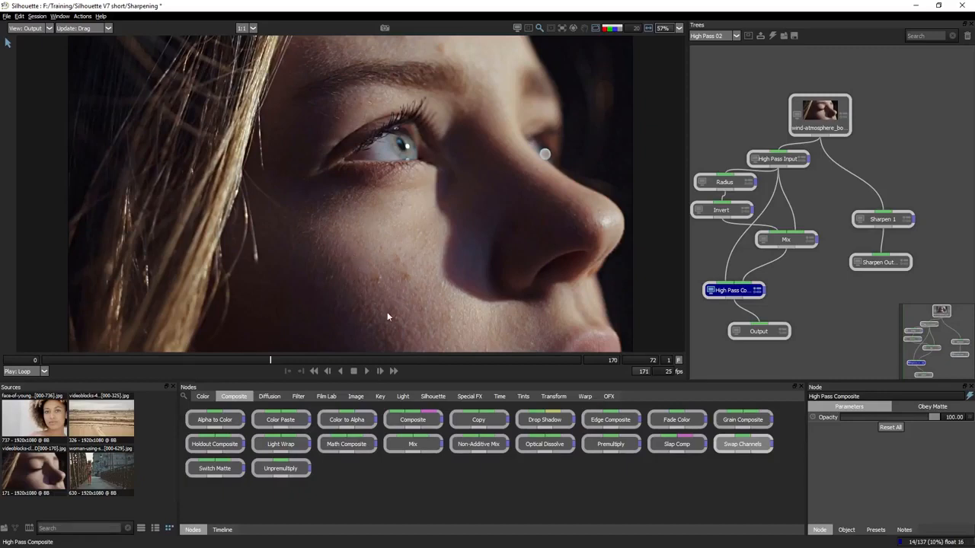
{"action": "mouse_move", "coordinate": [426, 287]}
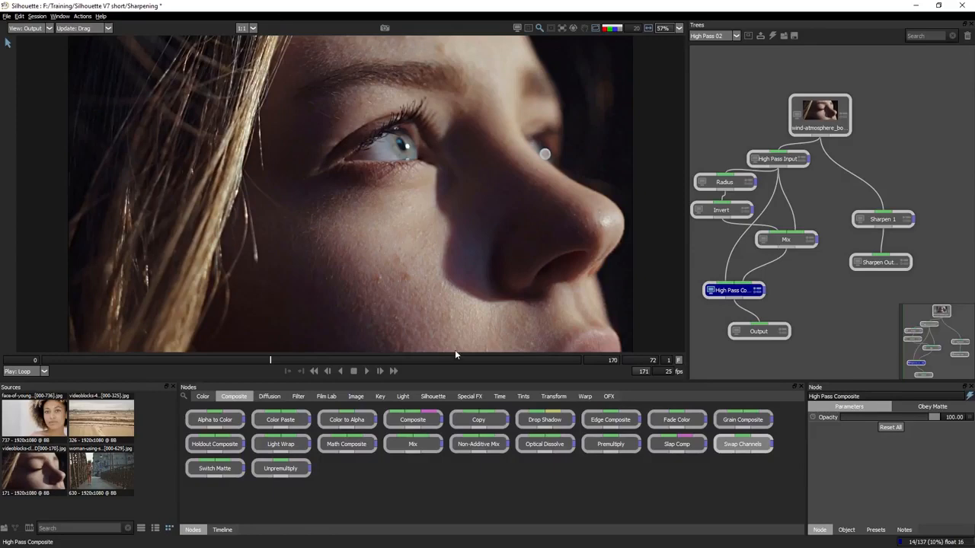
{"action": "mouse_move", "coordinate": [262, 405]}
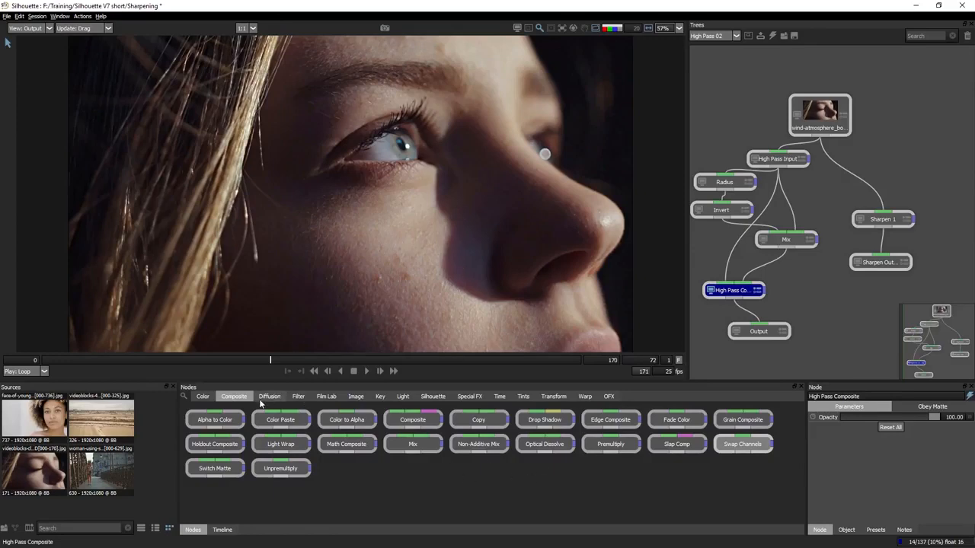
Insert a Frost diffusion node ahead of High Pass Composite and raise its smoothing to about 5.9
{"action": "left_click", "coordinate": [270, 396]}
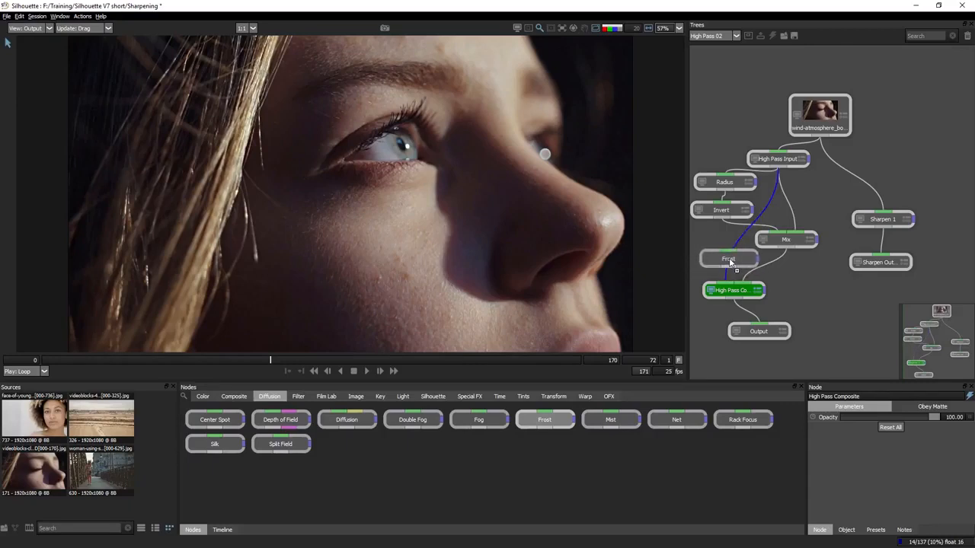
{"action": "left_click", "coordinate": [728, 261]}
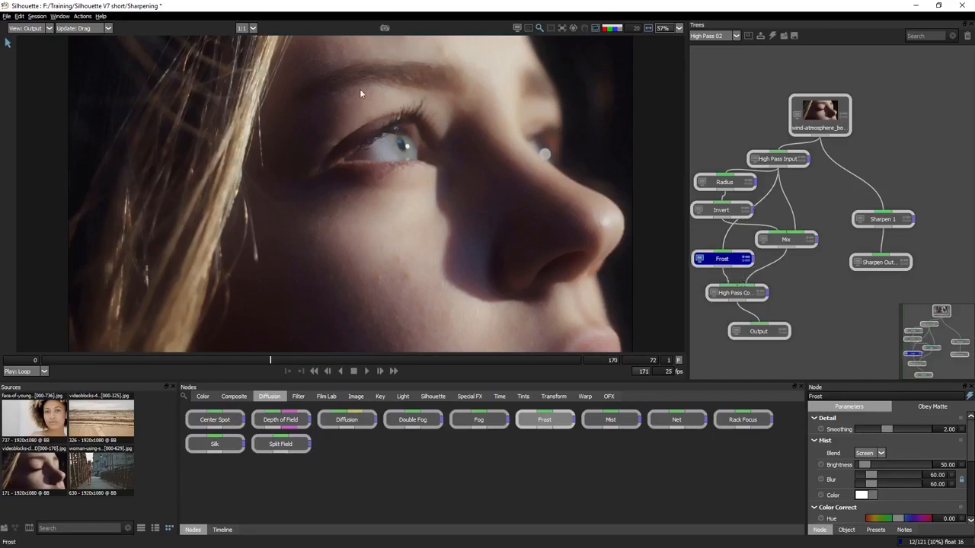
{"action": "mouse_move", "coordinate": [396, 249]}
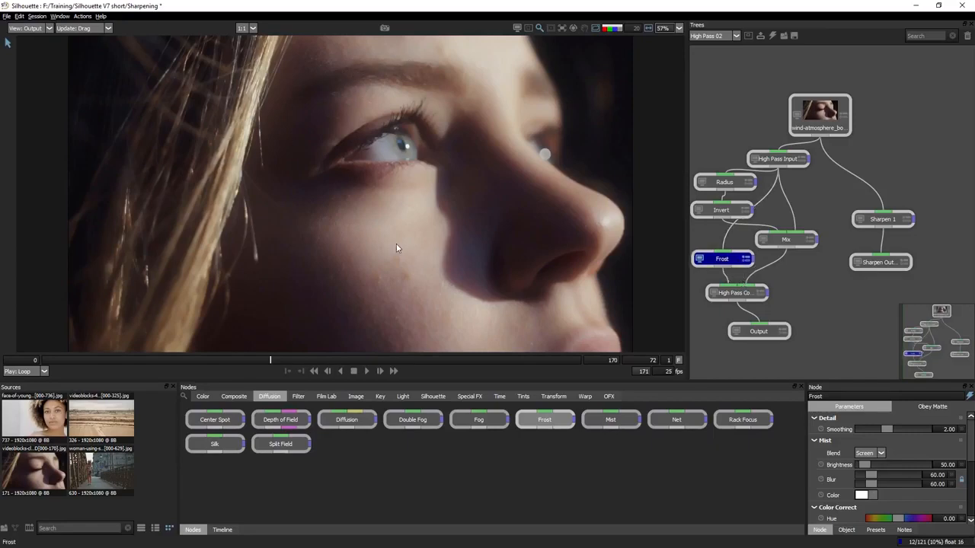
{"action": "mouse_move", "coordinate": [457, 122]}
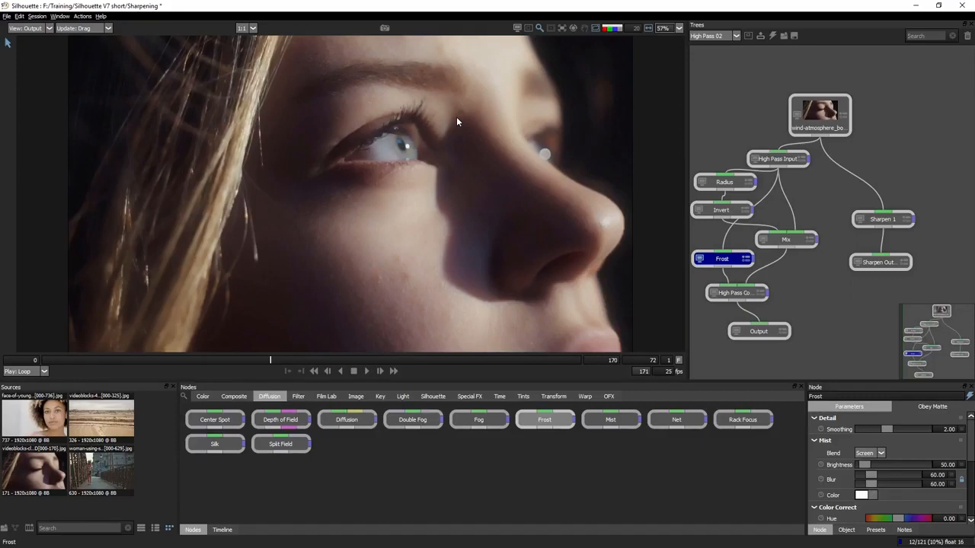
{"action": "mouse_move", "coordinate": [399, 223]}
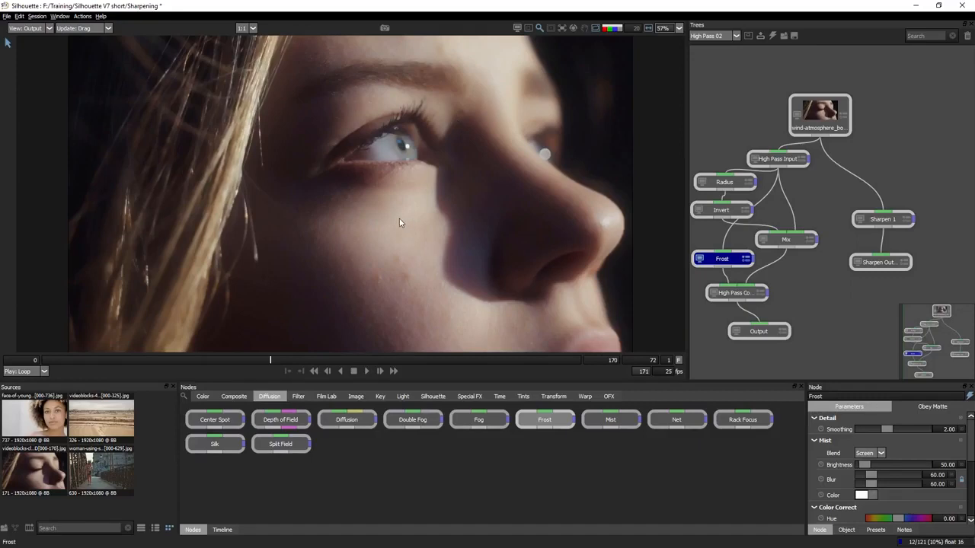
{"action": "left_click_drag", "start_coordinate": [880, 429], "coordinate": [911, 429]}
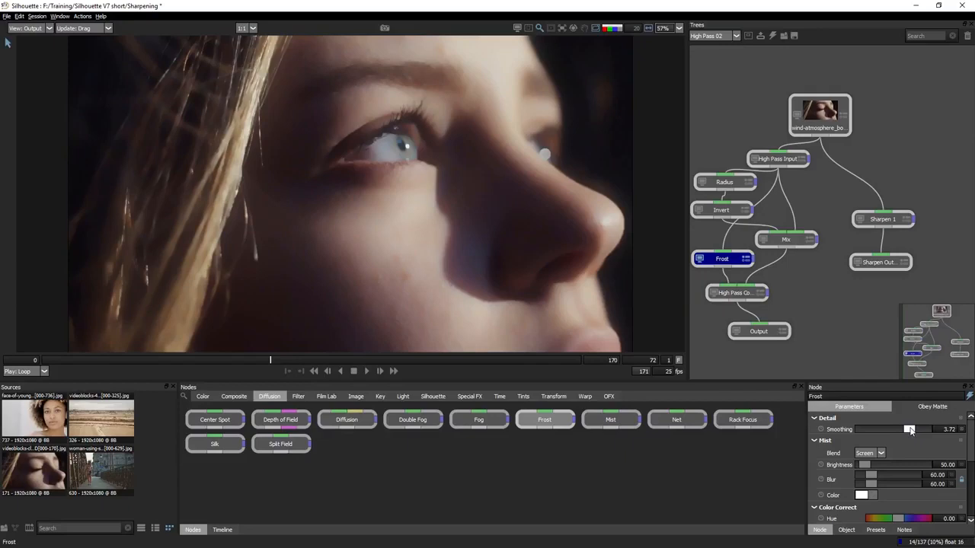
{"action": "left_click_drag", "start_coordinate": [911, 429], "coordinate": [905, 429]}
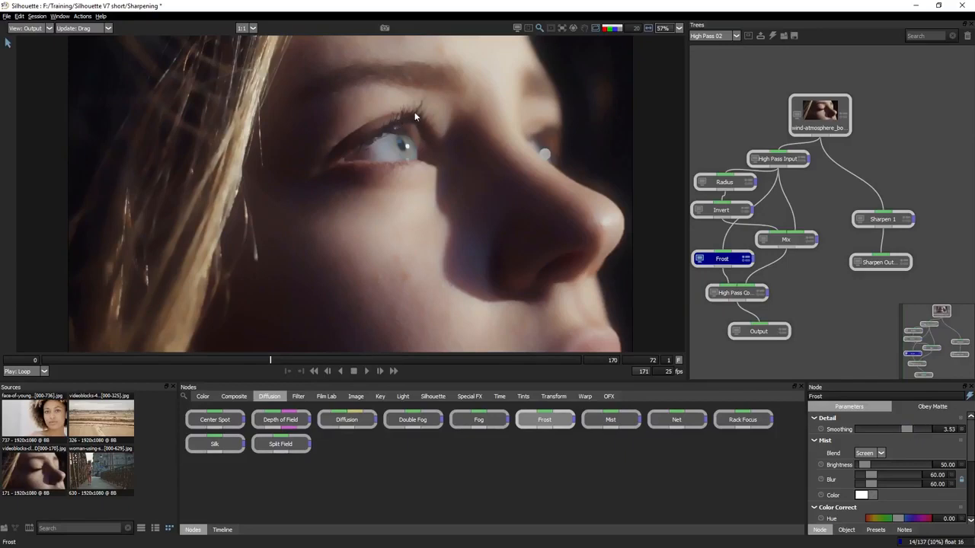
{"action": "mouse_move", "coordinate": [382, 135]}
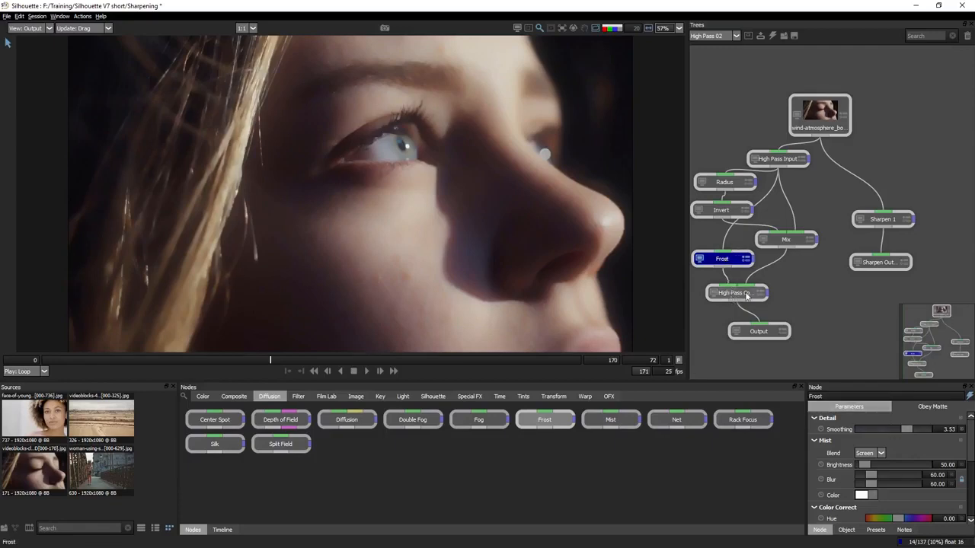
{"action": "mouse_move", "coordinate": [734, 293]}
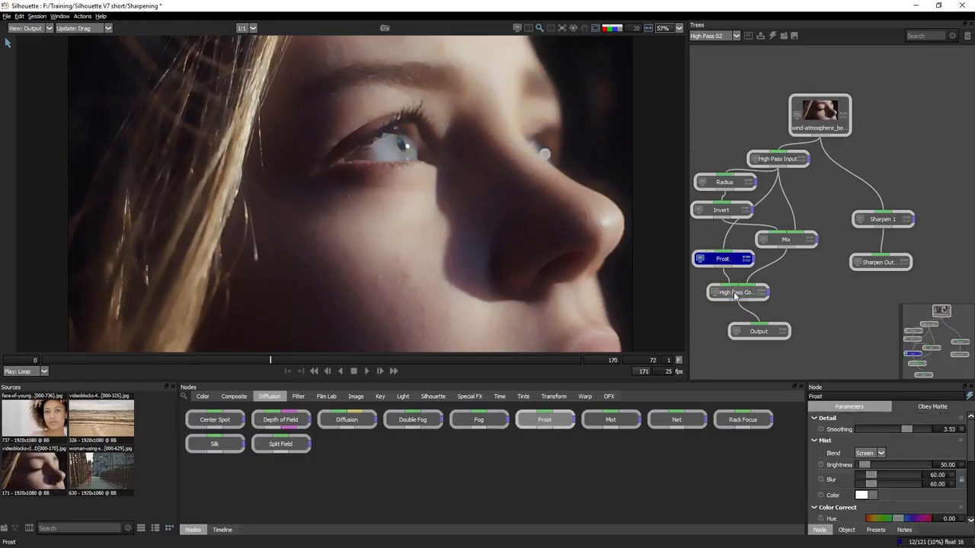
Lower the Frost smoothing to about 2.9 and raise the mist brightness to about 42
{"action": "left_click", "coordinate": [737, 293]}
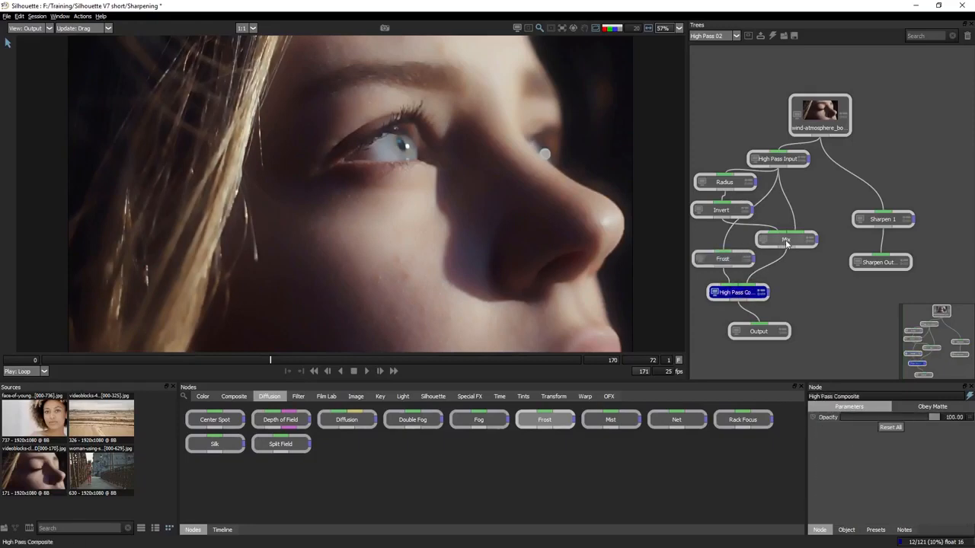
{"action": "left_click", "coordinate": [786, 243]}
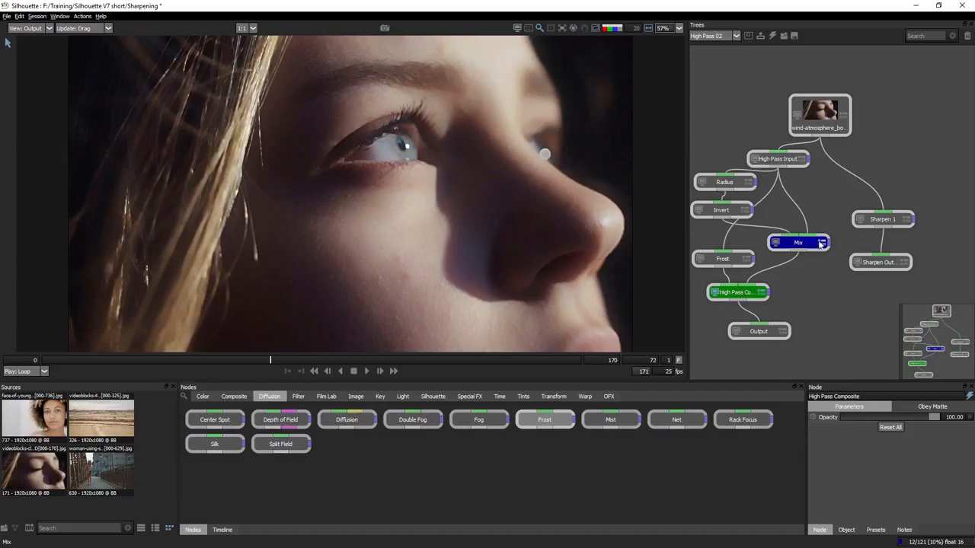
{"action": "left_click", "coordinate": [759, 331]}
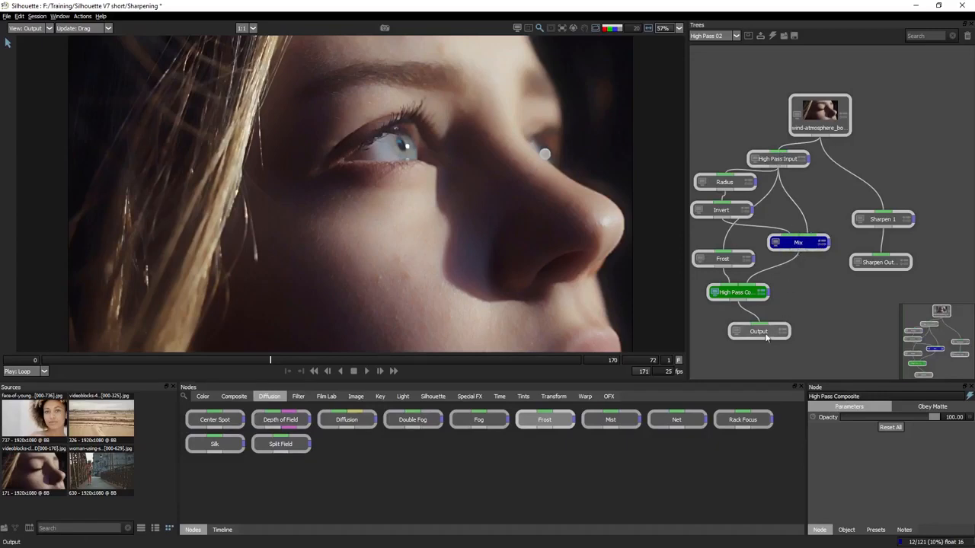
{"action": "left_click", "coordinate": [722, 259]}
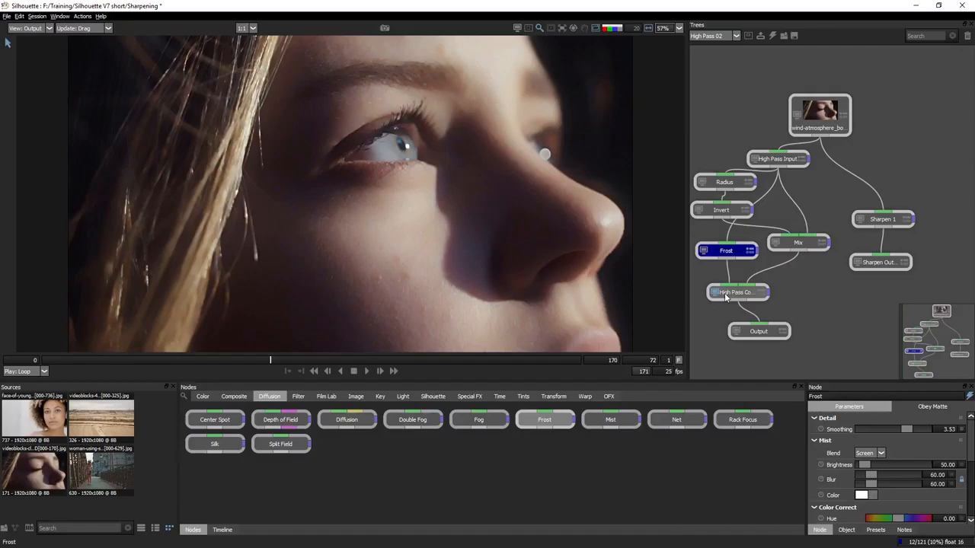
{"action": "left_click_drag", "start_coordinate": [907, 430], "coordinate": [889, 430]}
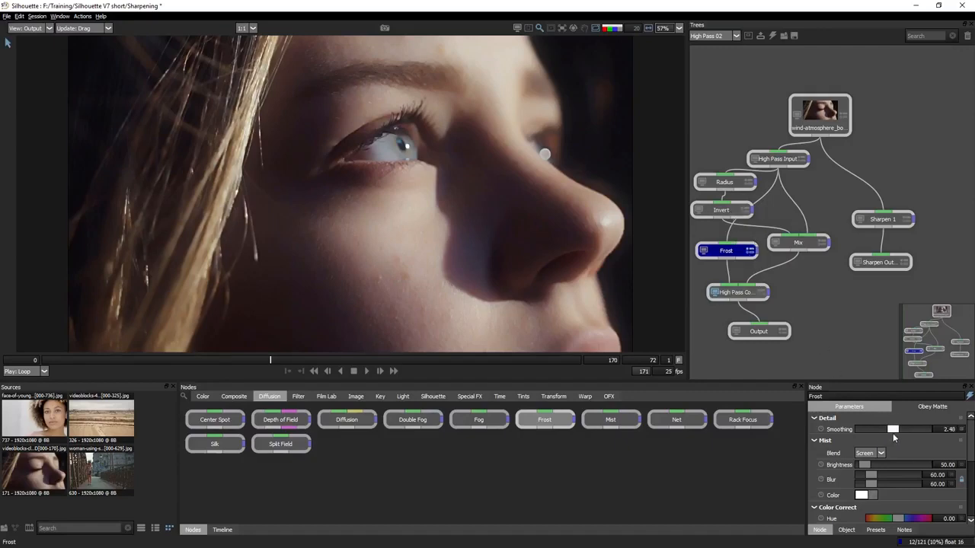
{"action": "left_click_drag", "start_coordinate": [887, 429], "coordinate": [896, 430]}
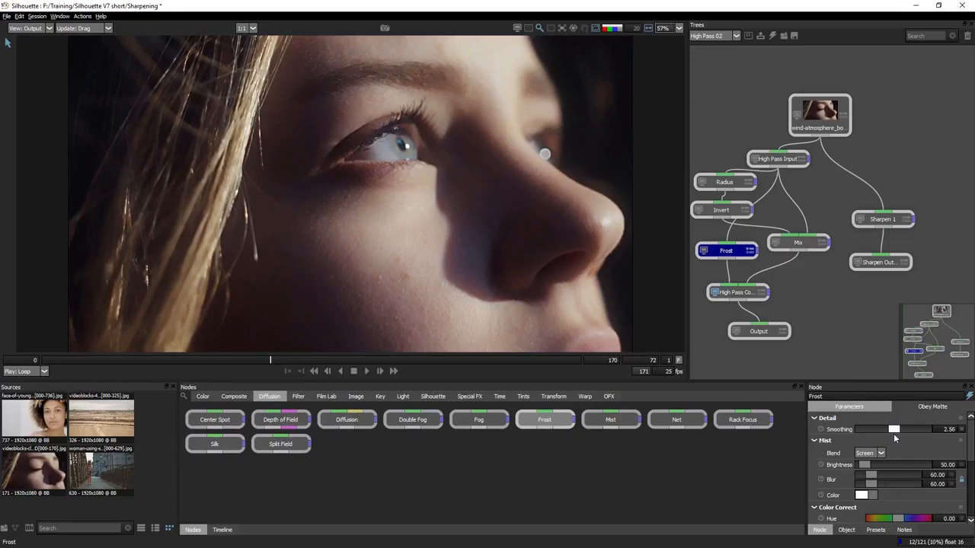
{"action": "left_click_drag", "start_coordinate": [865, 464], "coordinate": [868, 465]}
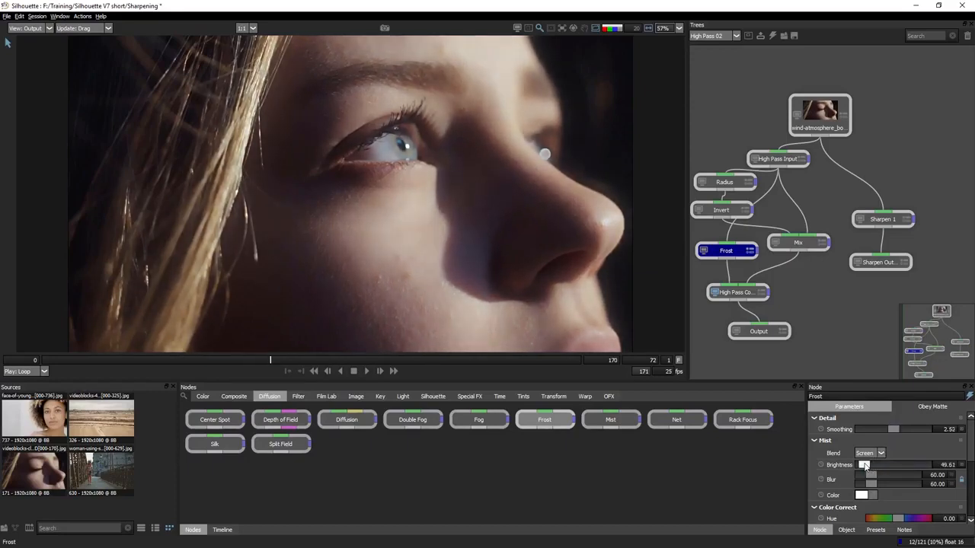
{"action": "left_click_drag", "start_coordinate": [866, 465], "coordinate": [896, 464]}
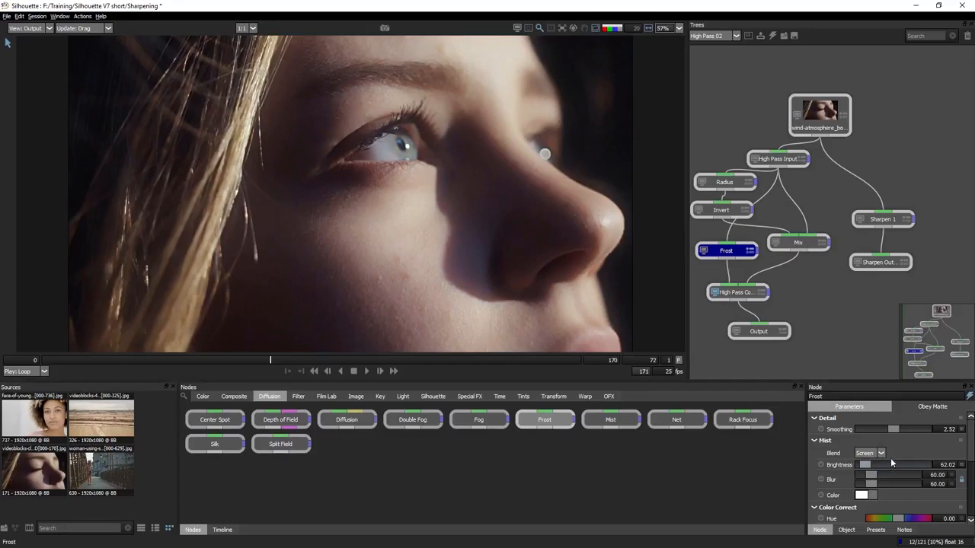
Compare the source image against the final Output, then return to the Frost node
{"action": "left_click", "coordinate": [820, 115]}
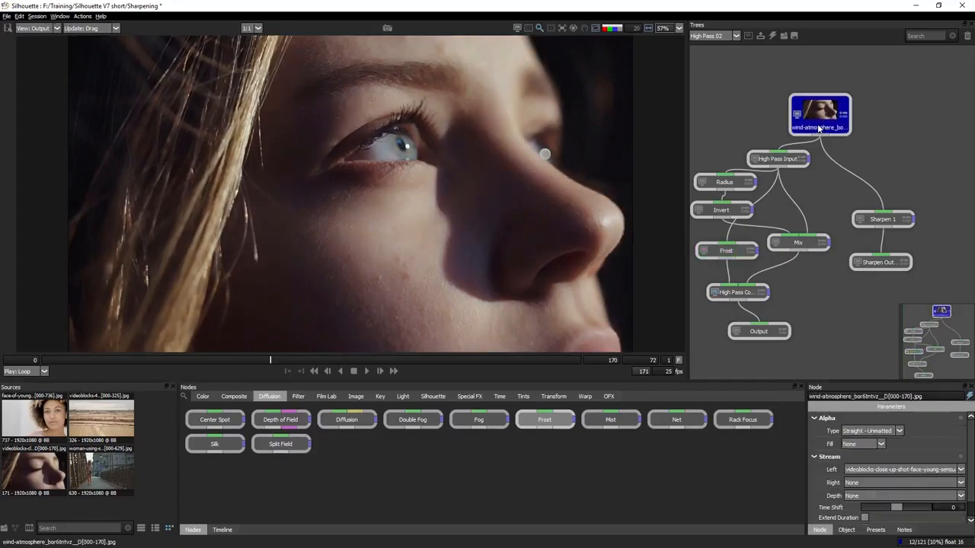
{"action": "left_click", "coordinate": [759, 331]}
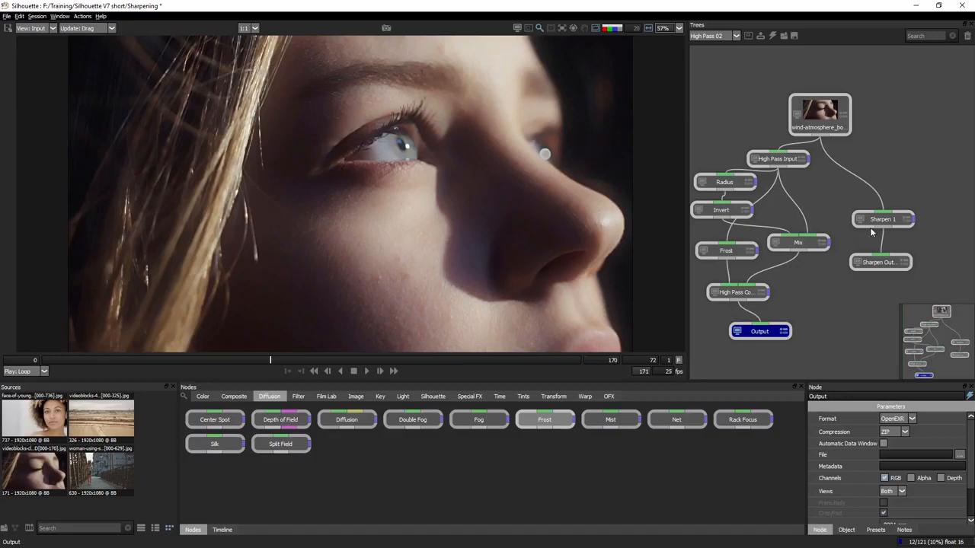
{"action": "left_click", "coordinate": [819, 114]}
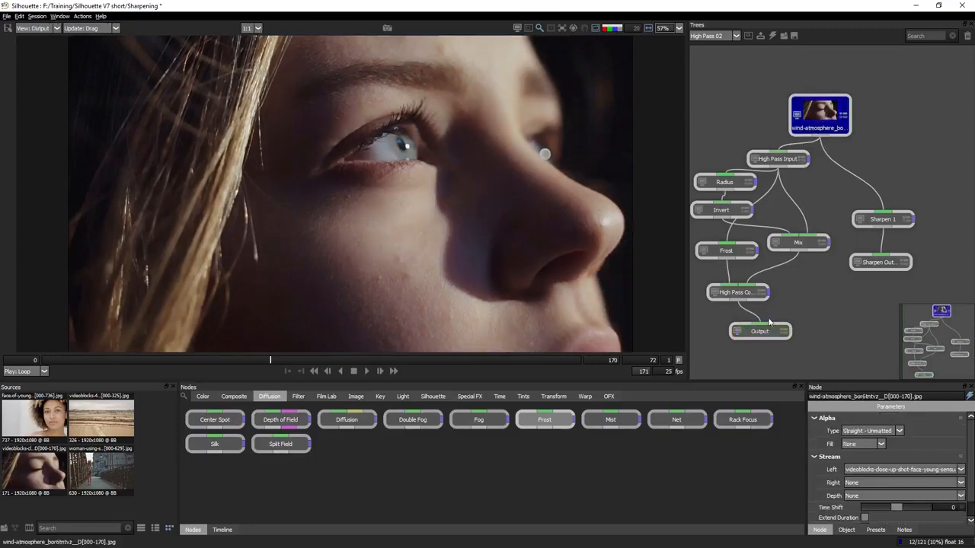
{"action": "left_click", "coordinate": [759, 331]}
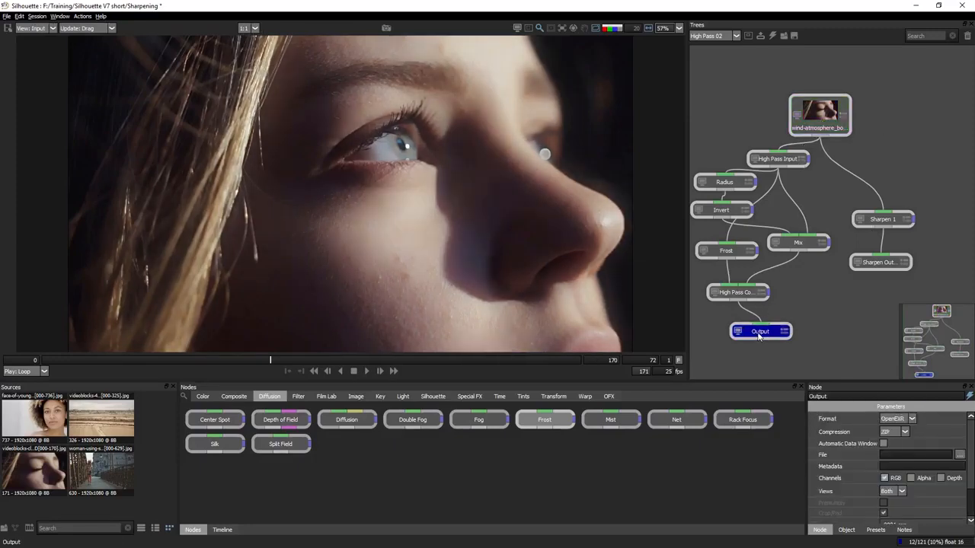
{"action": "mouse_move", "coordinate": [725, 250]}
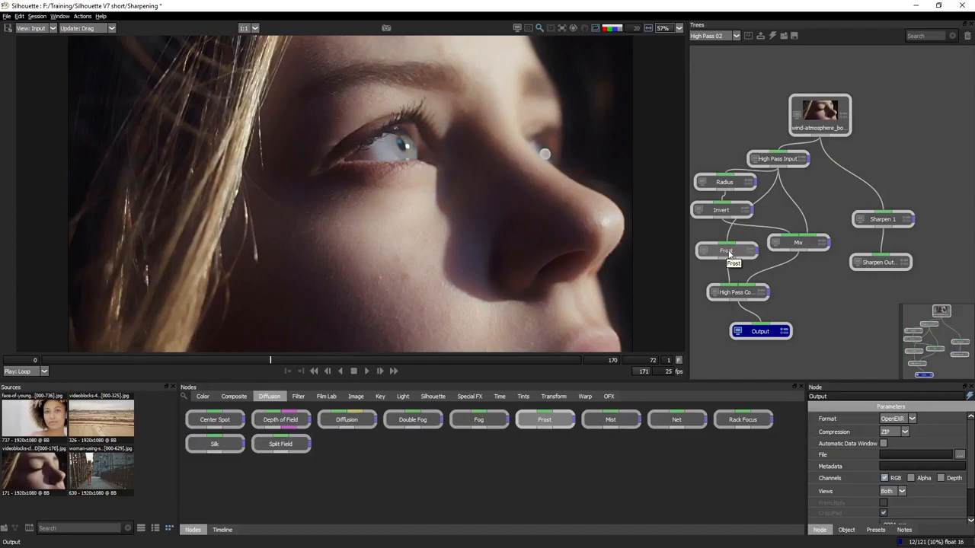
{"action": "left_click", "coordinate": [725, 250]}
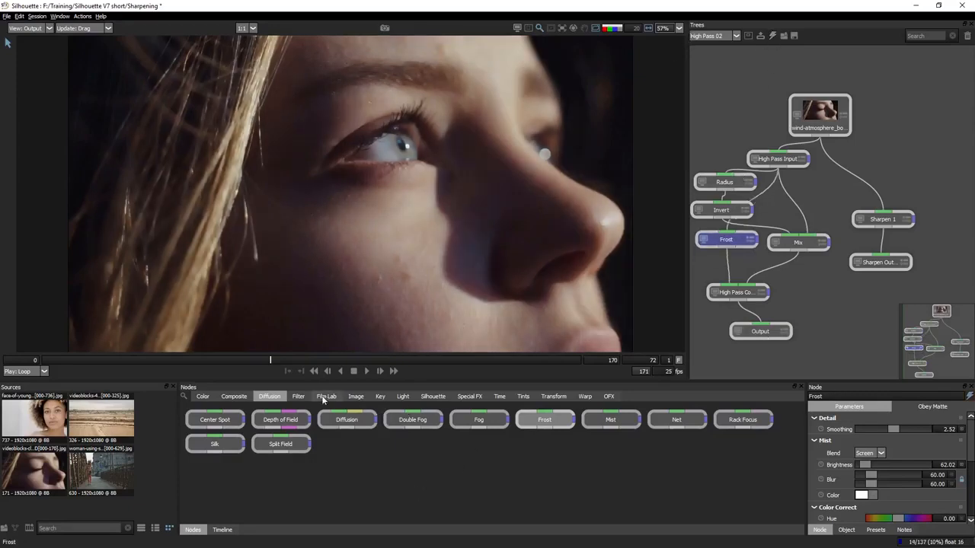
Add a Detail filter node between Frost and High Pass Composite and inspect the branches
{"action": "left_click", "coordinate": [298, 396]}
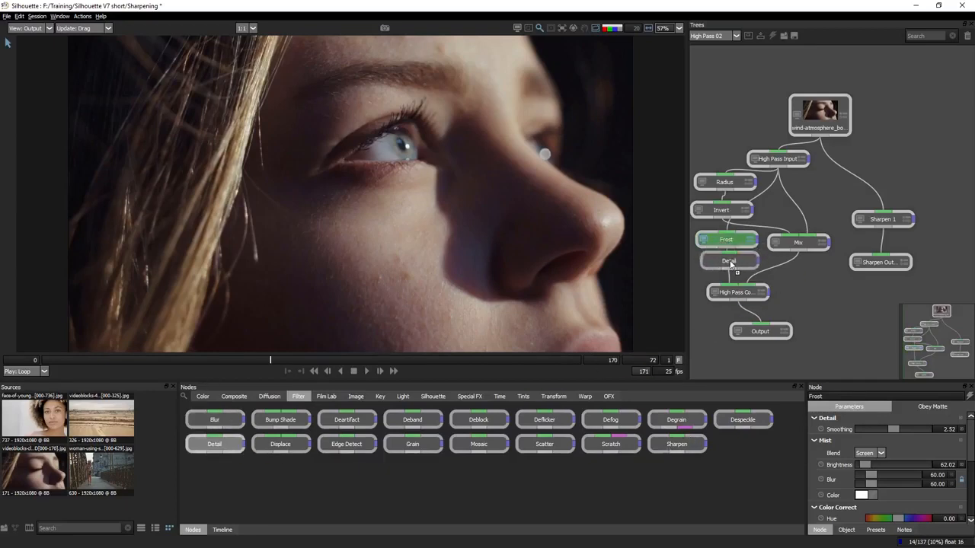
{"action": "left_click", "coordinate": [728, 262]}
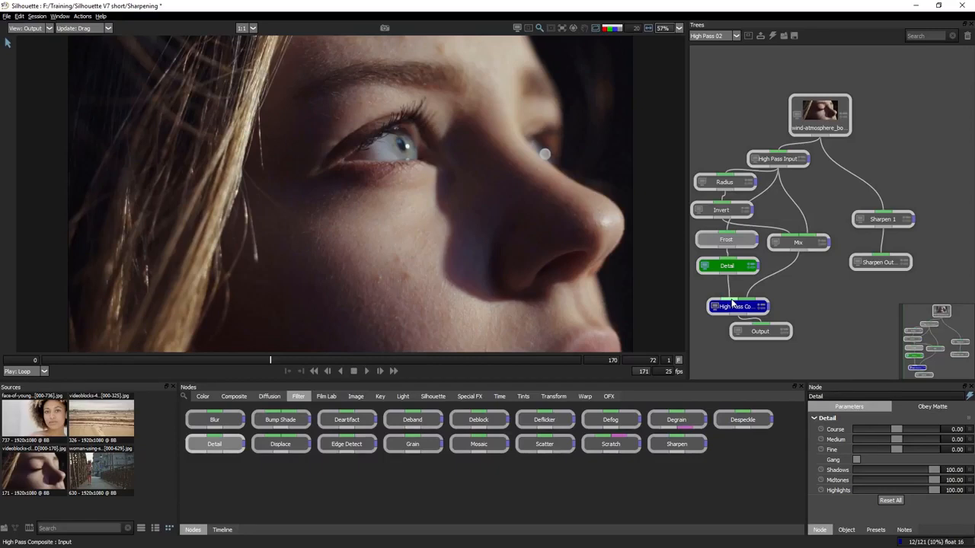
{"action": "left_click", "coordinate": [720, 210]}
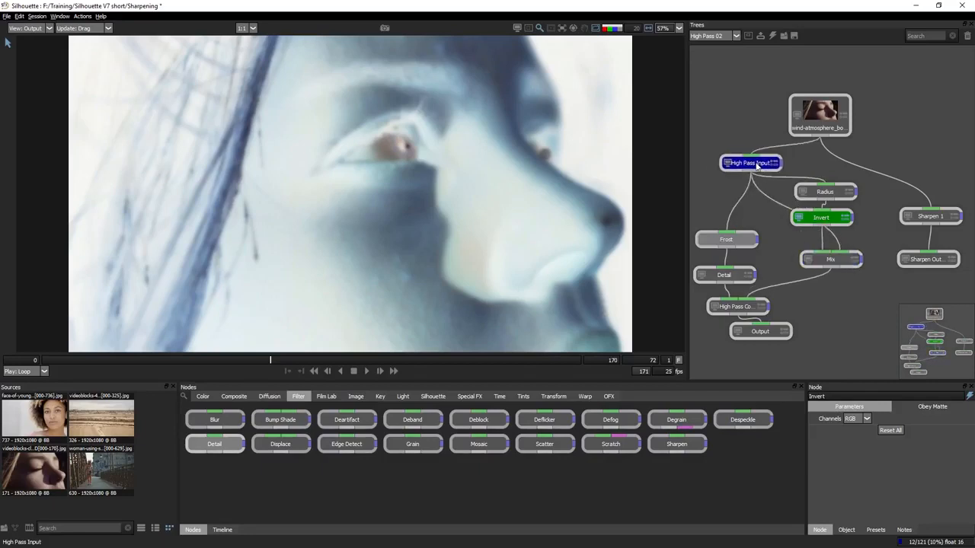
{"action": "left_click", "coordinate": [761, 296]}
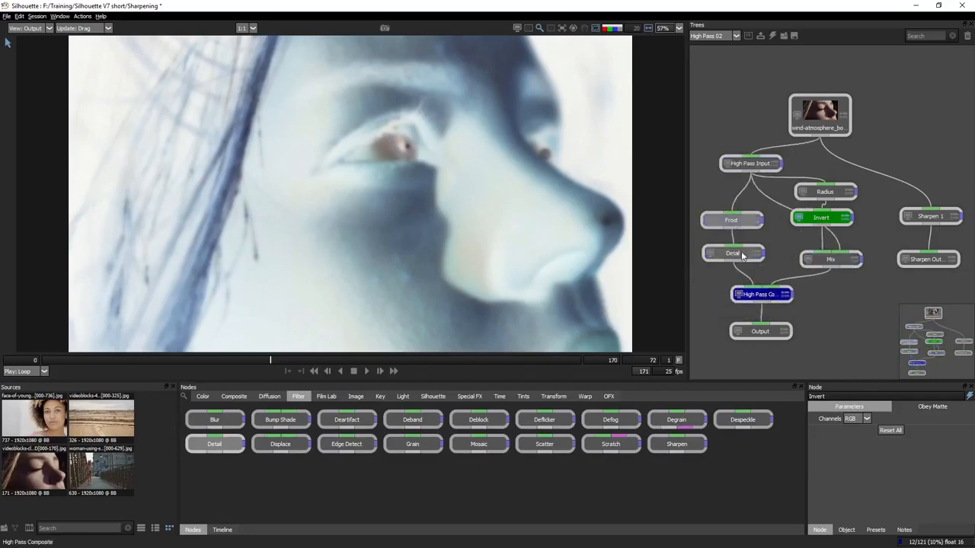
{"action": "left_click", "coordinate": [731, 253]}
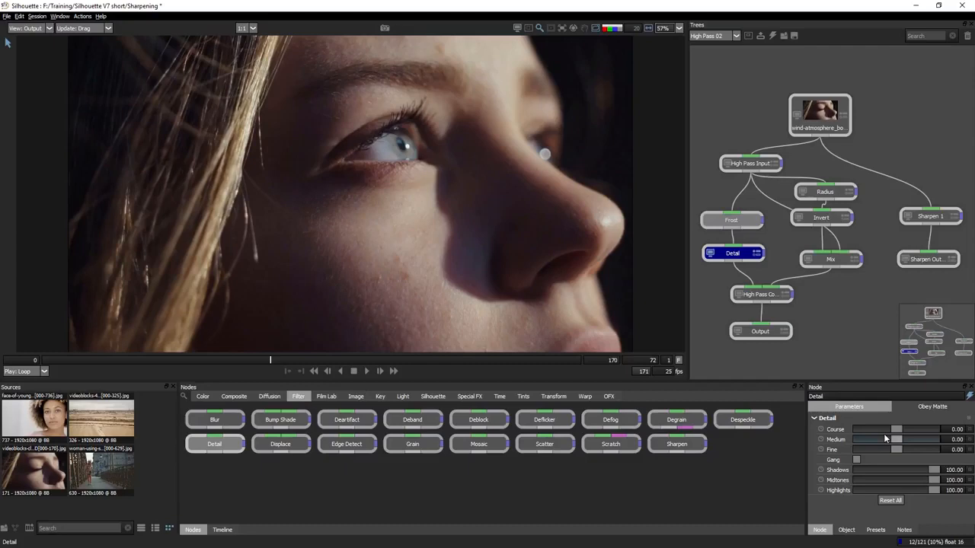
Try the Detail node's coarse and fine amounts, then reset them back to zero
{"action": "left_click_drag", "start_coordinate": [876, 429], "coordinate": [914, 430]}
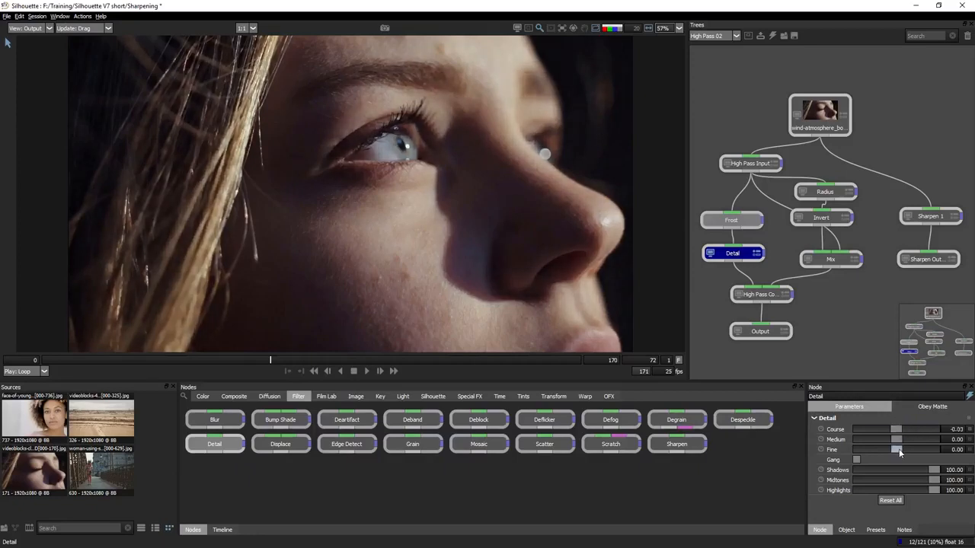
{"action": "left_click_drag", "start_coordinate": [876, 449], "coordinate": [905, 449]}
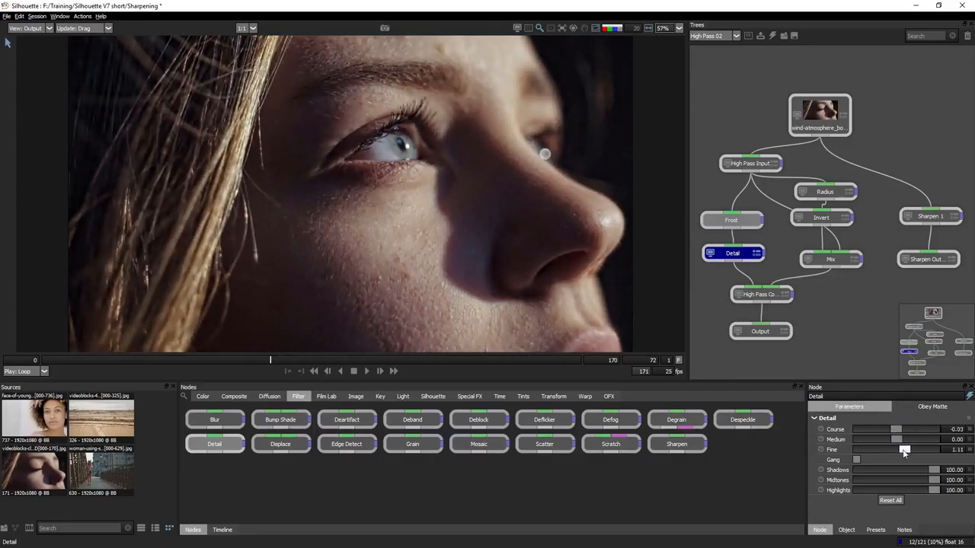
{"action": "left_click_drag", "start_coordinate": [905, 450], "coordinate": [902, 450]}
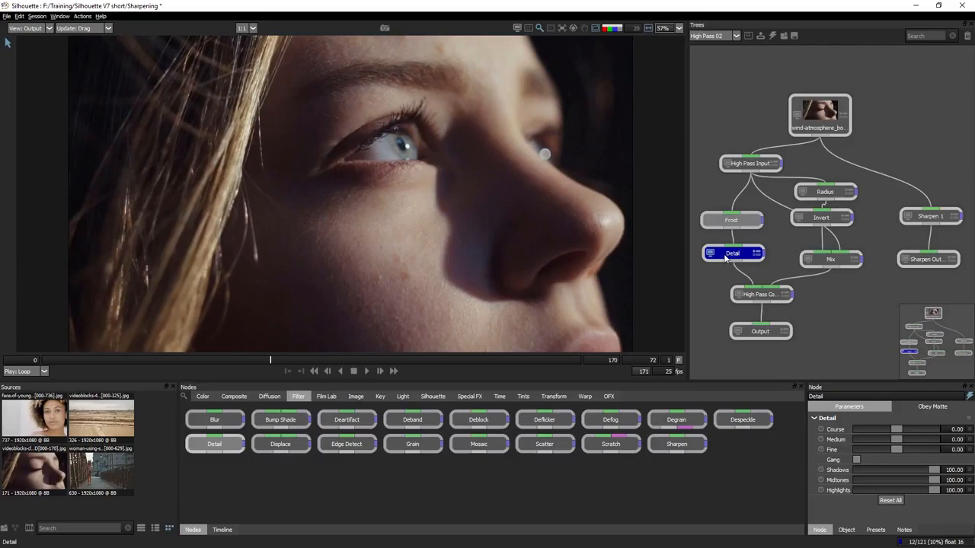
{"action": "left_click", "coordinate": [760, 296]}
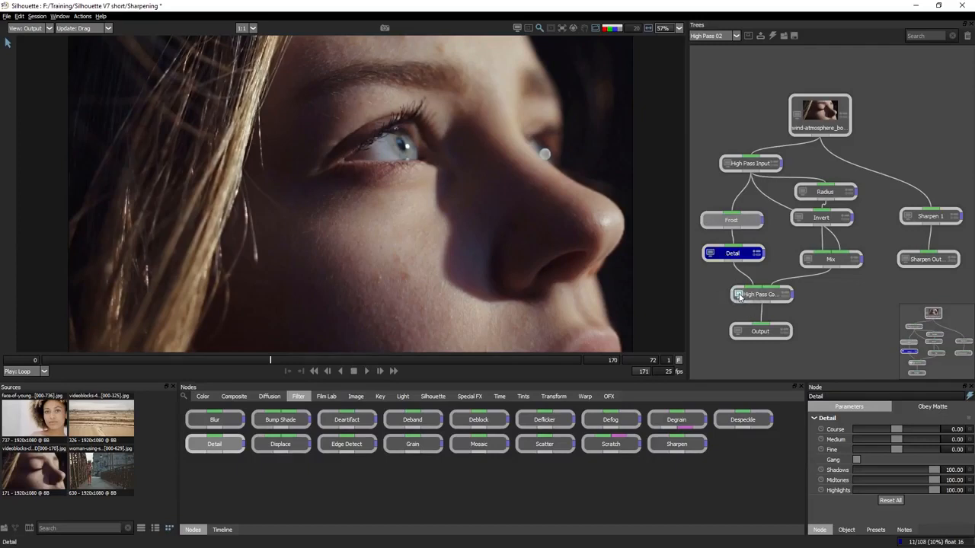
Set the Detail node's coarse, medium and fine amounts negative to soften the low frequencies
{"action": "left_click", "coordinate": [731, 253]}
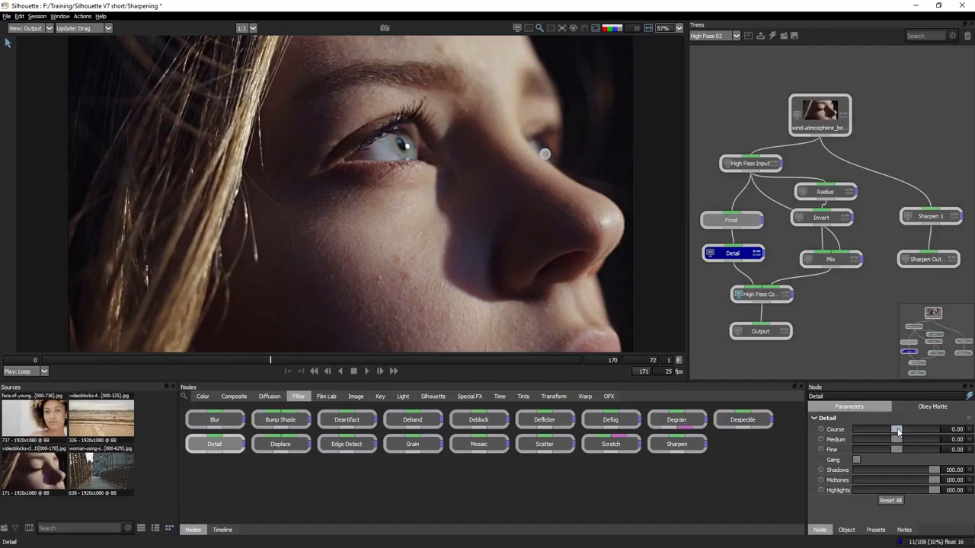
{"action": "left_click_drag", "start_coordinate": [896, 430], "coordinate": [859, 430]}
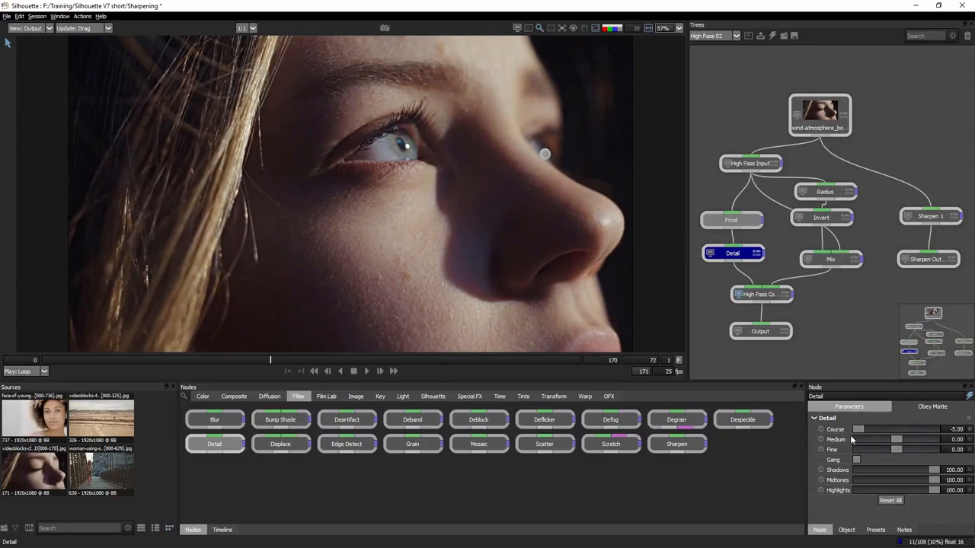
{"action": "left_click_drag", "start_coordinate": [896, 449], "coordinate": [887, 449]}
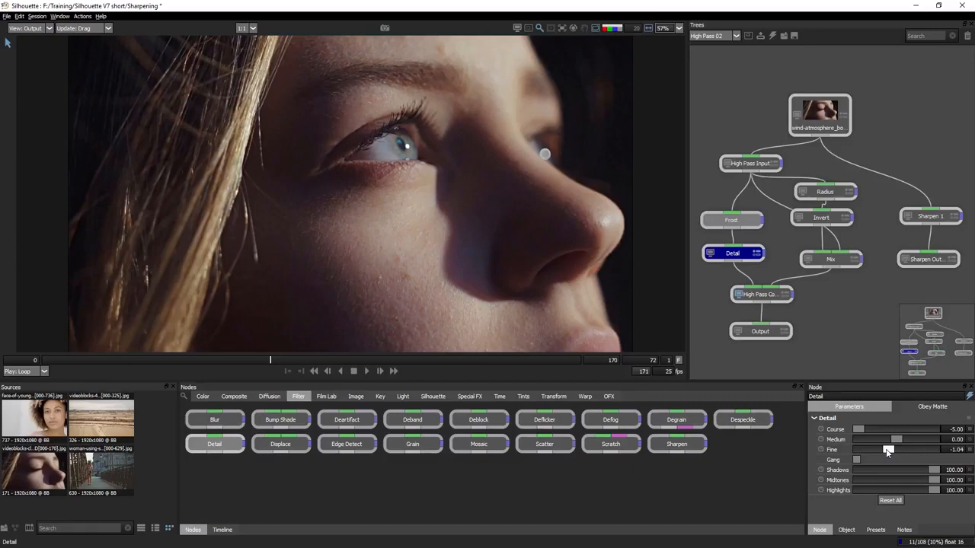
{"action": "left_click_drag", "start_coordinate": [890, 449], "coordinate": [874, 449]}
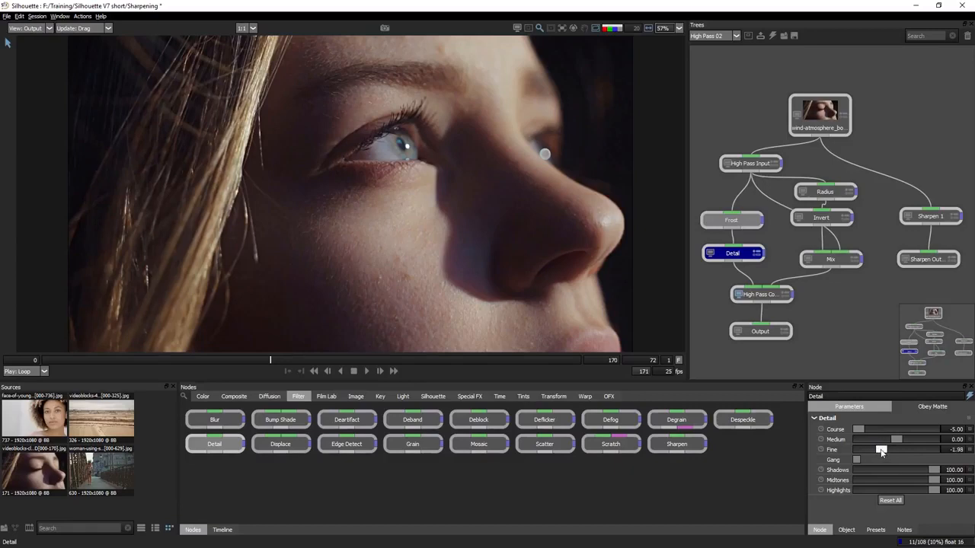
{"action": "left_click_drag", "start_coordinate": [881, 450], "coordinate": [883, 450]}
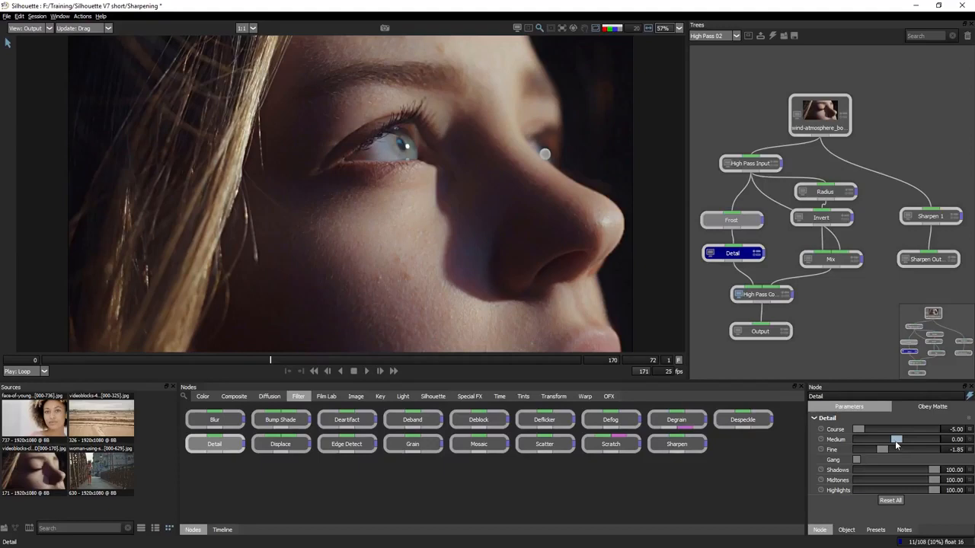
{"action": "left_click_drag", "start_coordinate": [860, 439], "coordinate": [897, 438]}
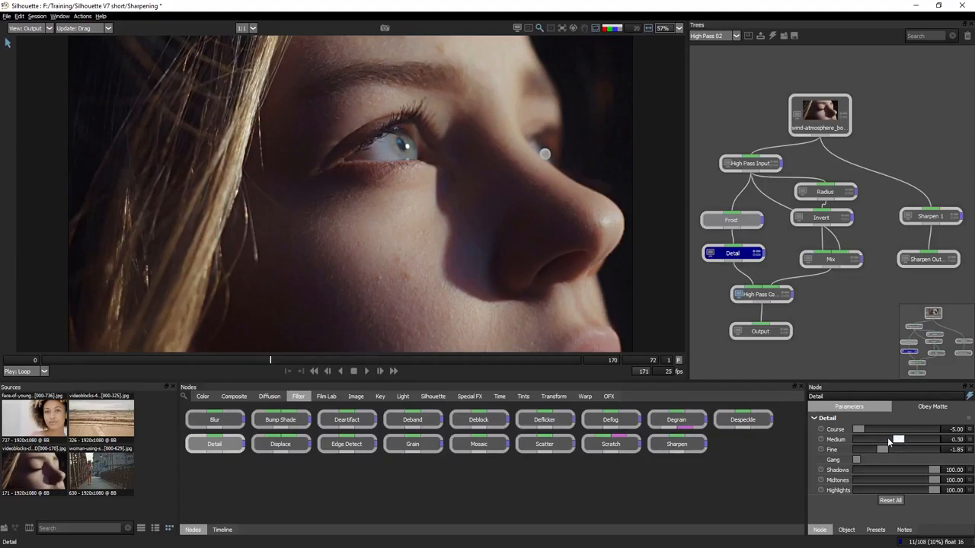
{"action": "left_click_drag", "start_coordinate": [898, 439], "coordinate": [891, 439]}
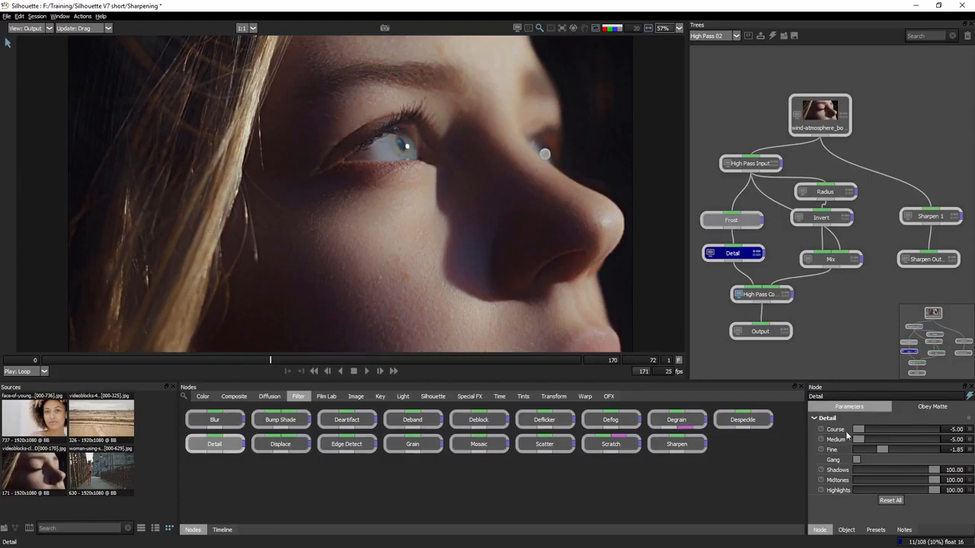
{"action": "left_click_drag", "start_coordinate": [858, 439], "coordinate": [887, 439]}
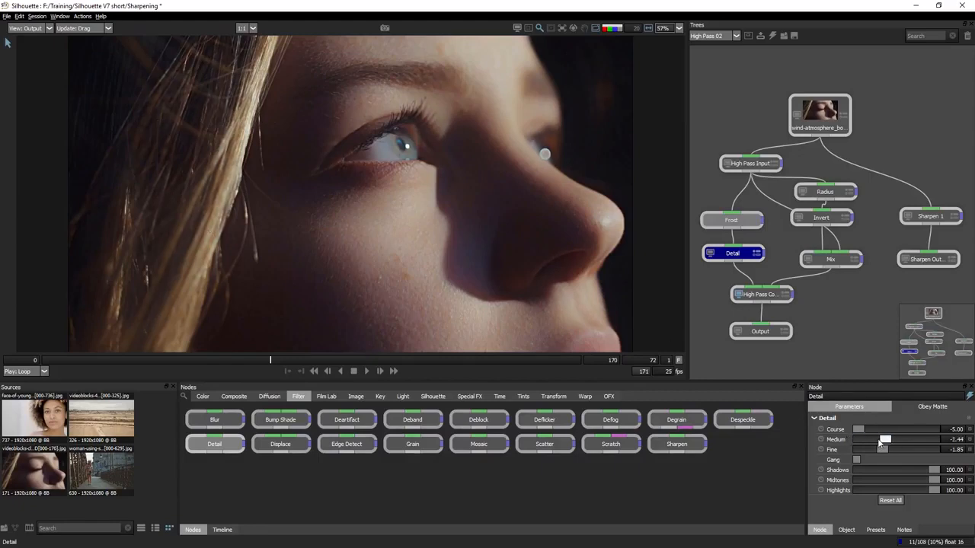
{"action": "left_click_drag", "start_coordinate": [887, 439], "coordinate": [880, 439]}
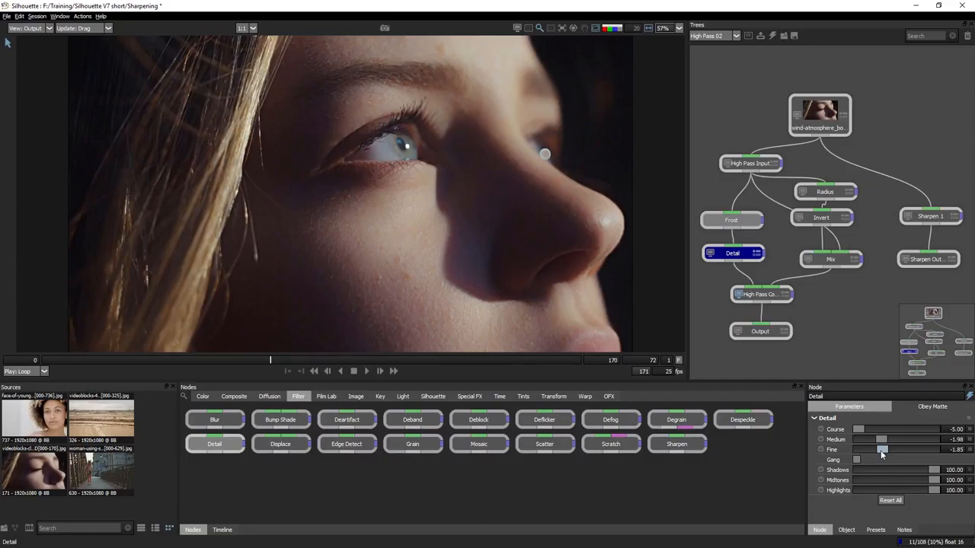
{"action": "left_click_drag", "start_coordinate": [882, 450], "coordinate": [877, 449]}
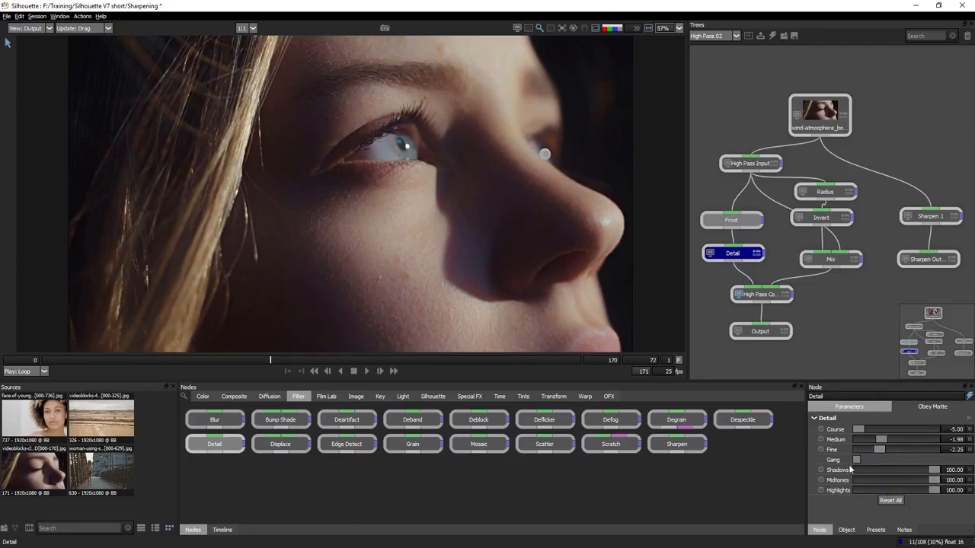
Lower the Detail node's highlights to about 32 and midtones to about 76
{"action": "left_click_drag", "start_coordinate": [898, 491], "coordinate": [889, 491]}
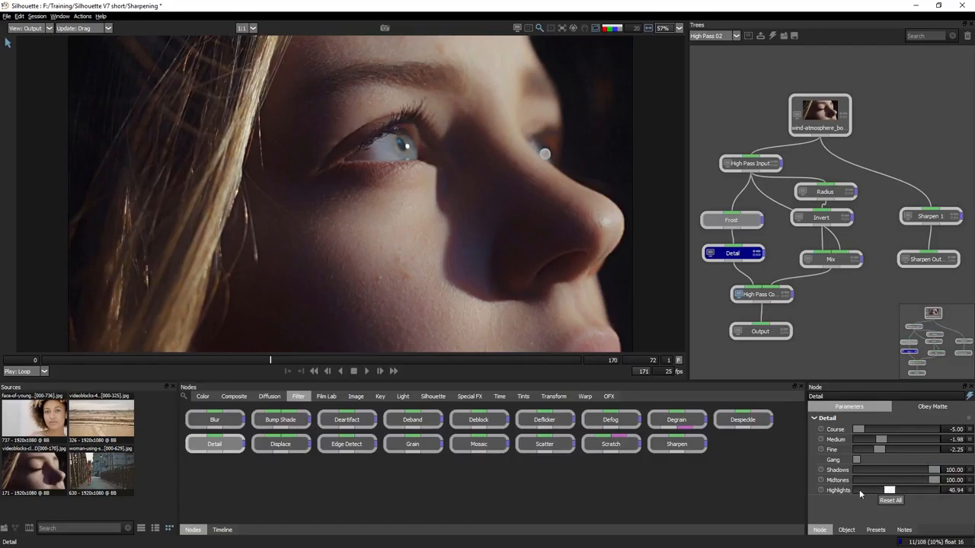
{"action": "left_click_drag", "start_coordinate": [890, 491], "coordinate": [882, 491]}
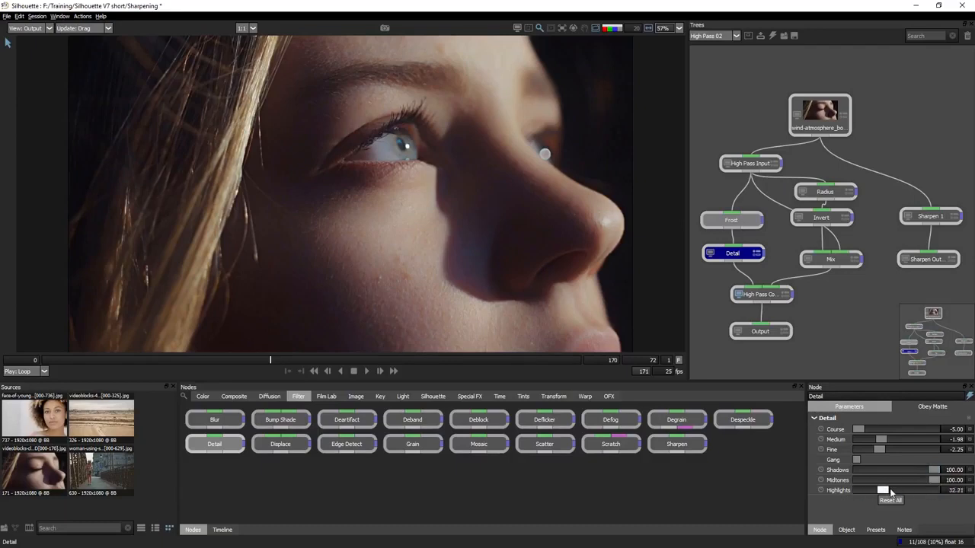
{"action": "left_click_drag", "start_coordinate": [883, 480], "coordinate": [917, 480]}
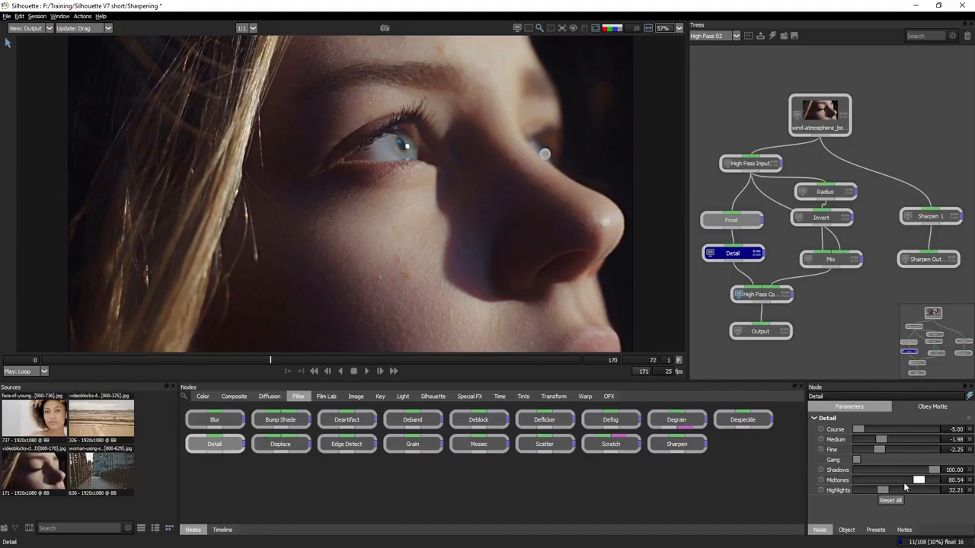
{"action": "left_click_drag", "start_coordinate": [921, 479], "coordinate": [916, 480]}
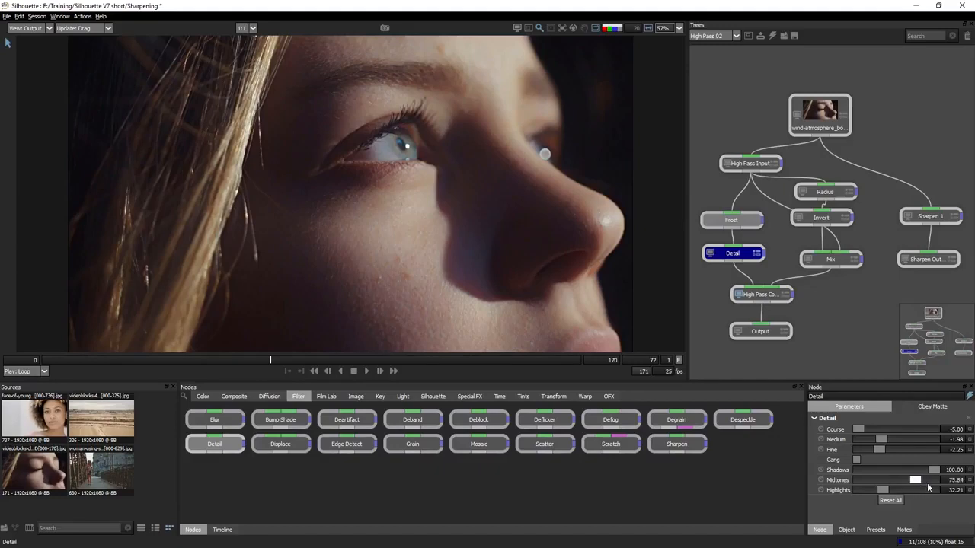
{"action": "left_click_drag", "start_coordinate": [917, 480], "coordinate": [936, 469]}
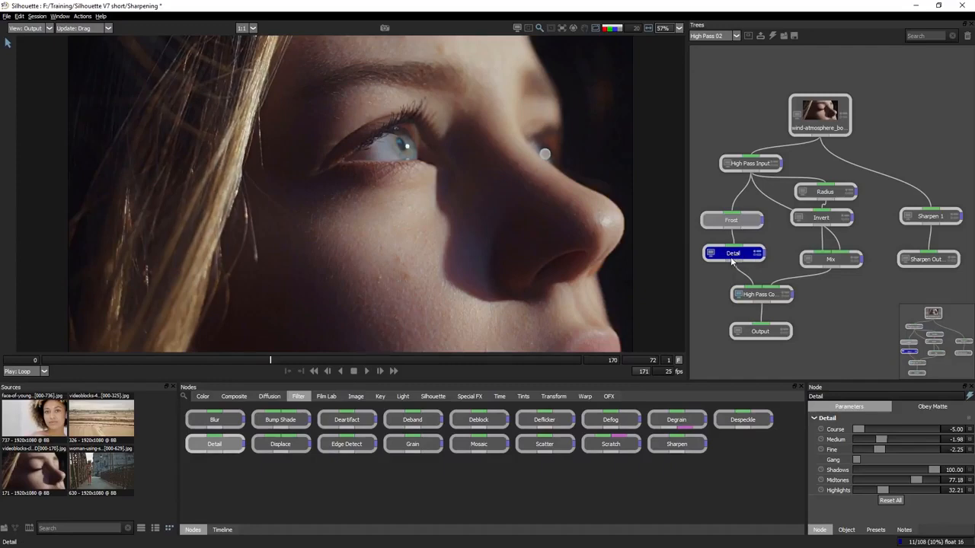
{"action": "left_click", "coordinate": [819, 115]}
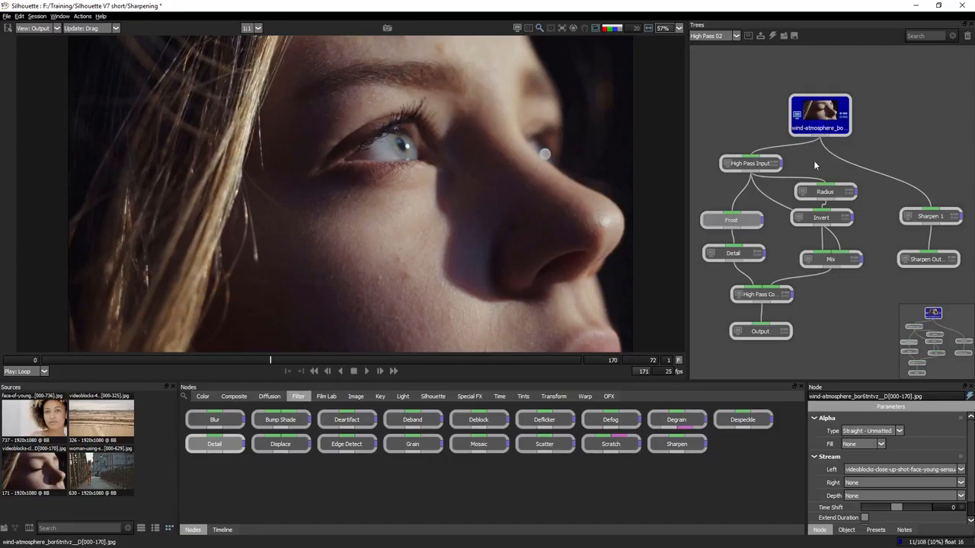
{"action": "left_click", "coordinate": [732, 252]}
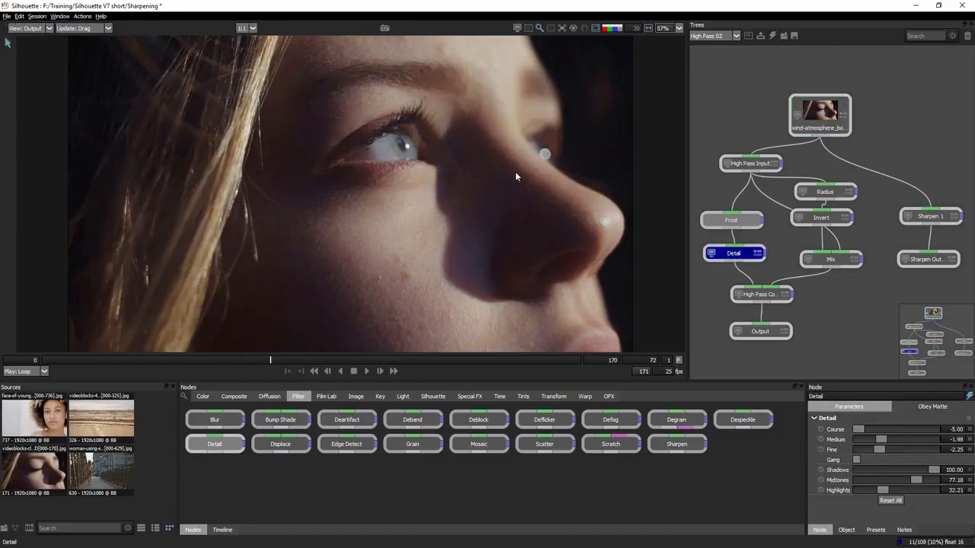
{"action": "mouse_move", "coordinate": [478, 174]}
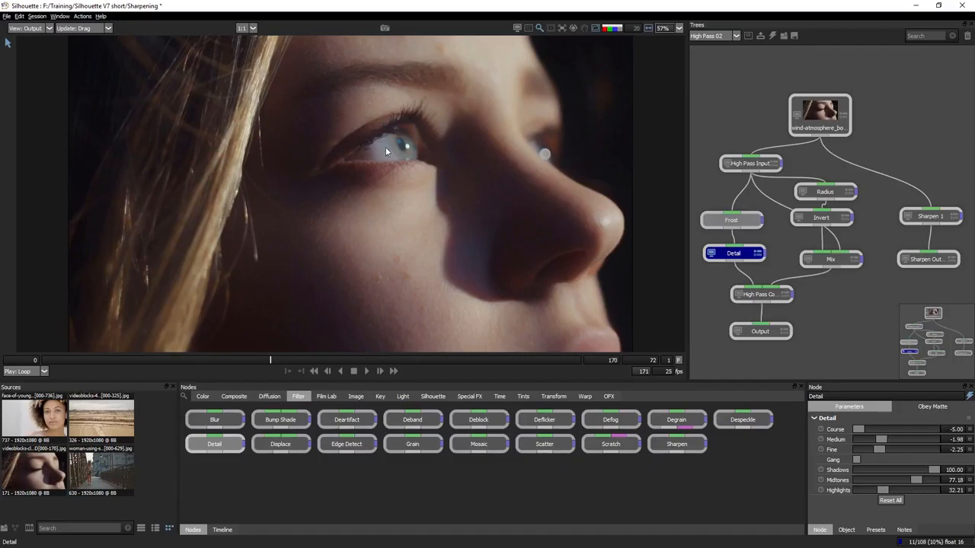
{"action": "left_click", "coordinate": [830, 259]}
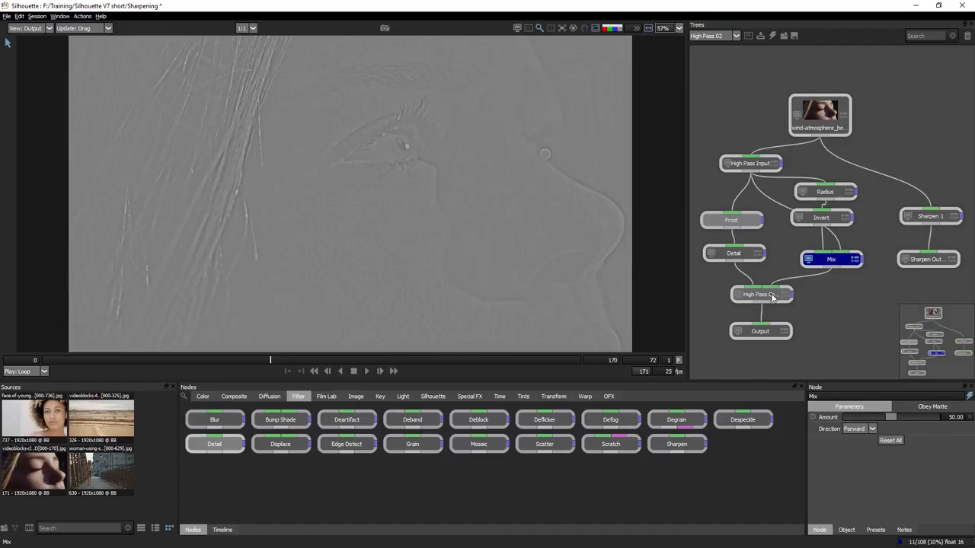
{"action": "left_click", "coordinate": [760, 295]}
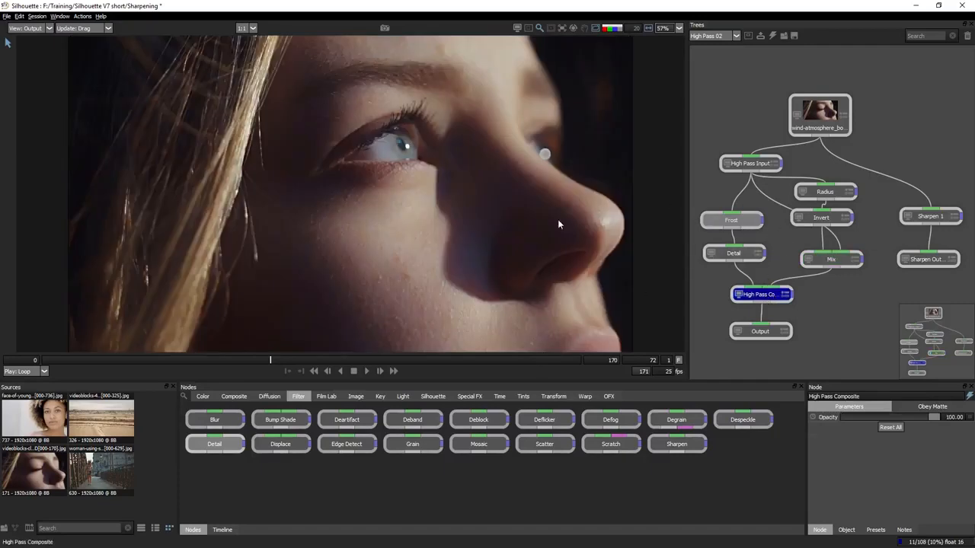
{"action": "left_click", "coordinate": [820, 116]}
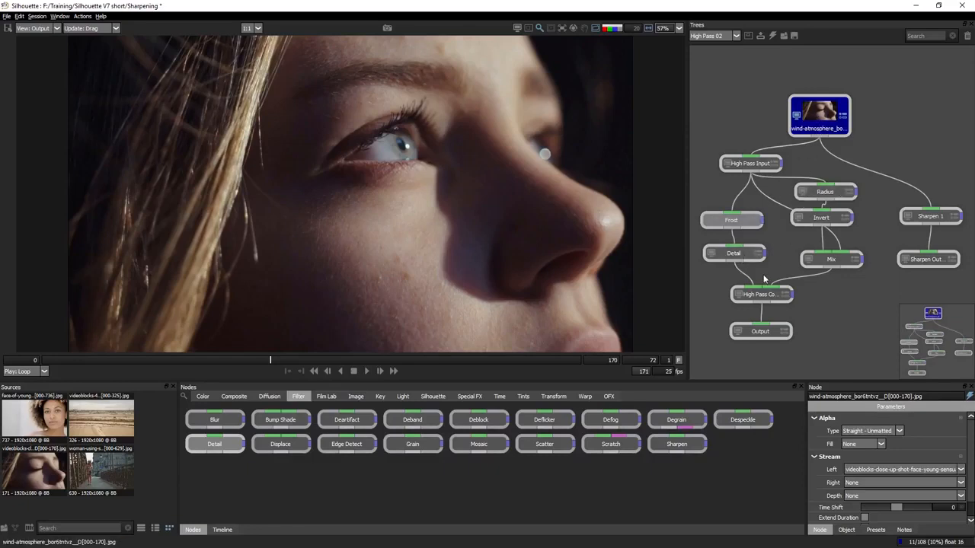
{"action": "left_click", "coordinate": [734, 253]}
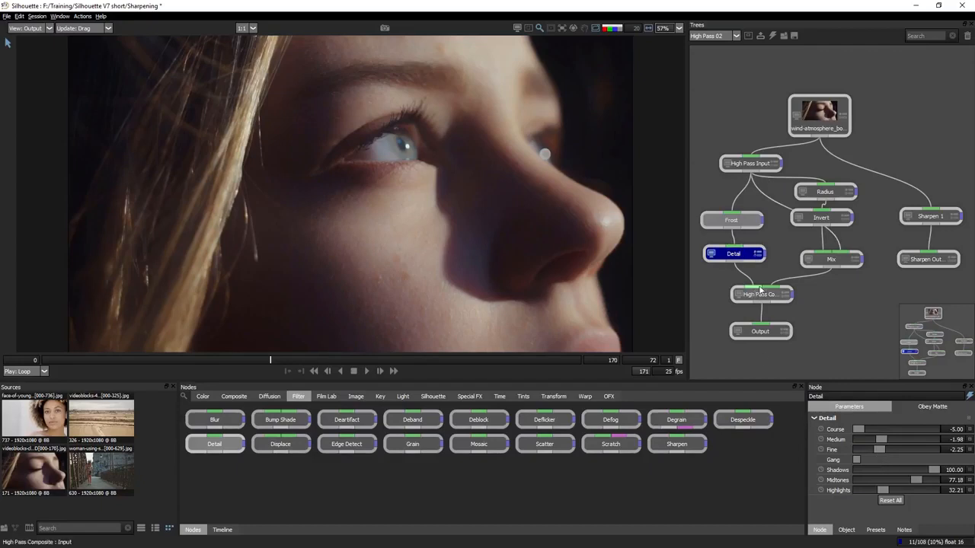
{"action": "left_click", "coordinate": [762, 294]}
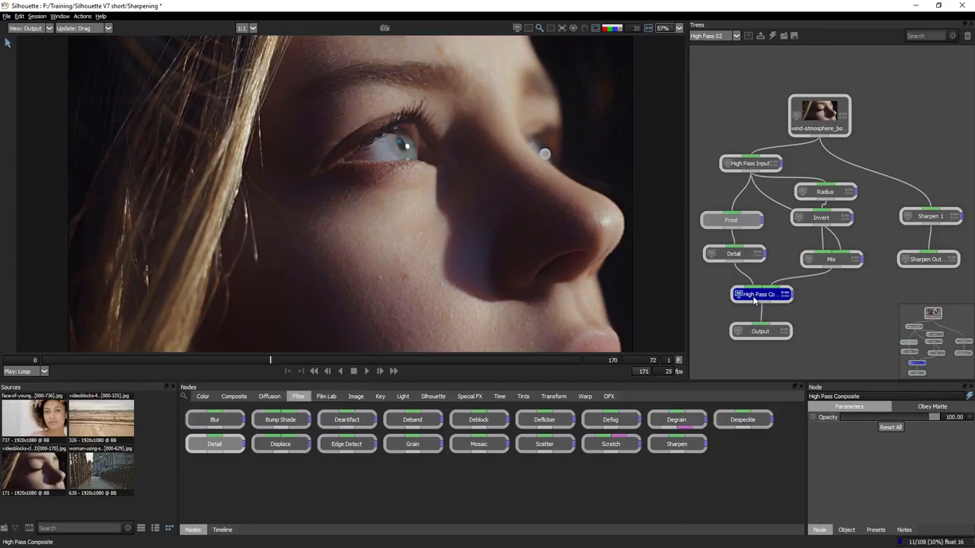
{"action": "mouse_move", "coordinate": [761, 296]}
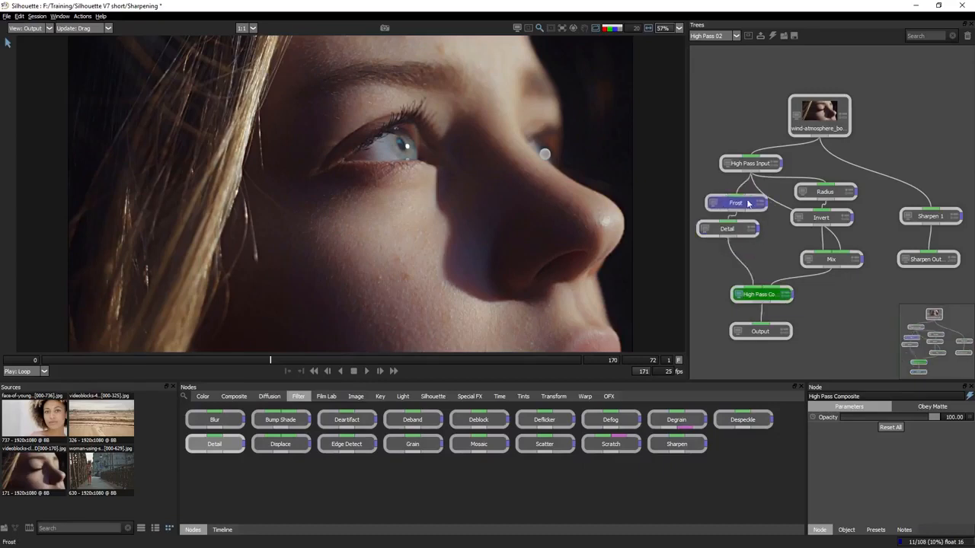
Move the Front node aside and bring up the node group containing Paint
{"action": "left_click_drag", "start_coordinate": [735, 203], "coordinate": [726, 100]}
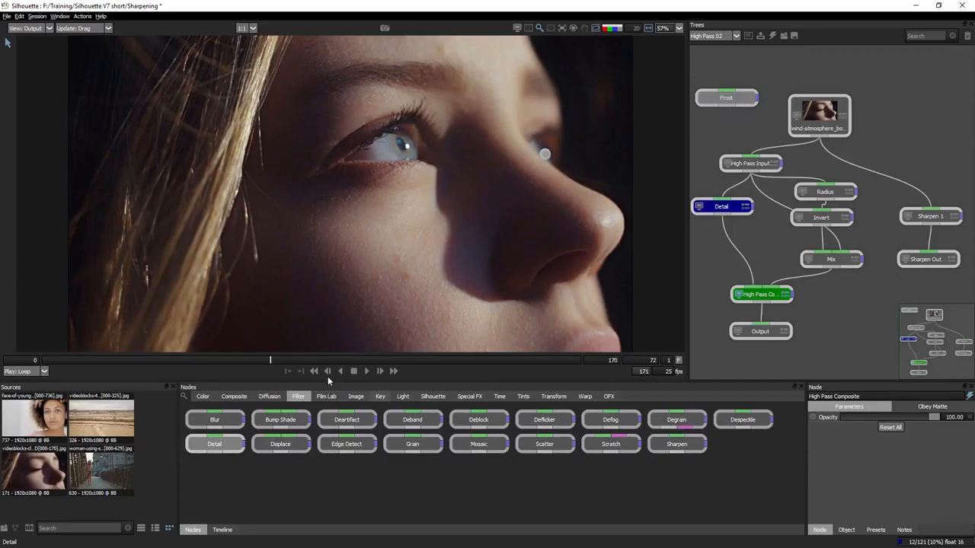
{"action": "left_click", "coordinate": [433, 396]}
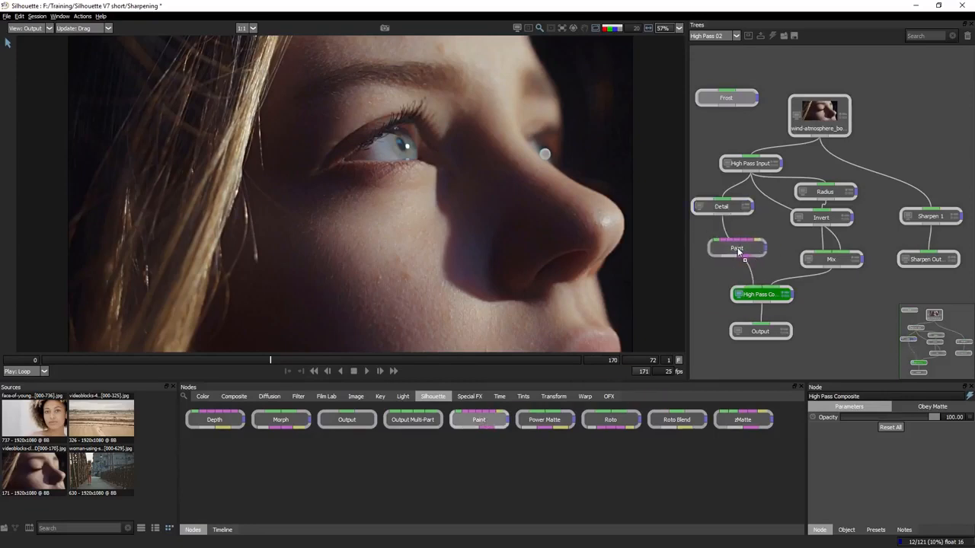
Enter the Paint node and choose the Clone brush to retouch skin blemishes
{"action": "double_click", "coordinate": [737, 248]}
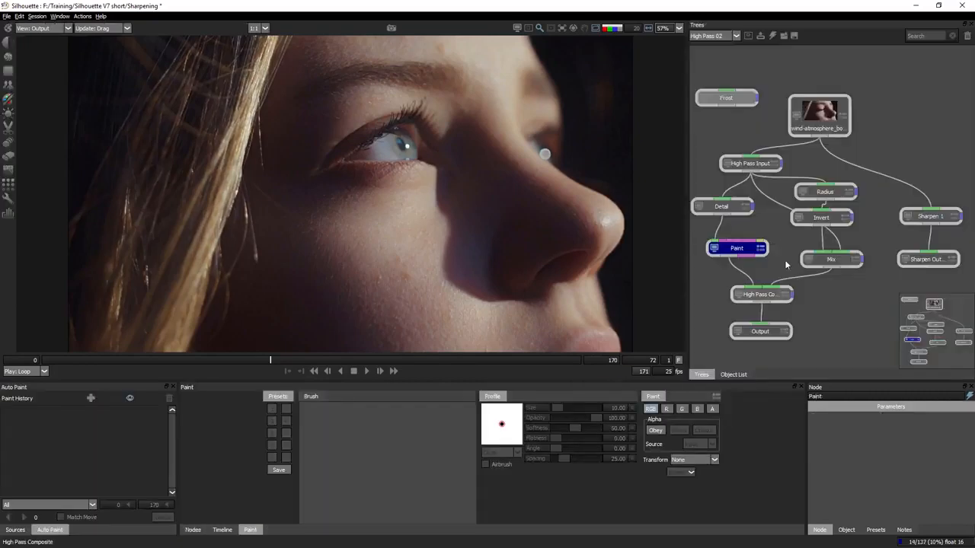
{"action": "left_click", "coordinate": [760, 296]}
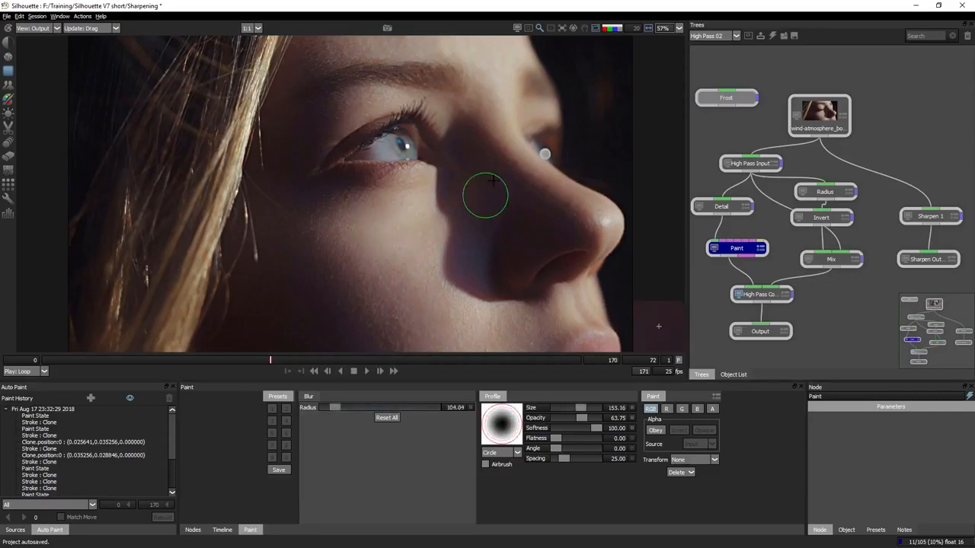
{"action": "mouse_move", "coordinate": [734, 350]}
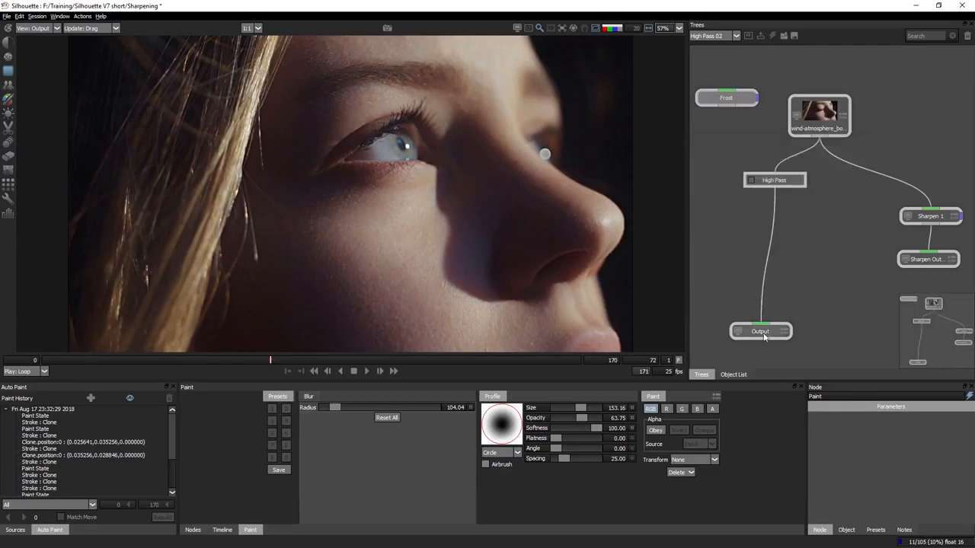
Inspect the Sharpen 1, Output and High Pass group nodes after grouping the chain
{"action": "left_click", "coordinate": [930, 216]}
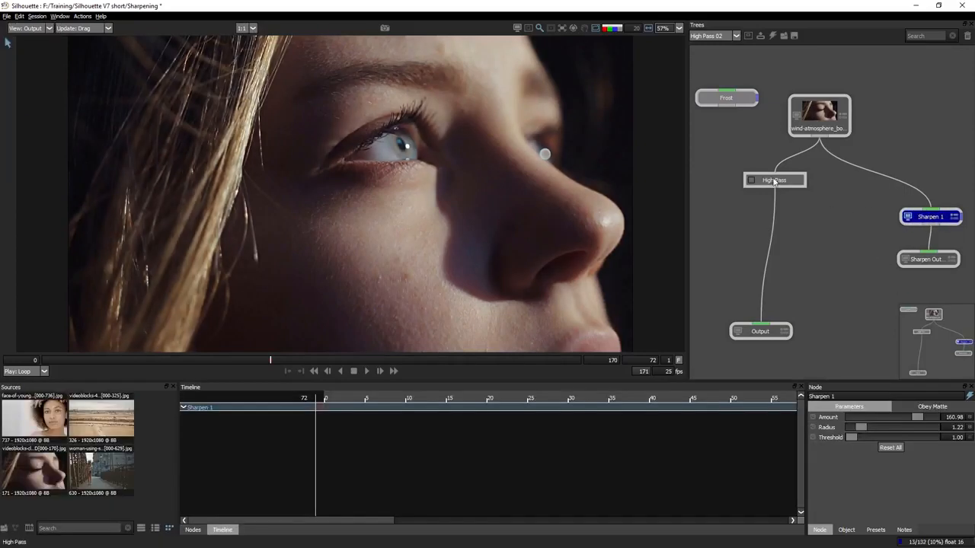
{"action": "left_click", "coordinate": [760, 331]}
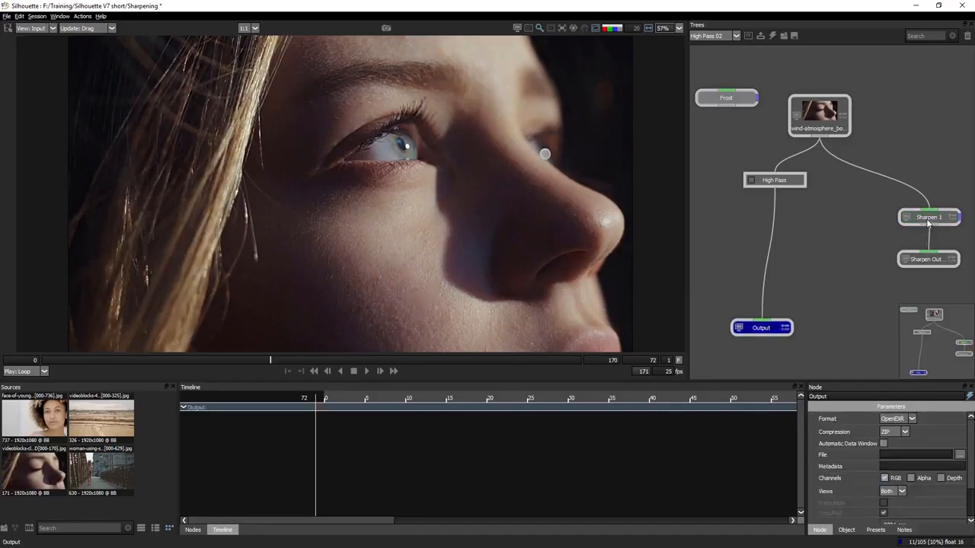
{"action": "left_click", "coordinate": [773, 180]}
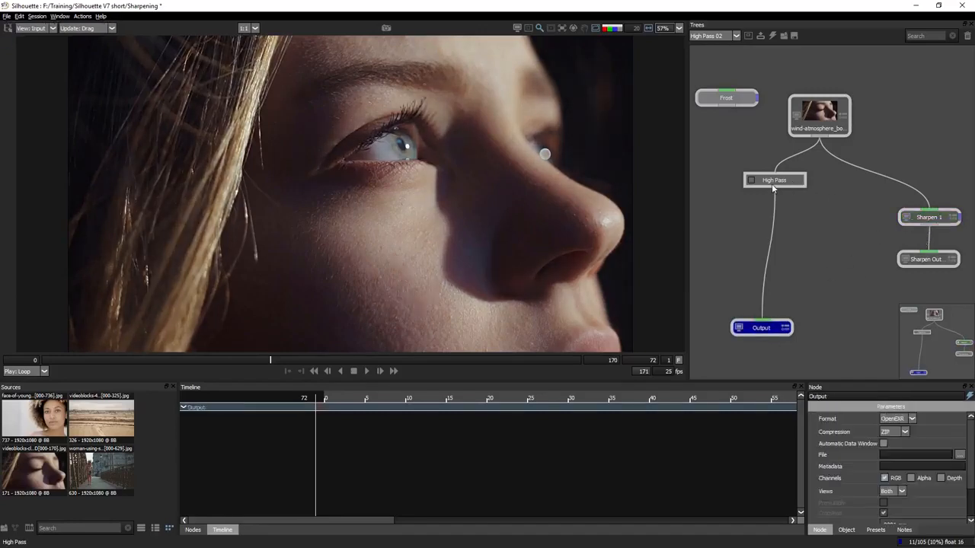